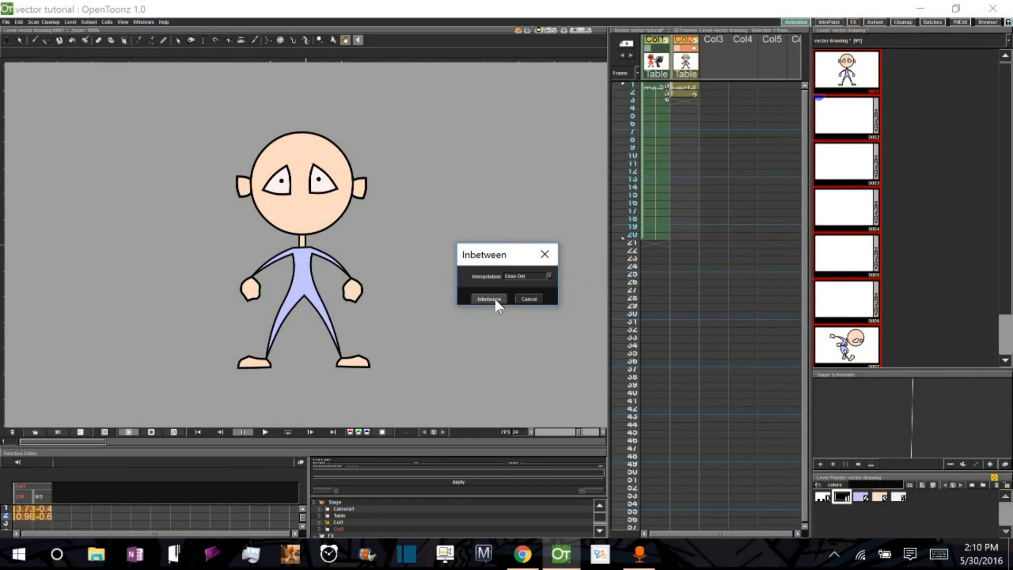
Generate the Ease Out inbetweens, then review drawings 6, 2 and the final running pose
click(489, 298)
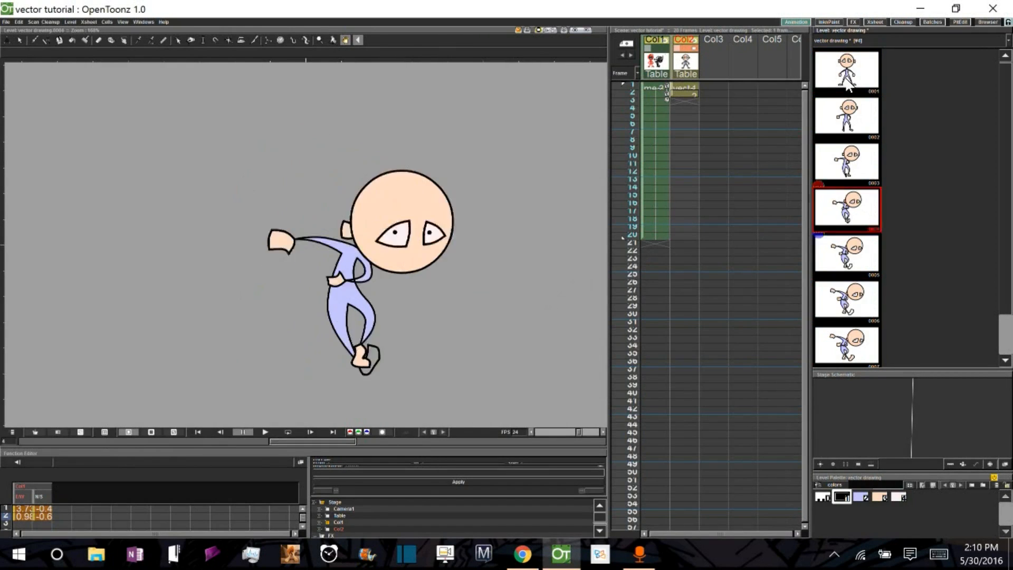
click(846, 344)
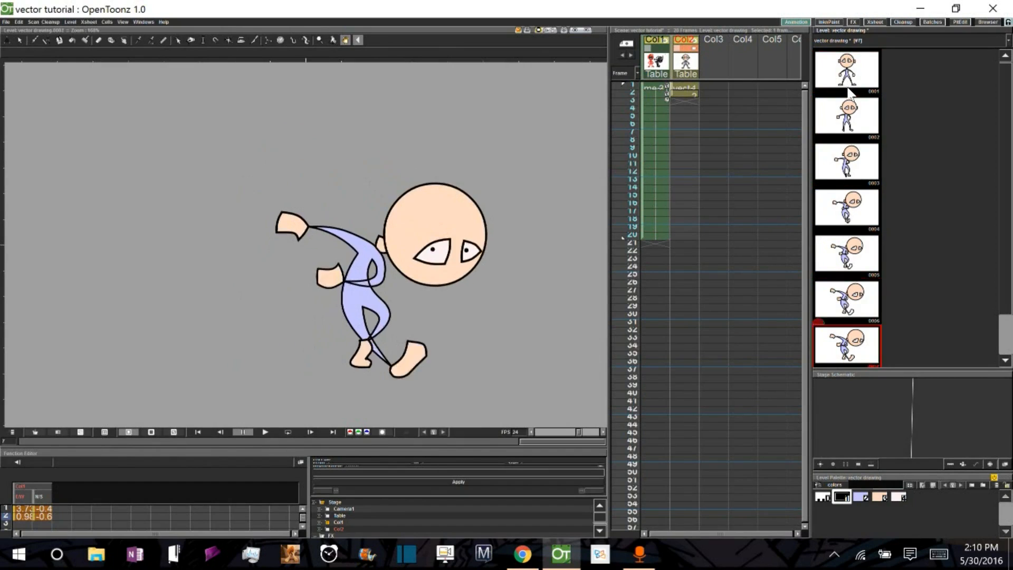
click(846, 116)
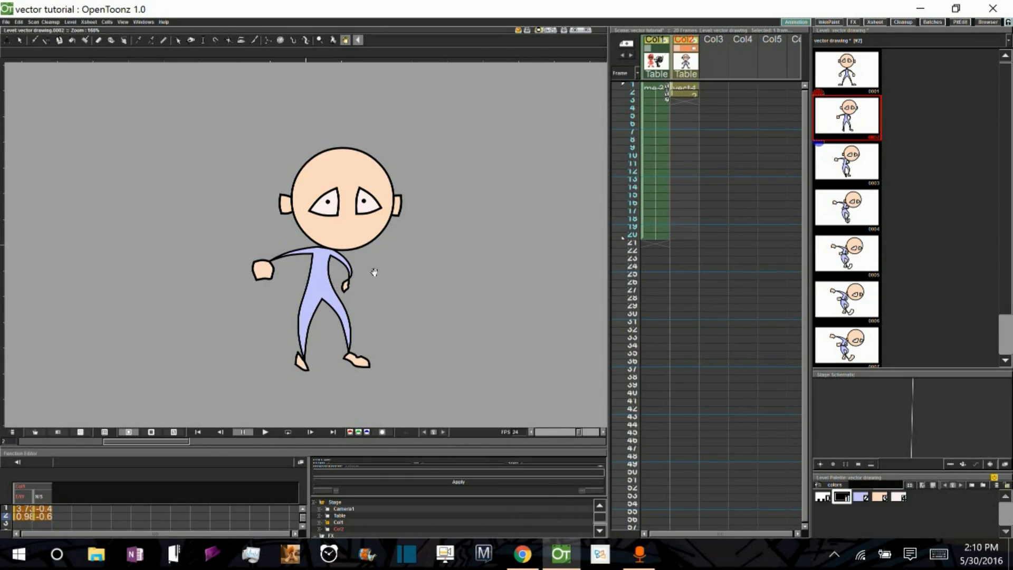
mouse_move(346, 286)
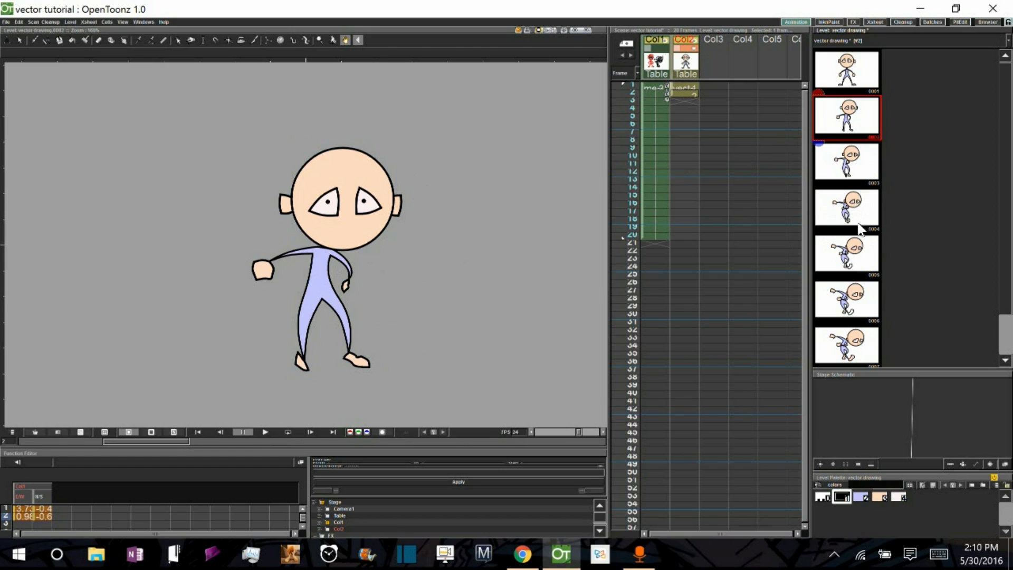
click(846, 344)
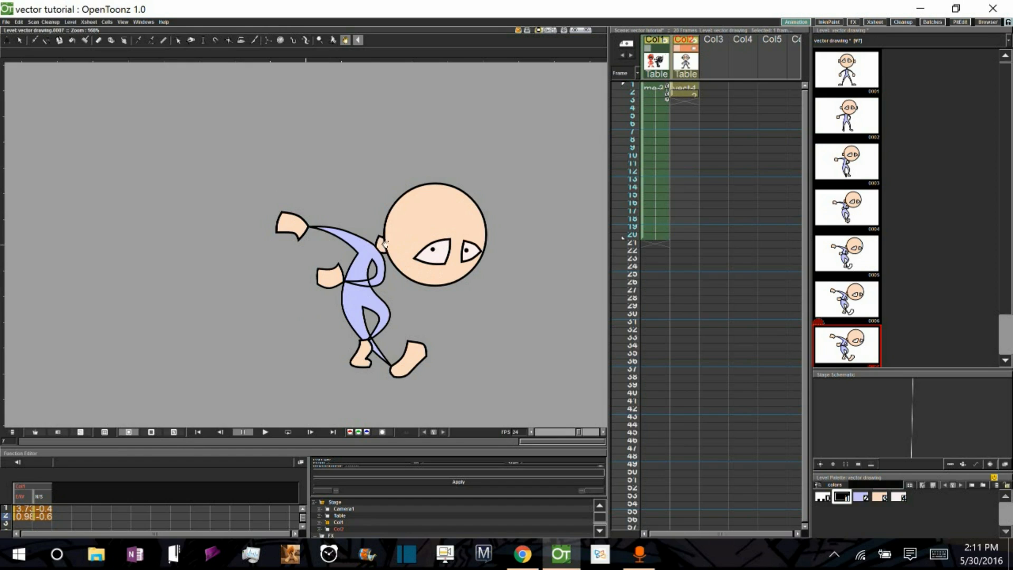
mouse_move(377, 253)
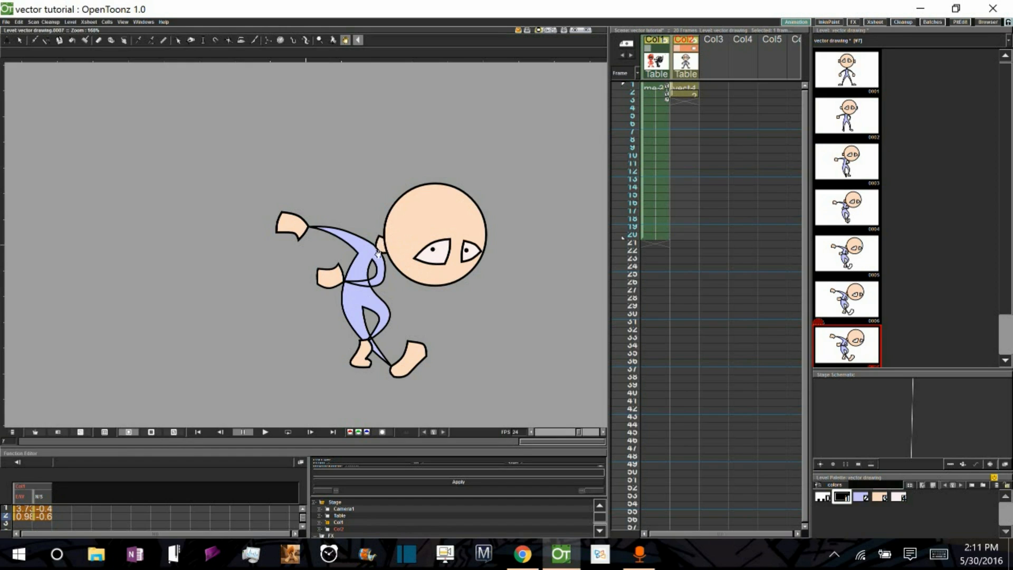
mouse_move(369, 283)
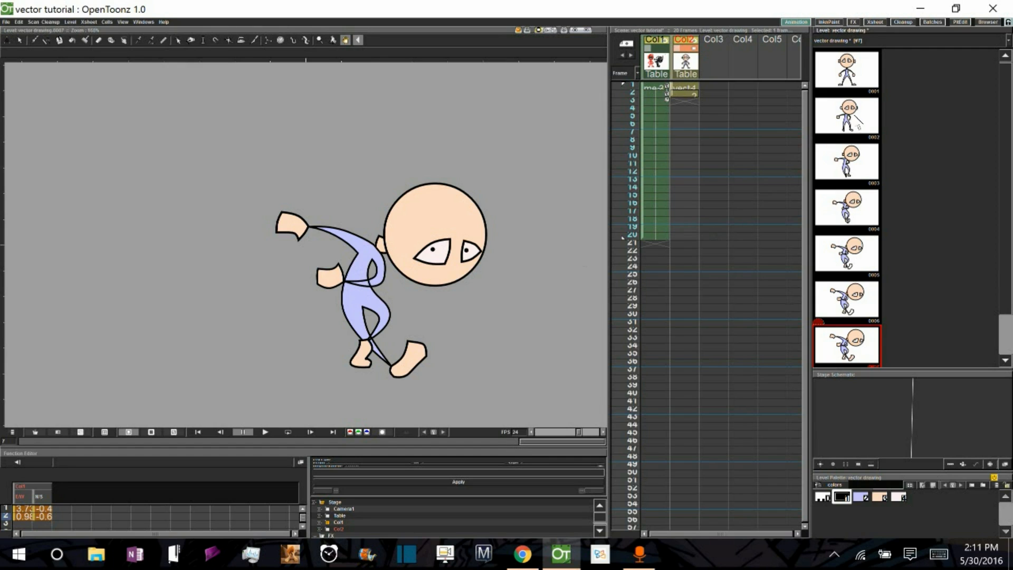
Switch to the InknPaint room on drawing 1, view drawing 2 and choose the Selection tool
click(846, 69)
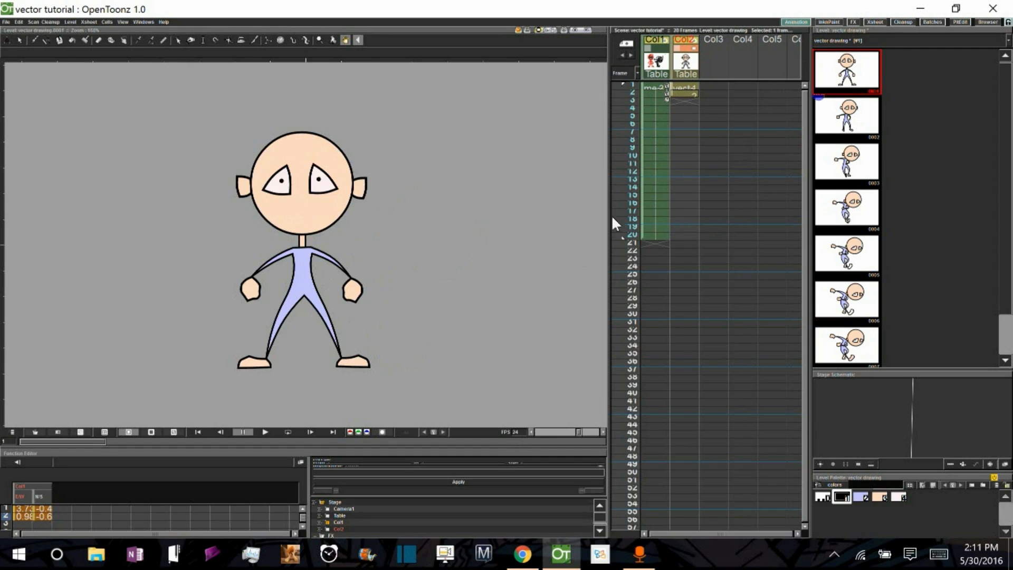
click(829, 21)
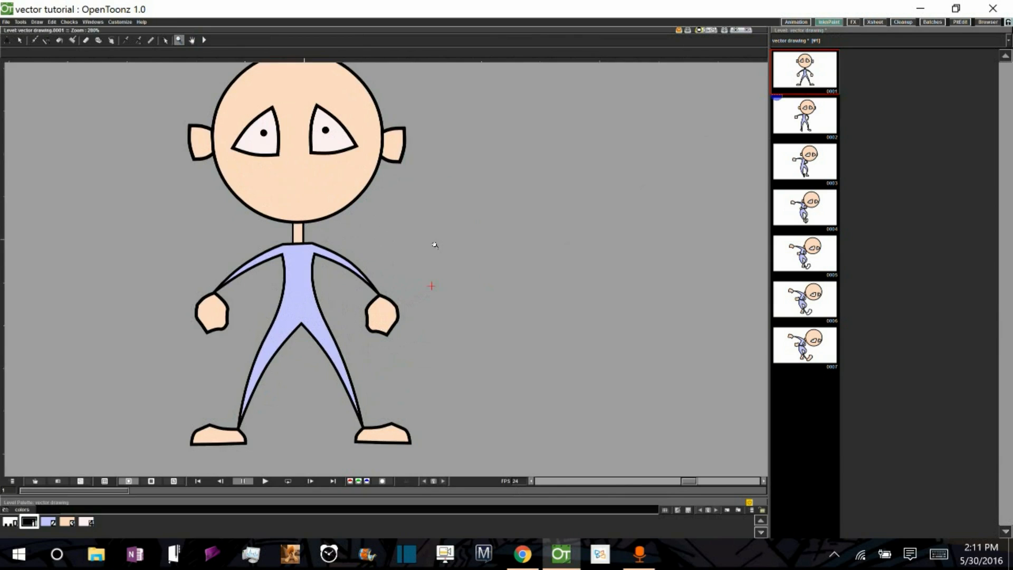
click(803, 115)
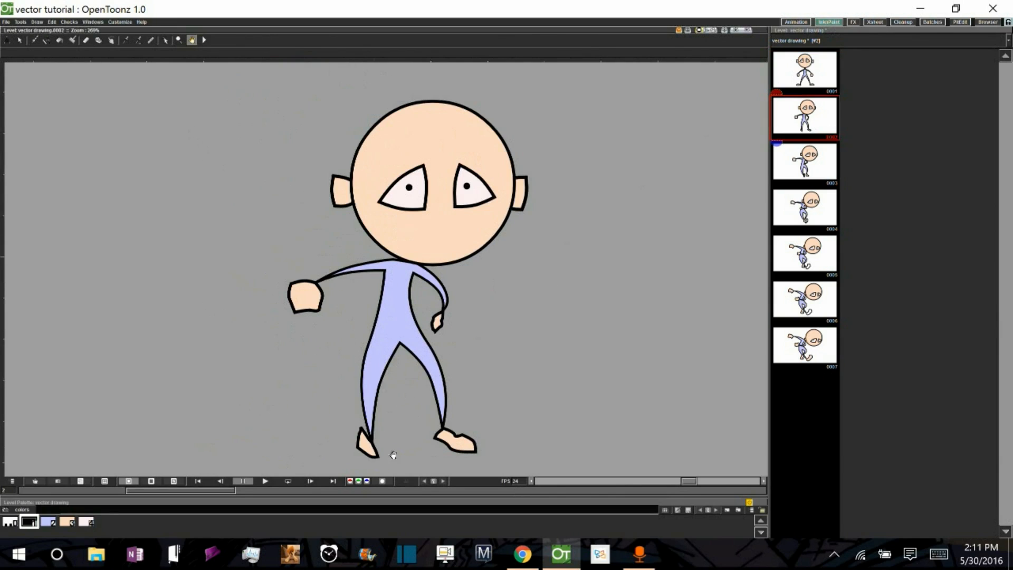
mouse_move(74, 83)
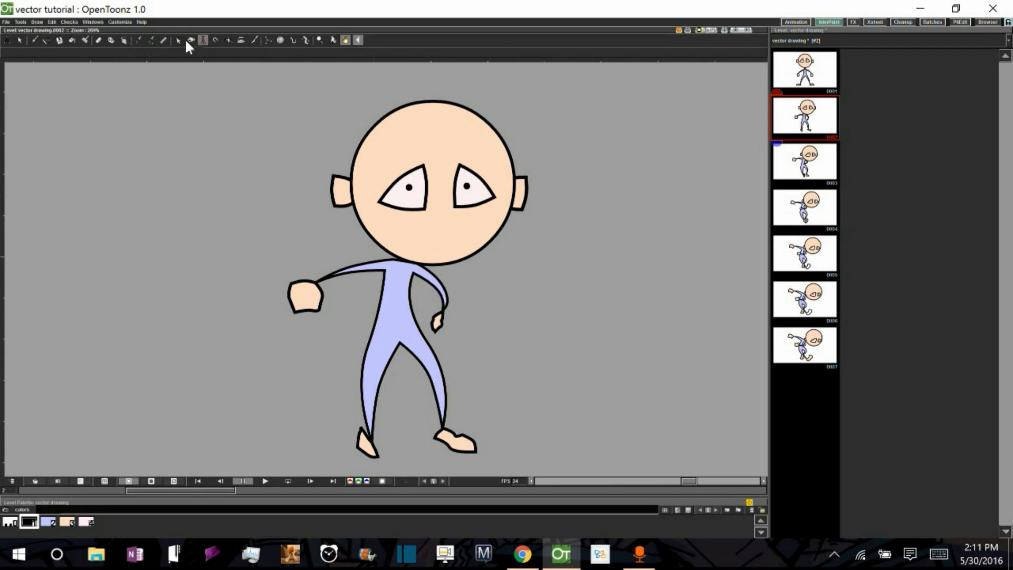
click(177, 41)
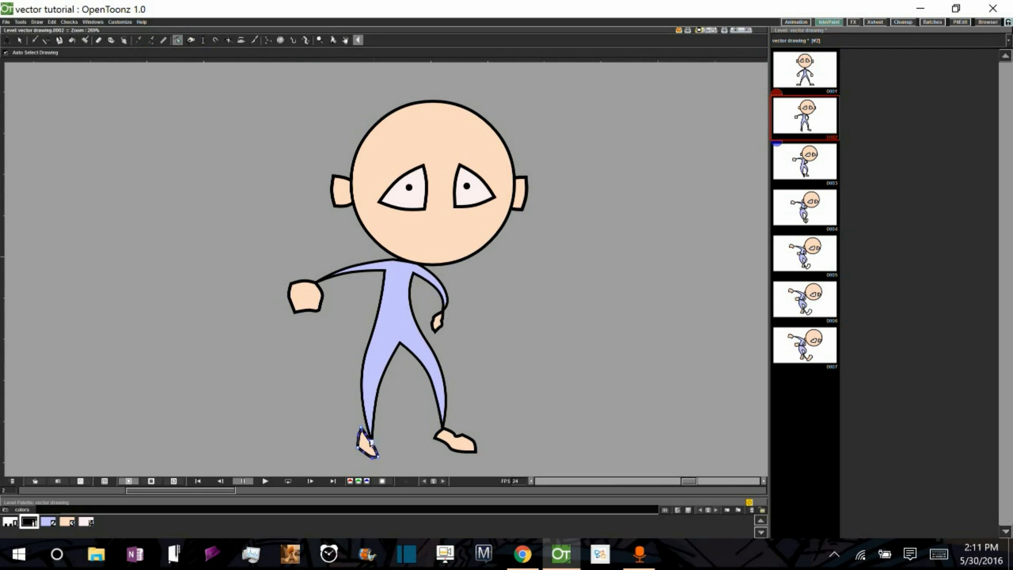
mouse_move(641, 359)
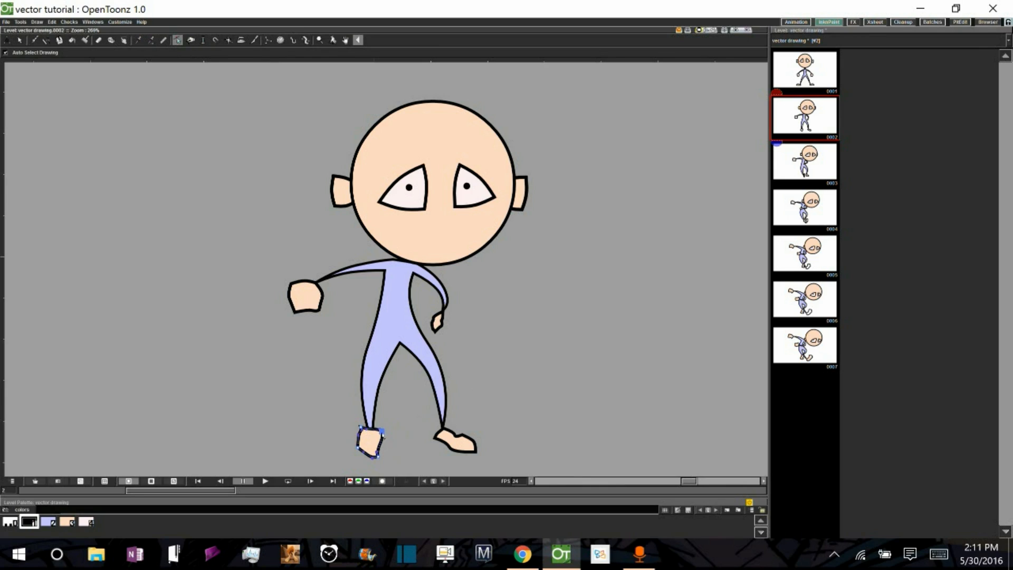
mouse_move(449, 288)
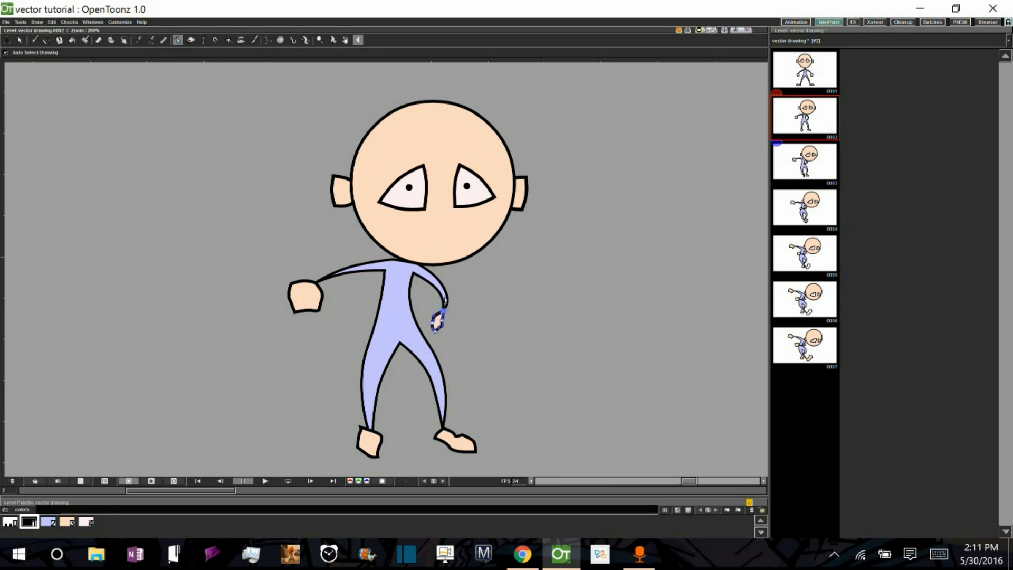
mouse_move(437, 321)
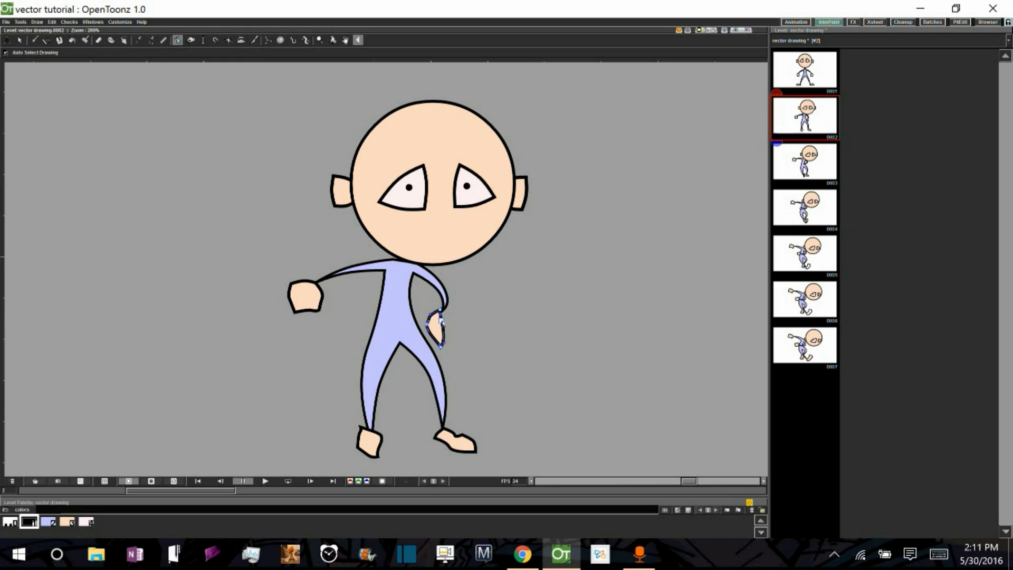
Flip between drawings 1 and 2 to compare the right hand shape
click(804, 70)
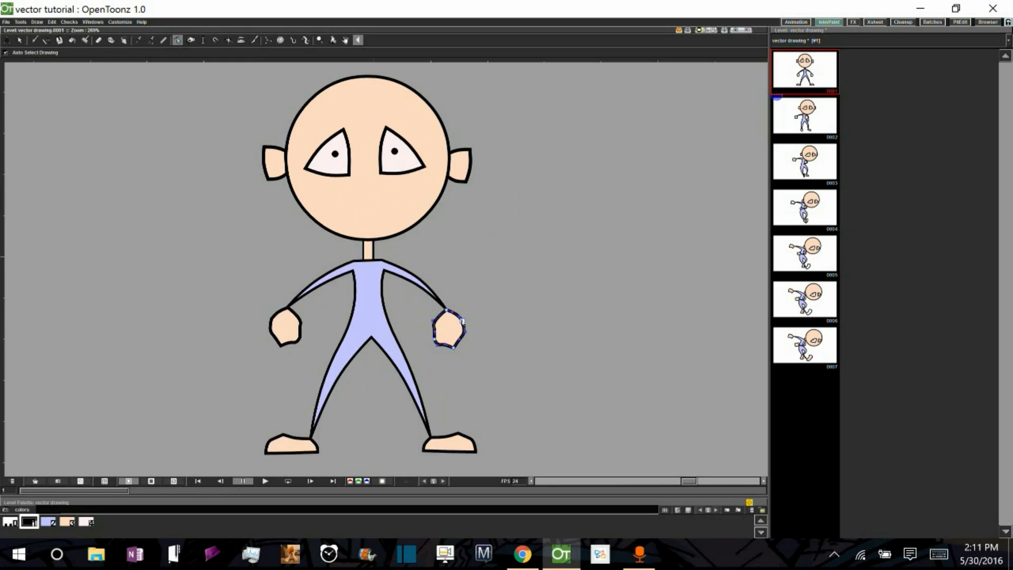
click(804, 114)
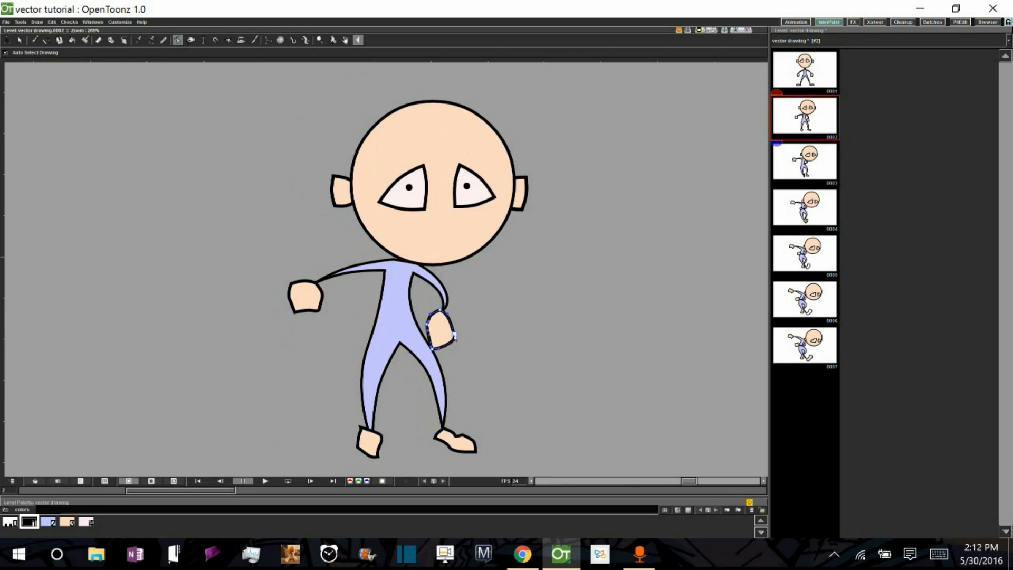
click(804, 69)
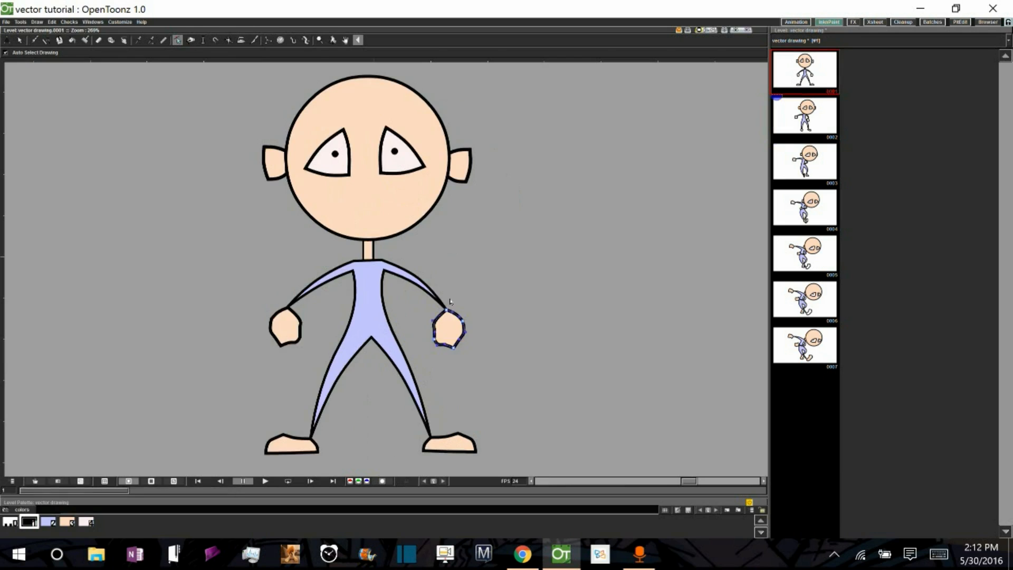
click(805, 115)
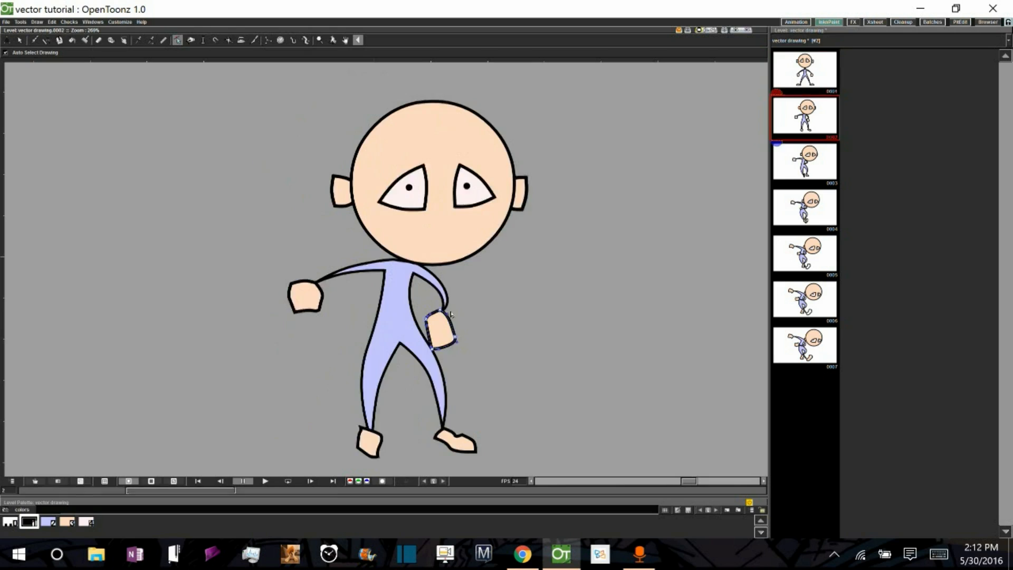
click(805, 70)
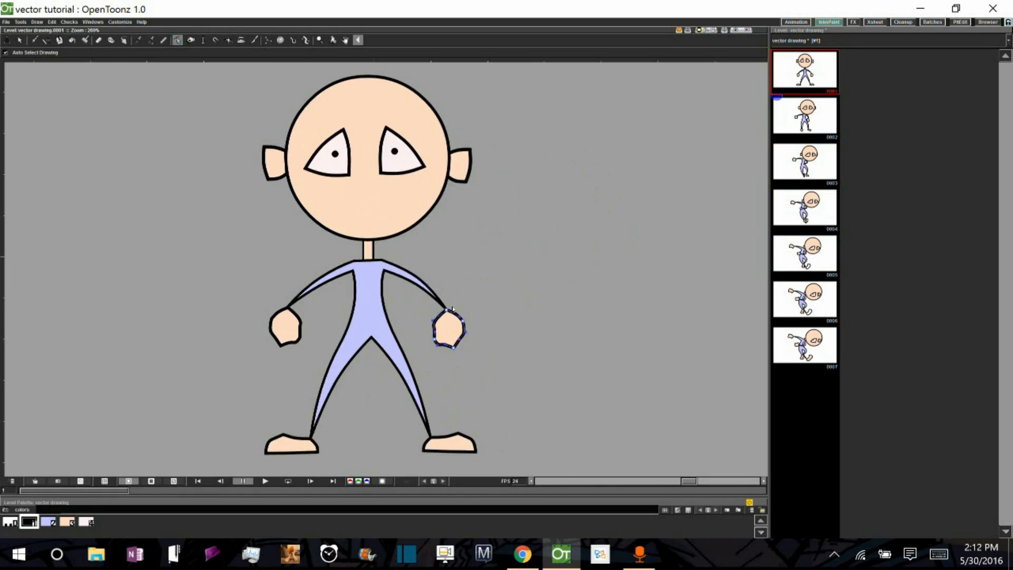
click(804, 115)
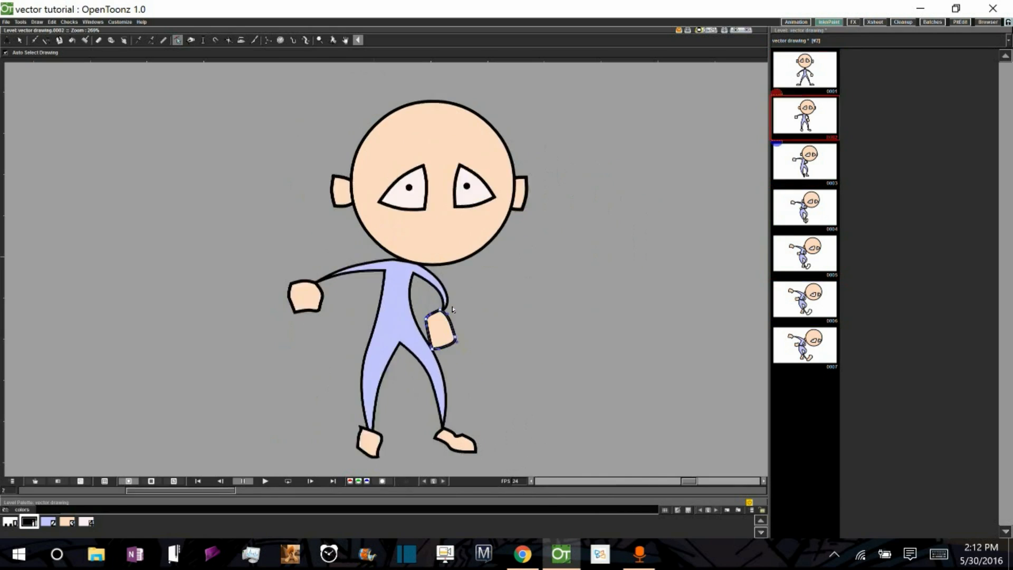
Check drawing 4, return to drawing 1, then move on to drawing 3
click(805, 207)
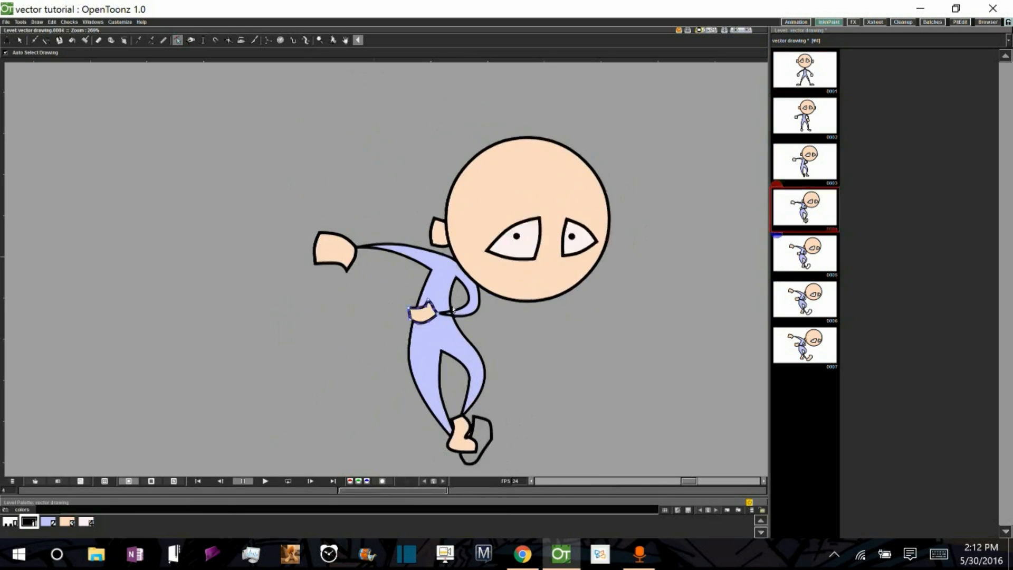
click(804, 70)
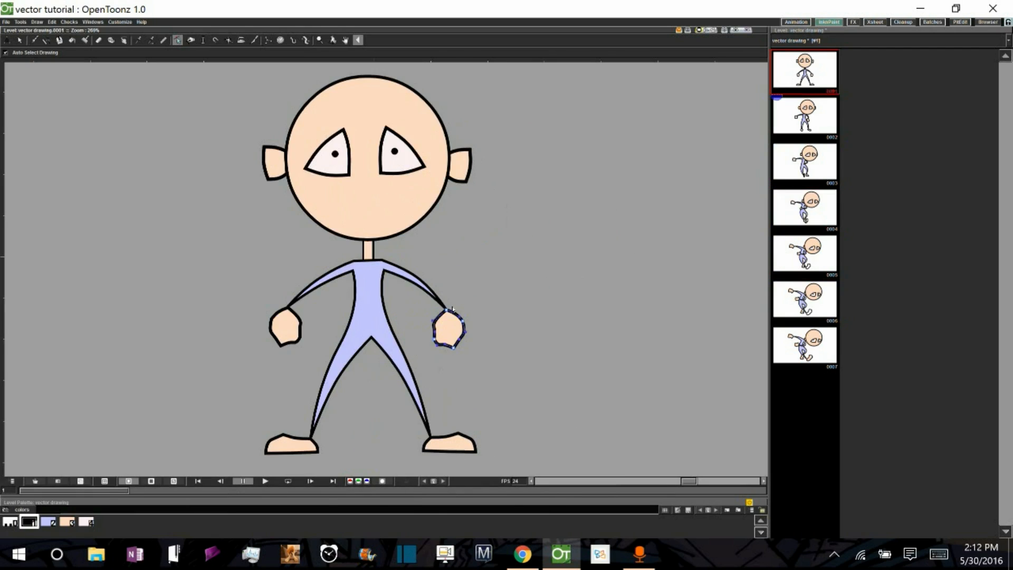
click(805, 115)
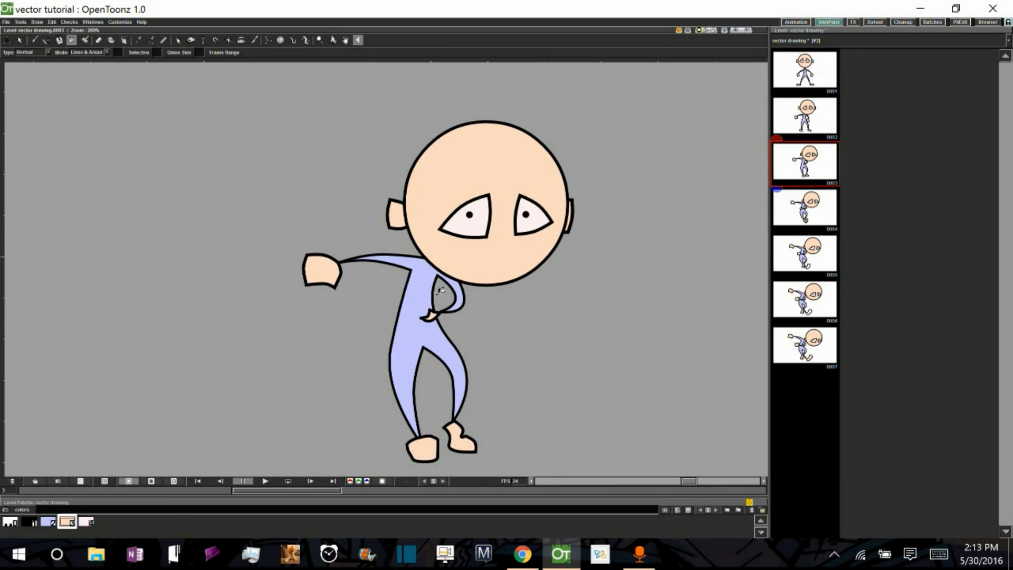
Select drawing 3's ear and use Bring to Front so it sits in front of the head
click(177, 39)
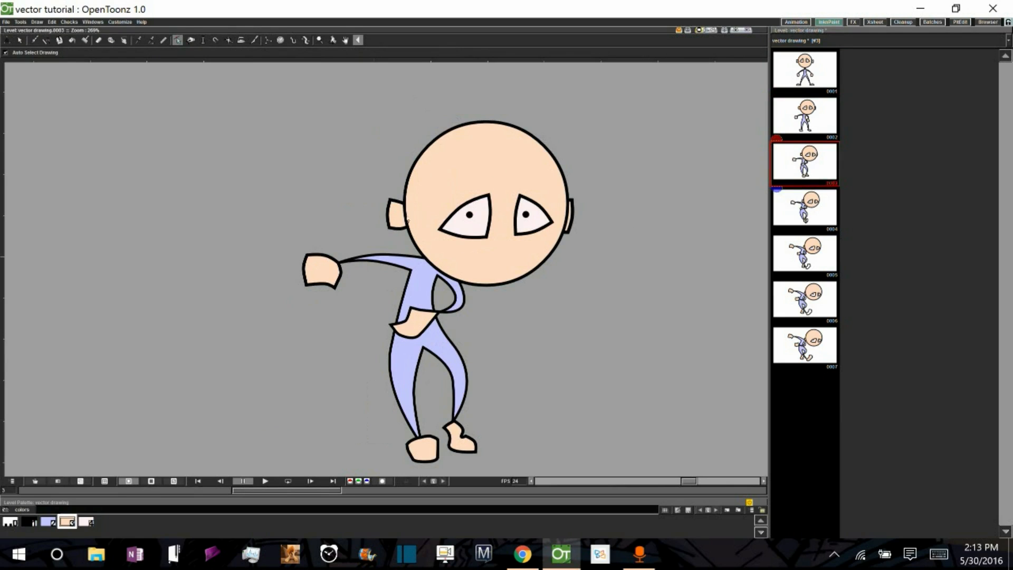
click(396, 213)
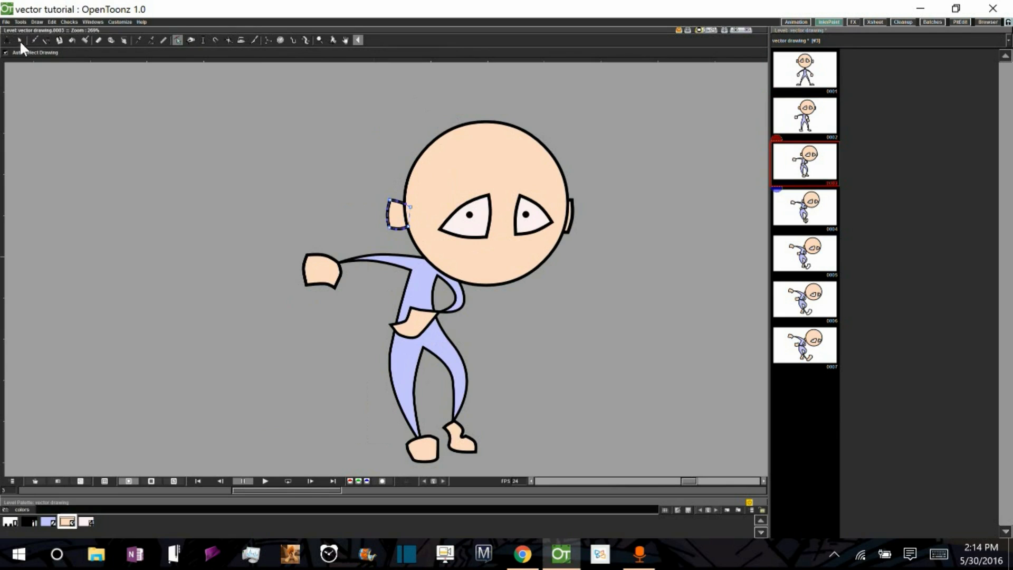
click(33, 40)
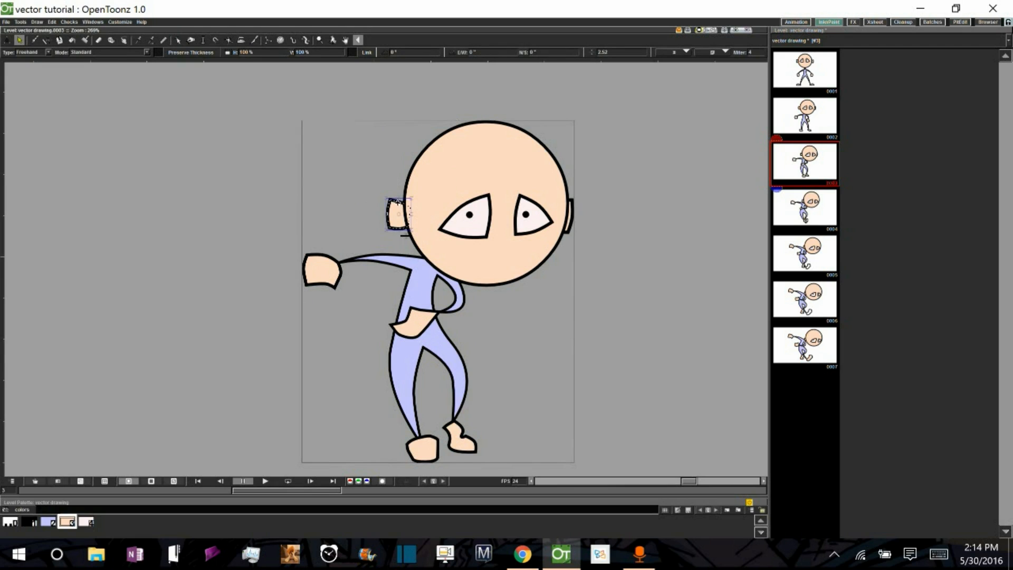
right_click(398, 213)
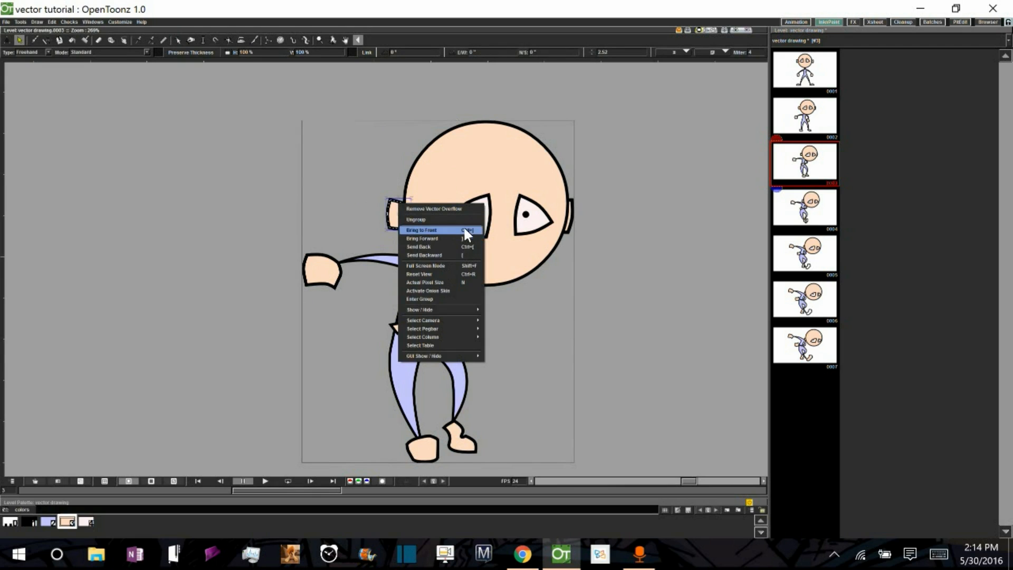
click(421, 229)
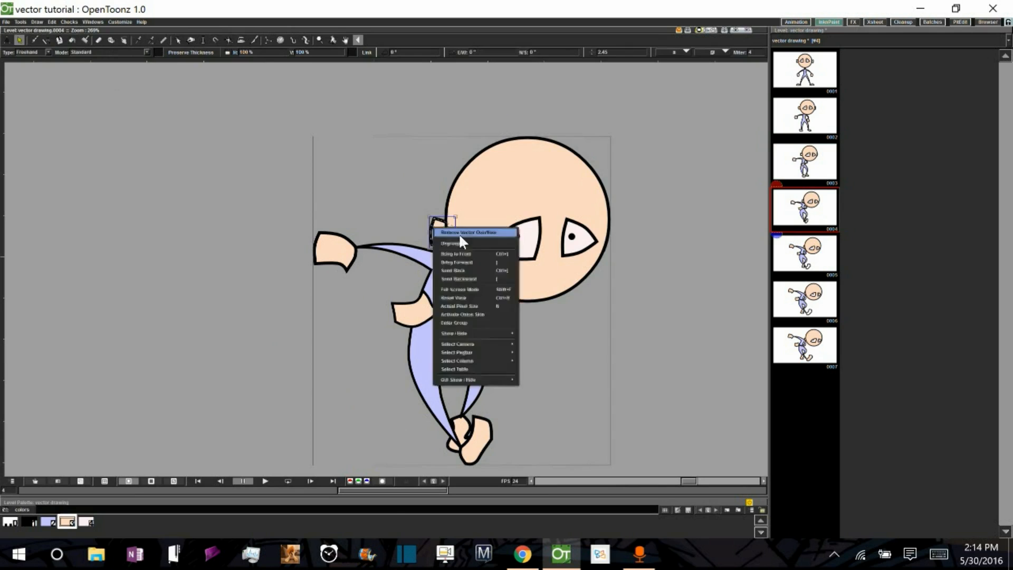
click(459, 306)
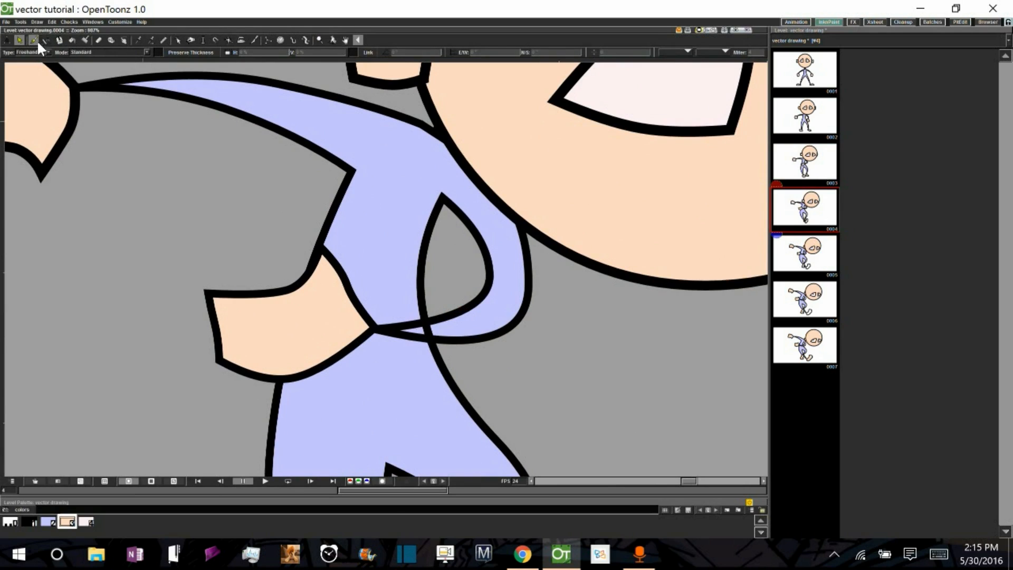
click(85, 40)
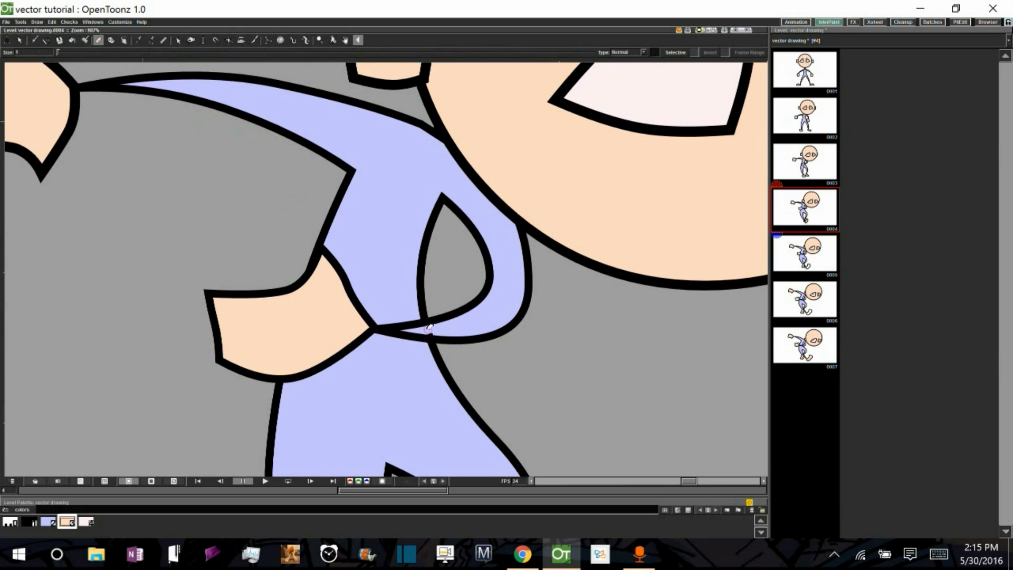
mouse_move(433, 330)
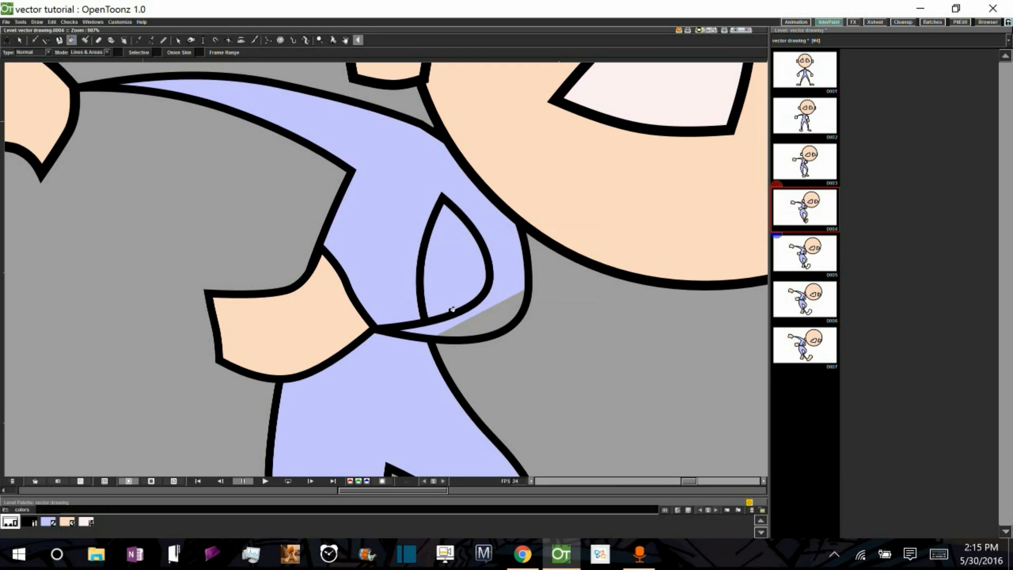
mouse_move(393, 299)
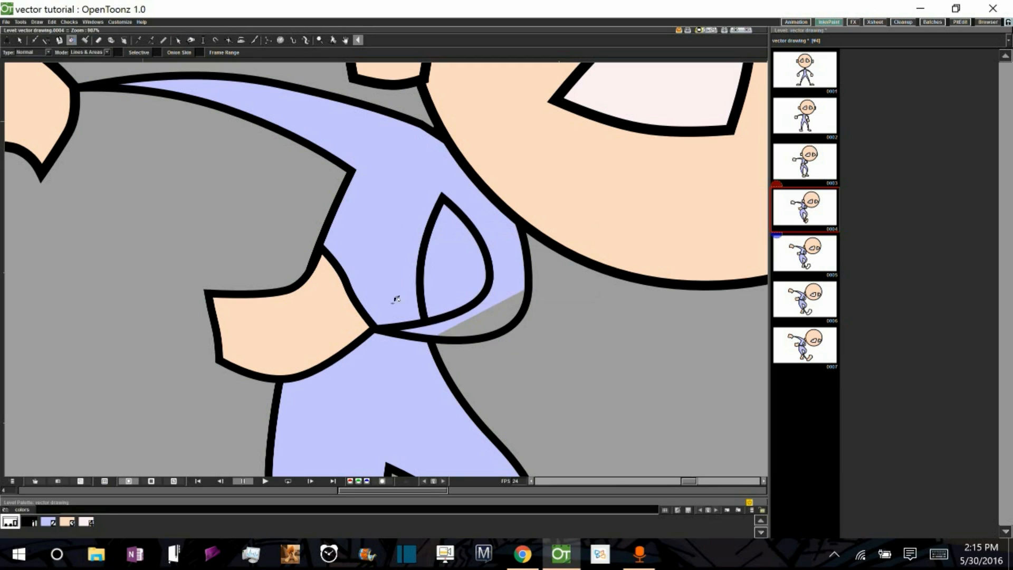
mouse_move(425, 301)
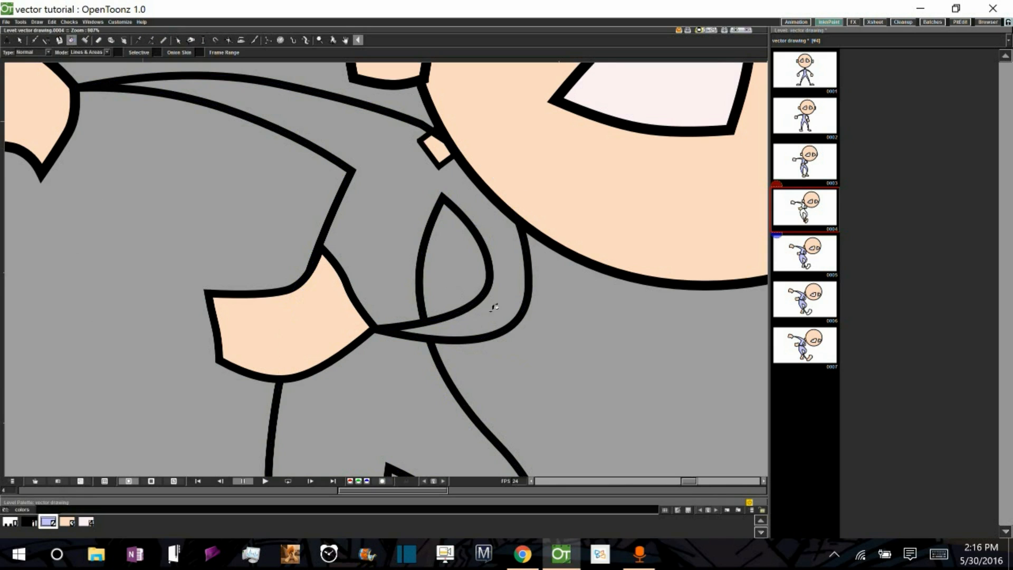
mouse_move(504, 265)
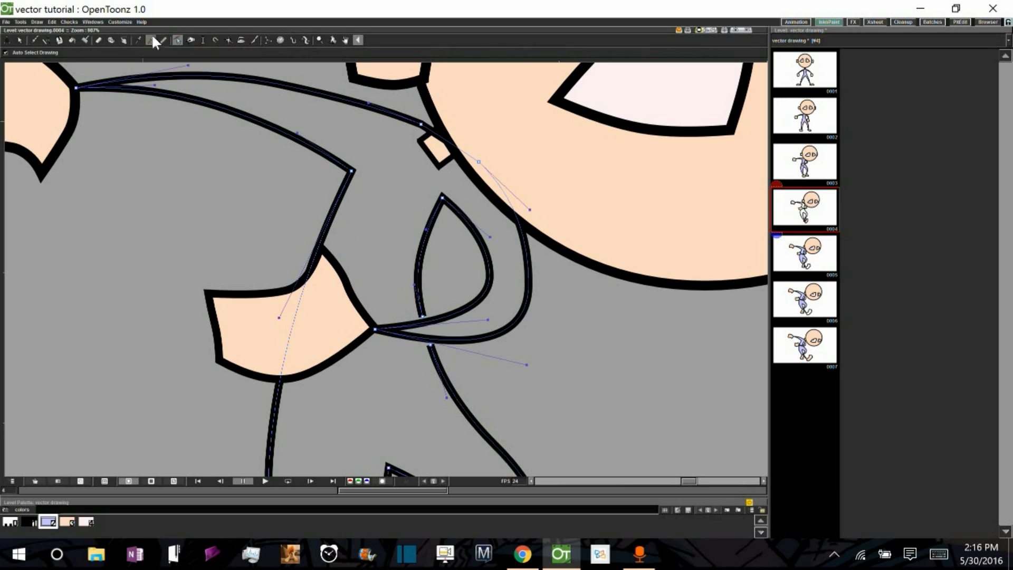
Pick the Tape tool to try joining the open stroke ends on drawing 4
click(150, 40)
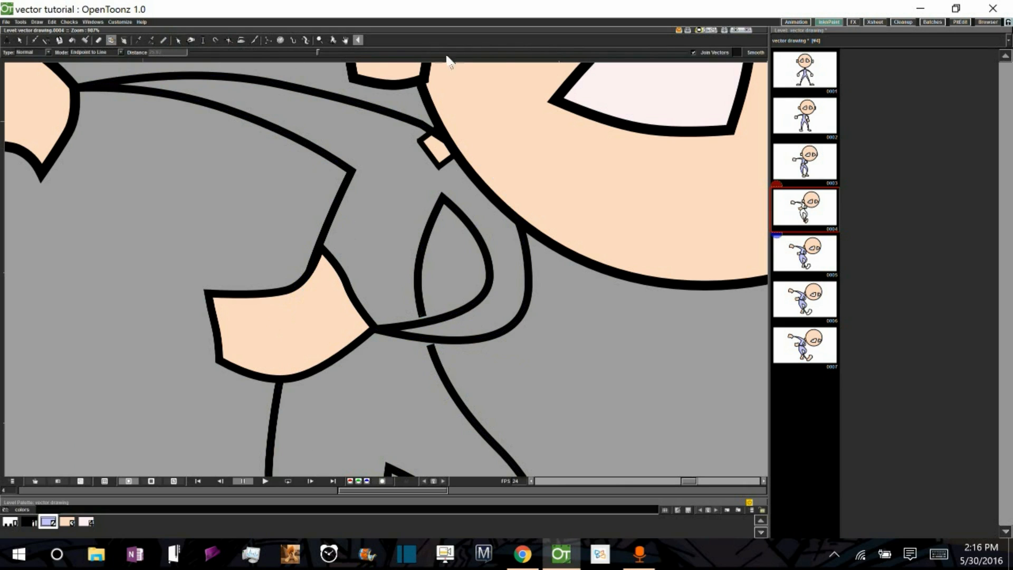
mouse_move(691, 57)
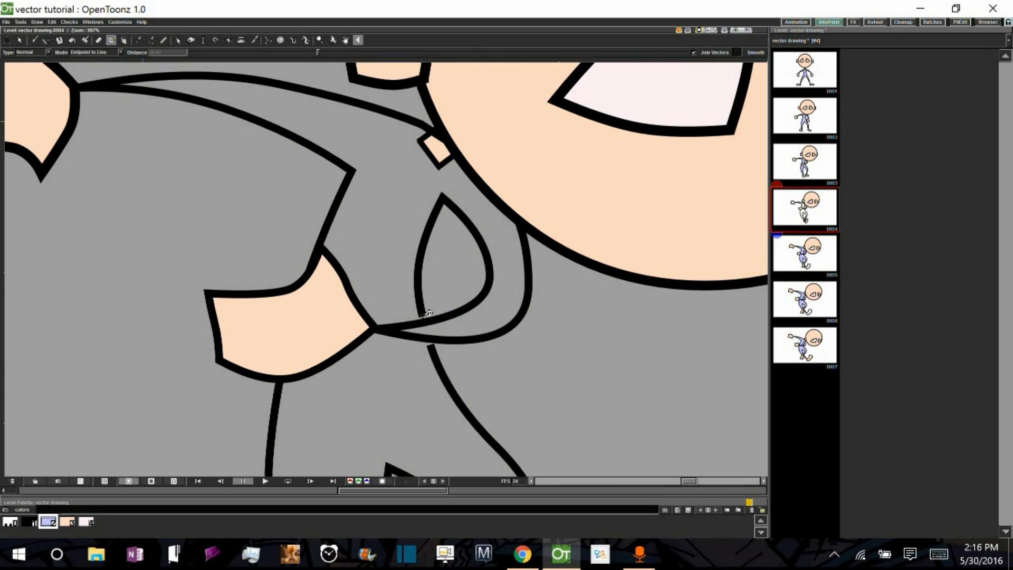
mouse_move(436, 340)
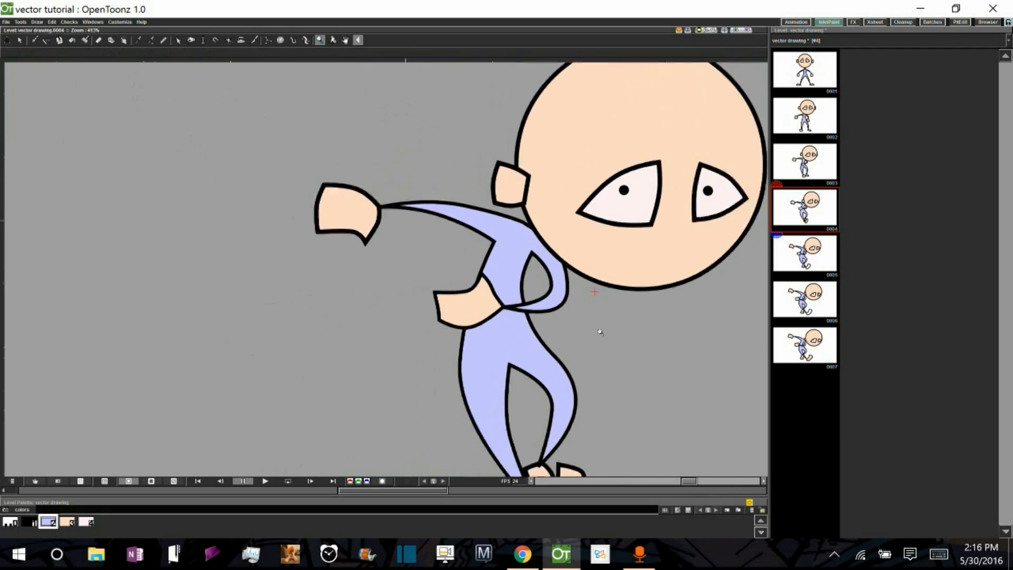
Open drawing 6 in the Level Strip and choose the Selection tool
scroll(down, 3)
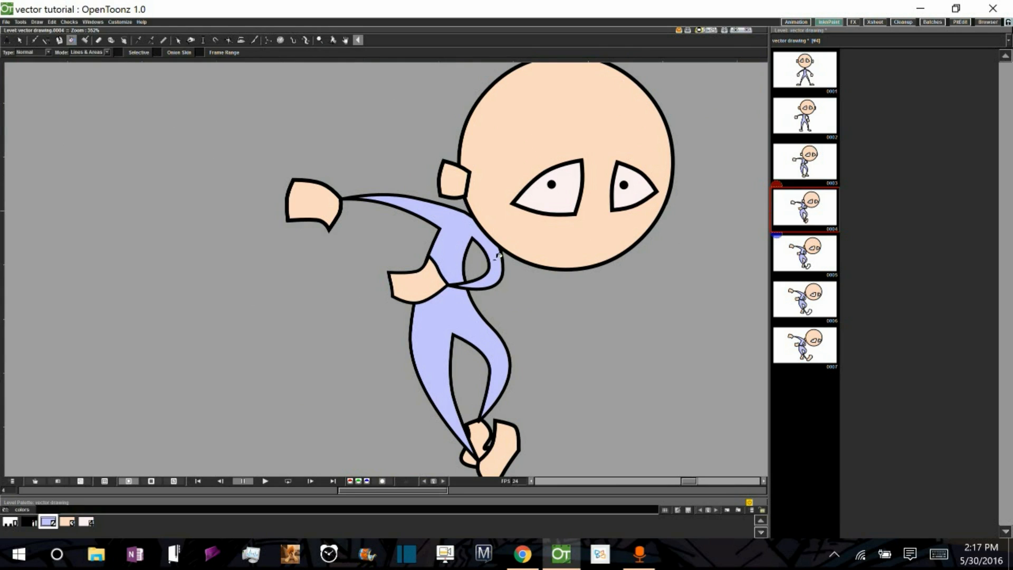
mouse_move(459, 272)
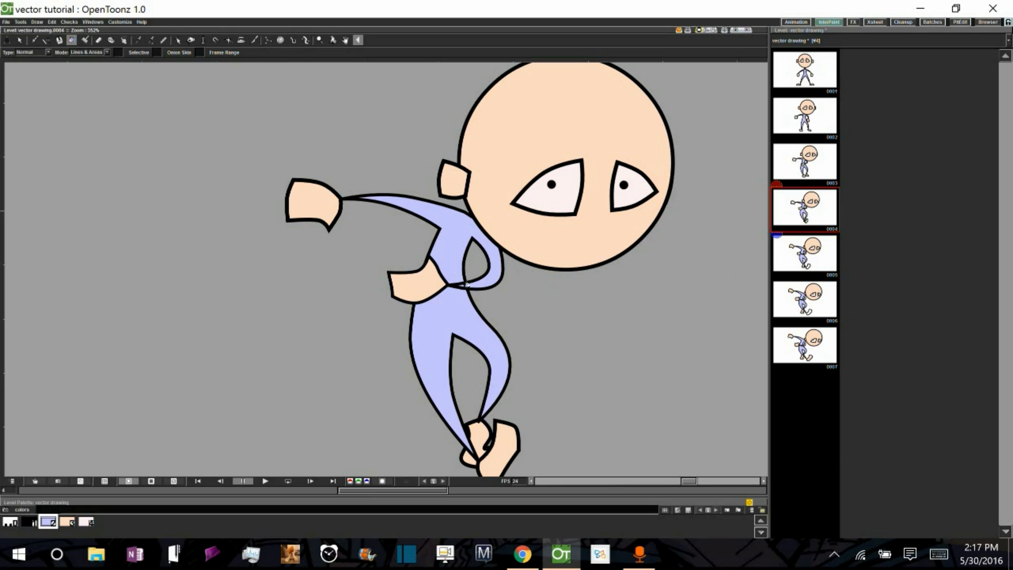
click(803, 252)
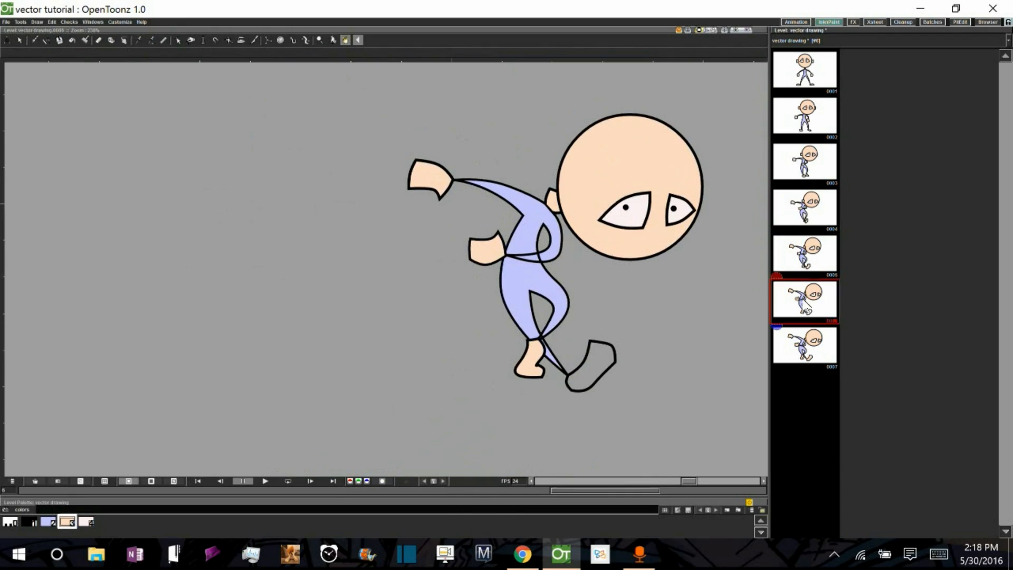
click(71, 40)
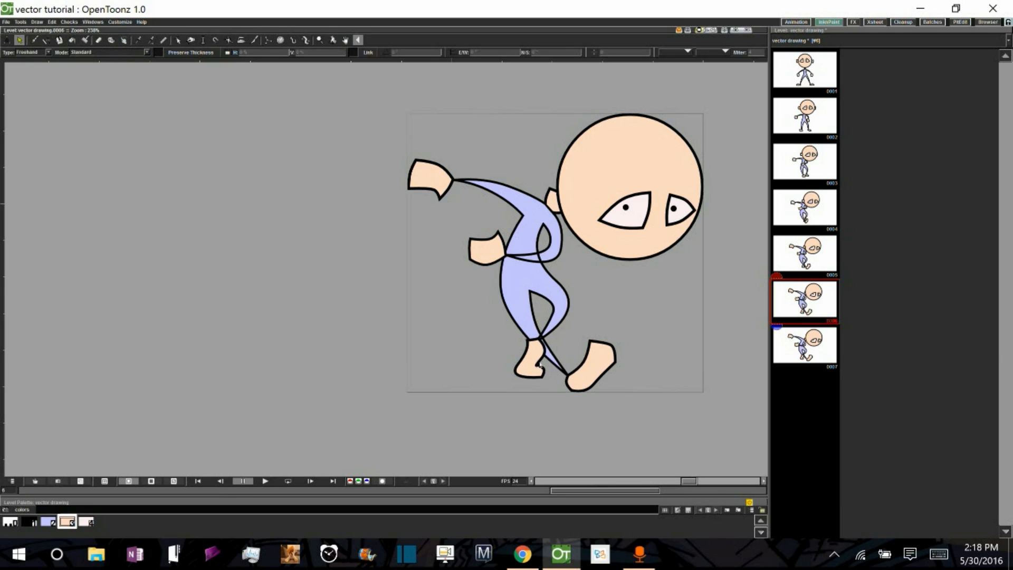
mouse_move(799, 234)
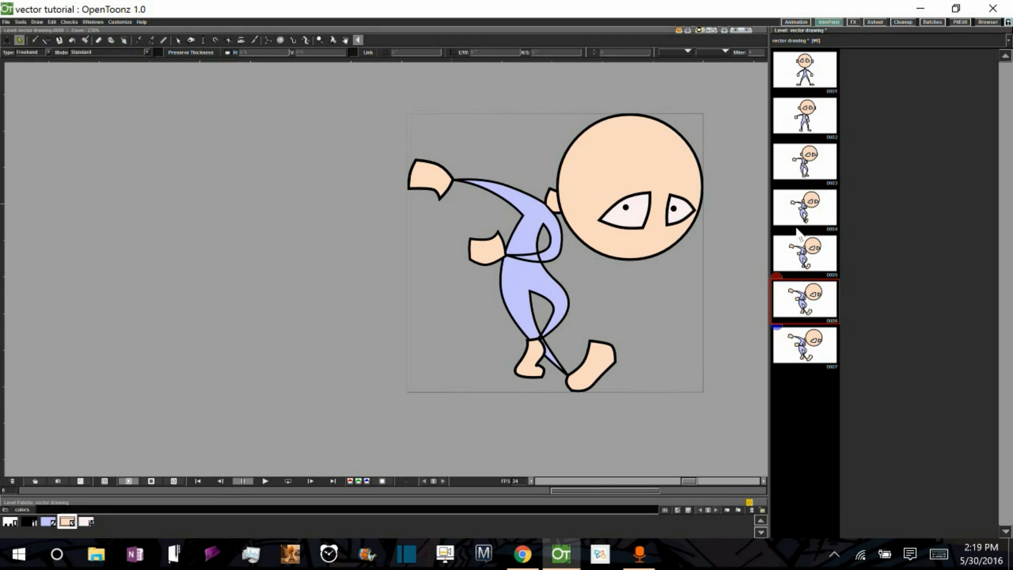
Send drawing 6's rear foot behind the leg and fill it with skin colour
click(528, 357)
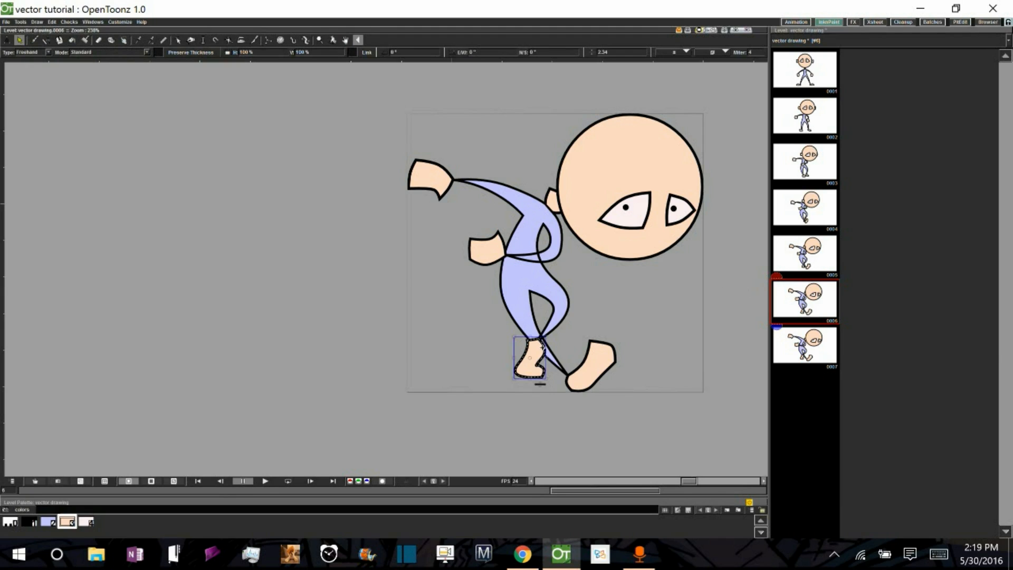
right_click(540, 368)
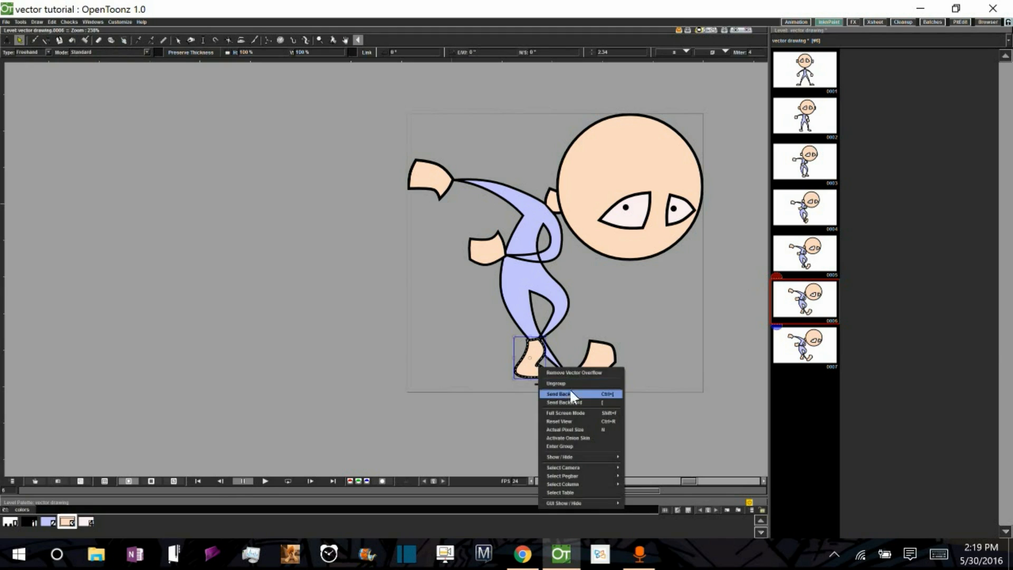
click(558, 393)
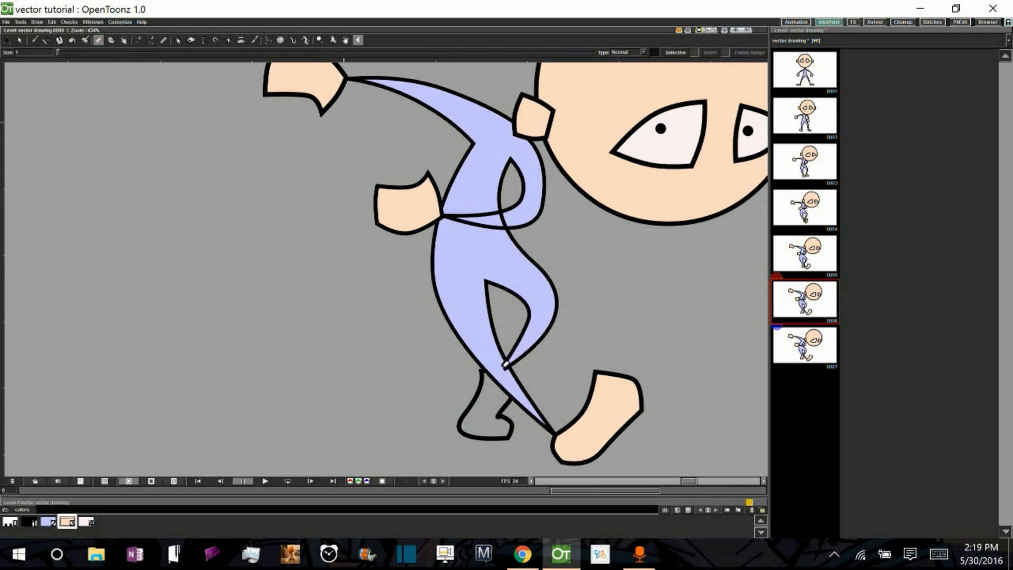
click(500, 361)
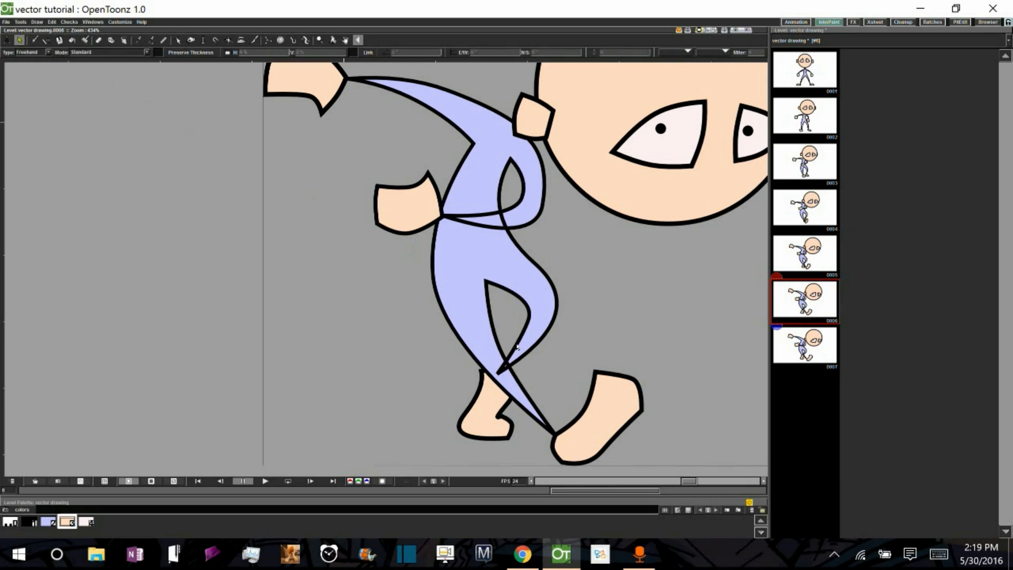
Select drawing 6's blue body shape, group it and remove its fill
click(511, 341)
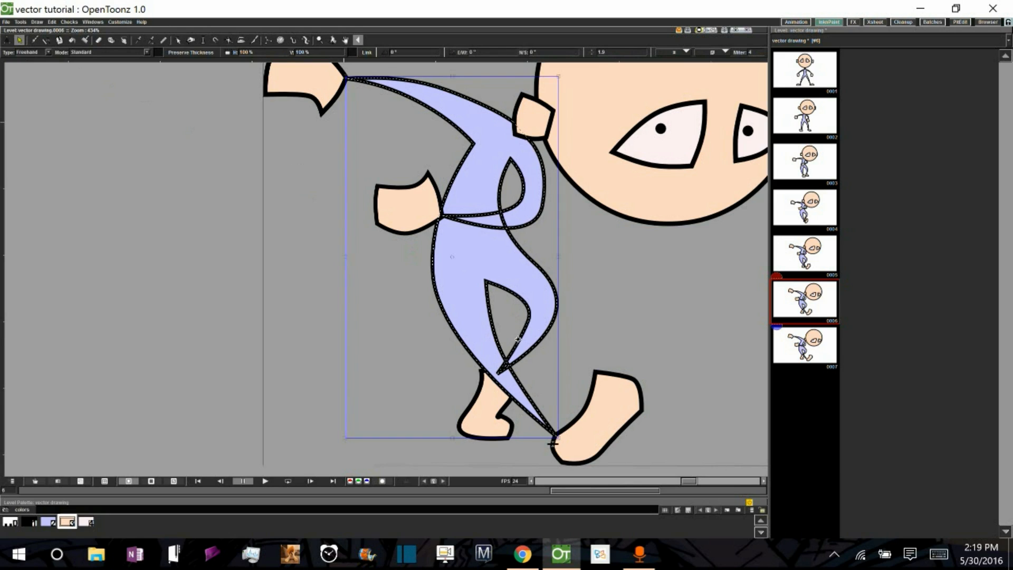
mouse_move(517, 359)
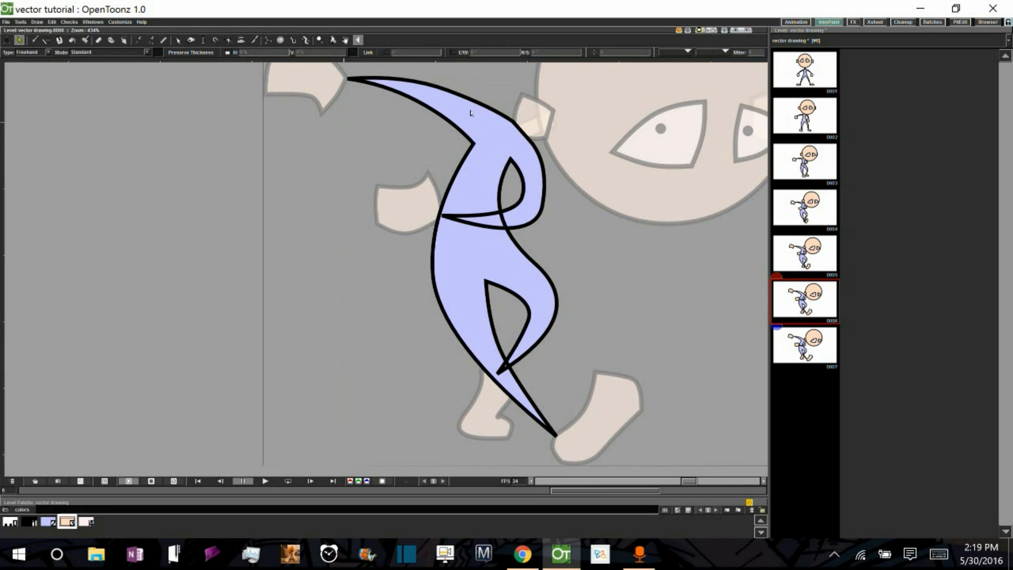
mouse_move(485, 203)
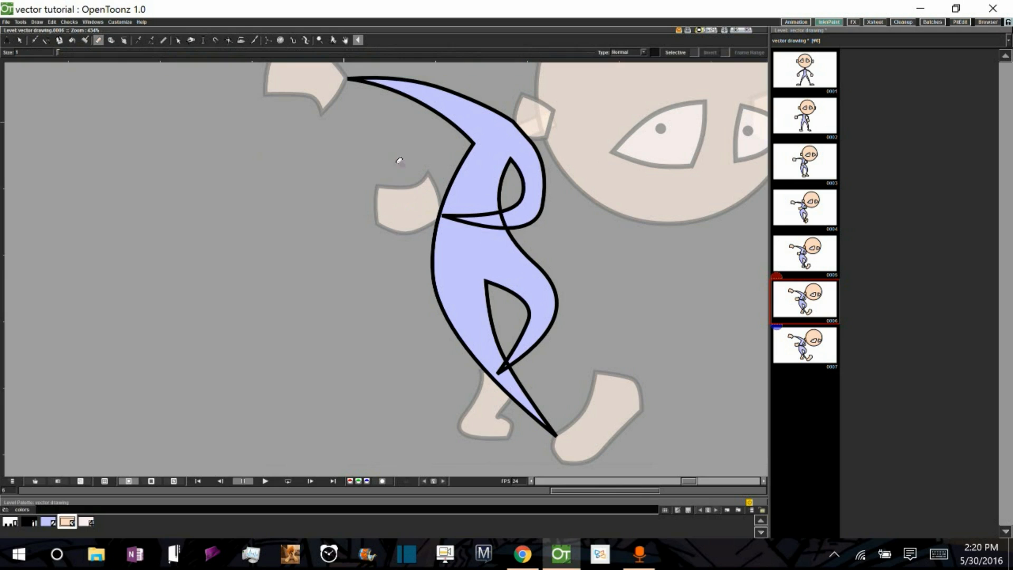
mouse_move(577, 449)
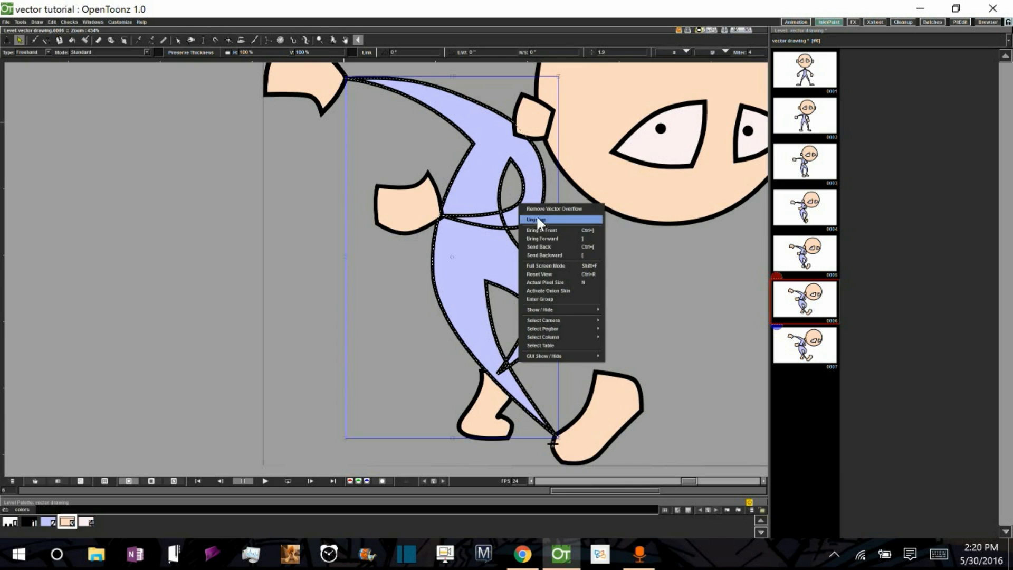
mouse_move(527, 191)
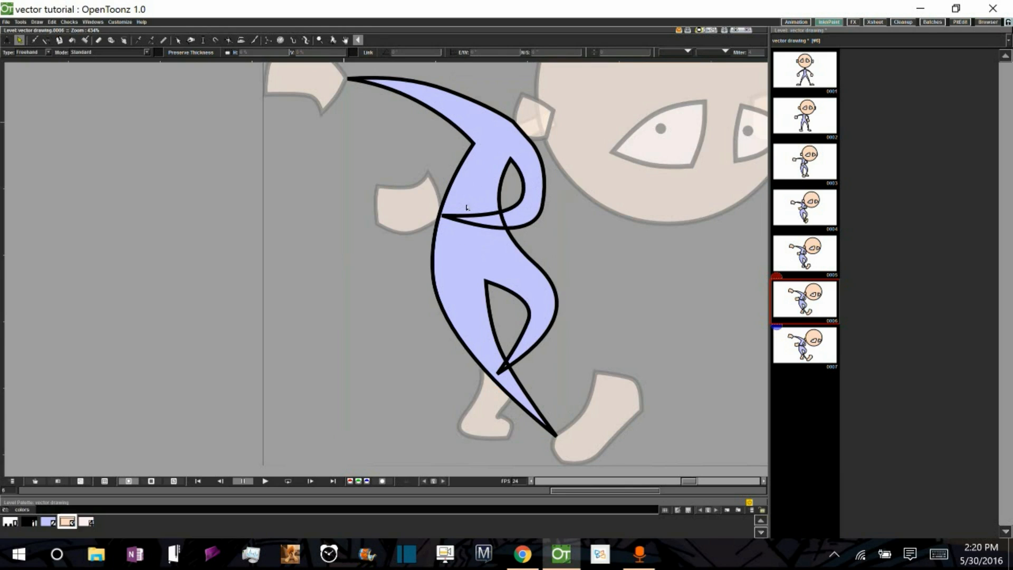
mouse_move(134, 67)
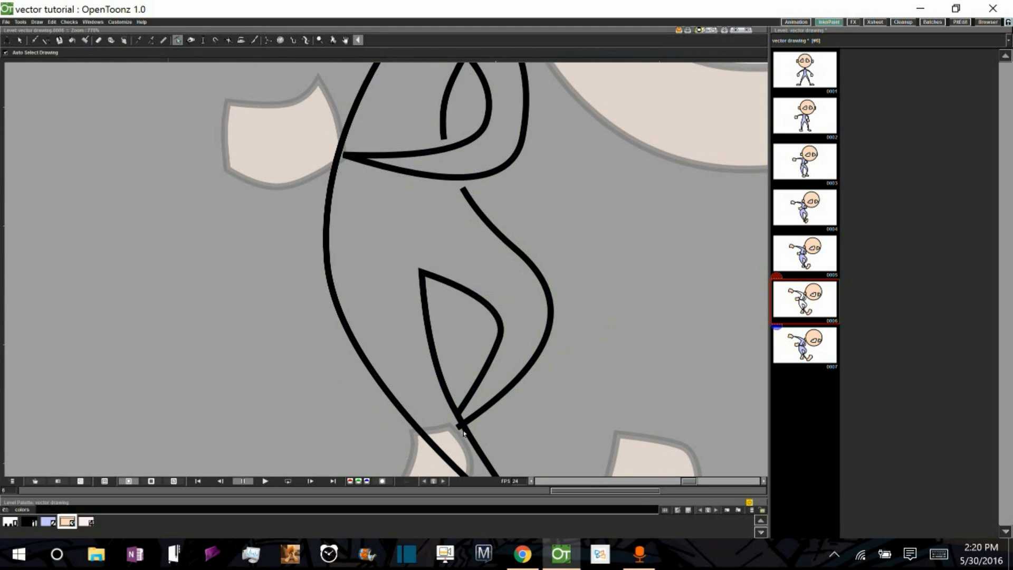
click(463, 426)
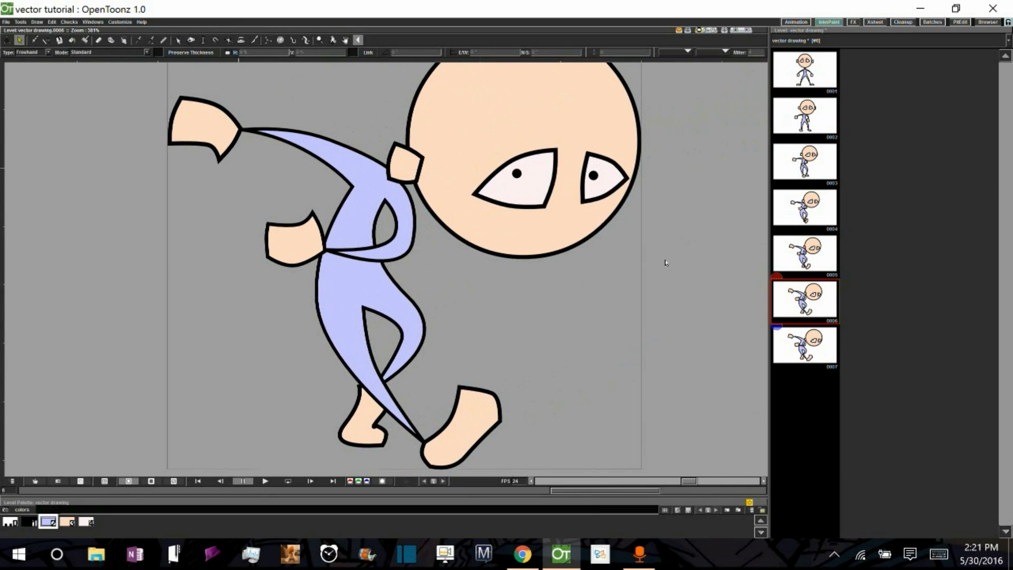
mouse_move(822, 266)
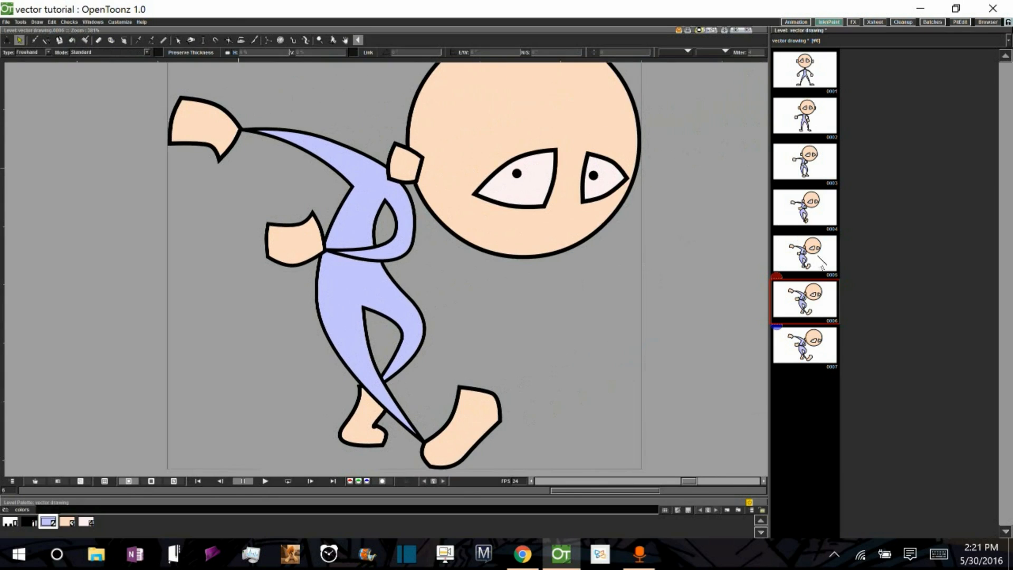
Open drawing 7 of the level after restoring drawing 6's fills
click(804, 346)
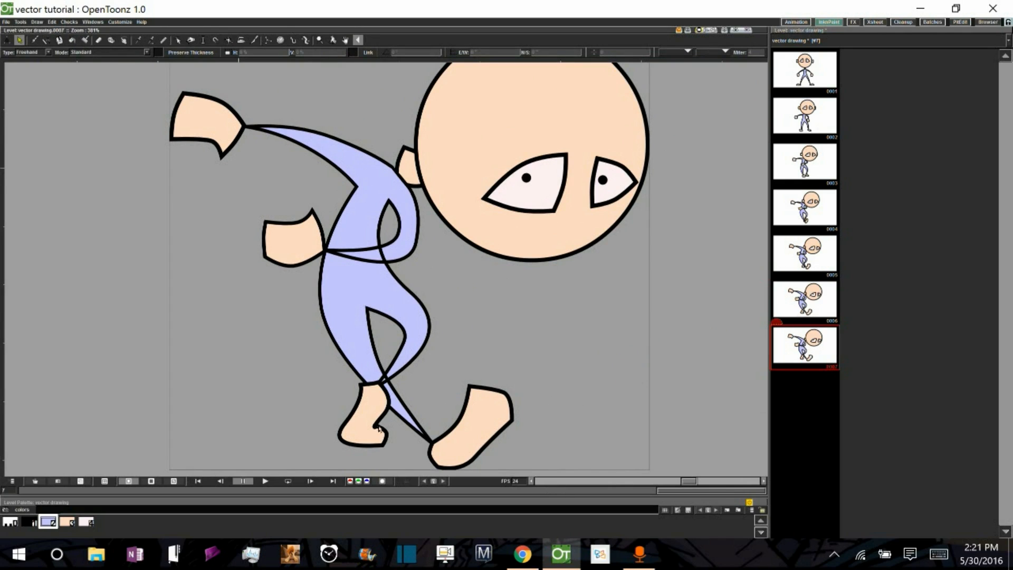
Review drawings 1, 6 and 5, then switch to the Animation room with the Xsheet
right_click(365, 413)
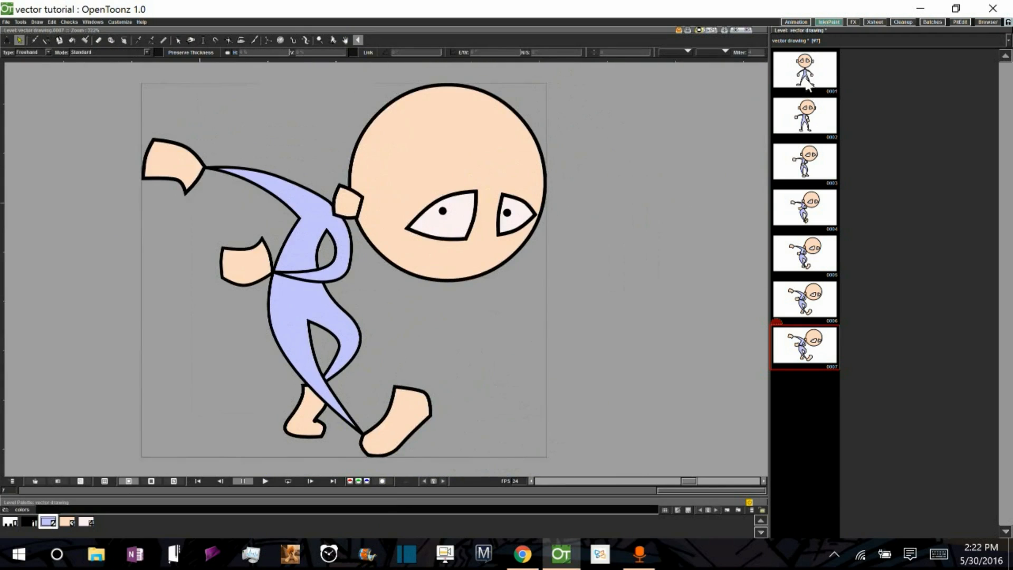
click(803, 70)
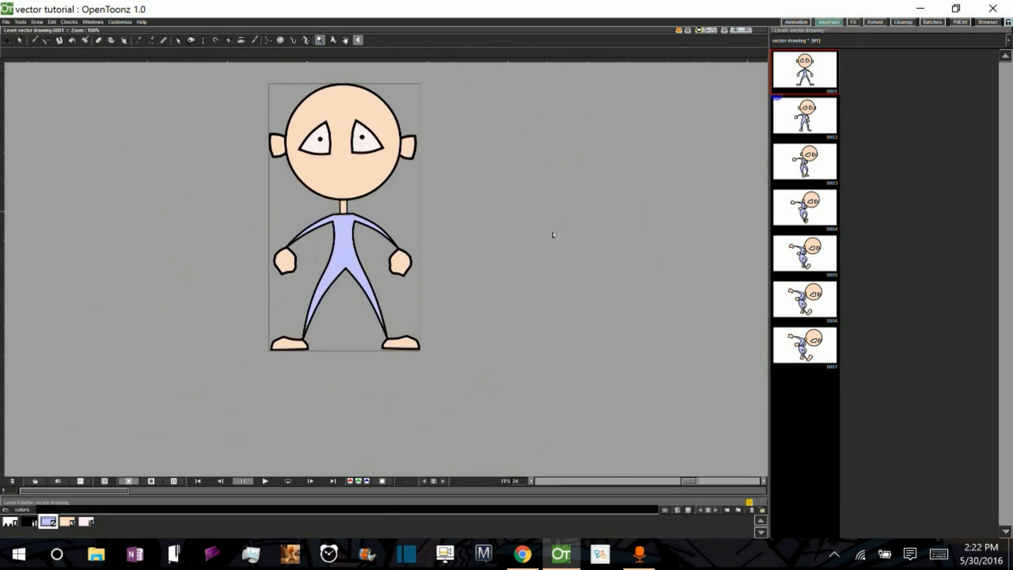
click(804, 298)
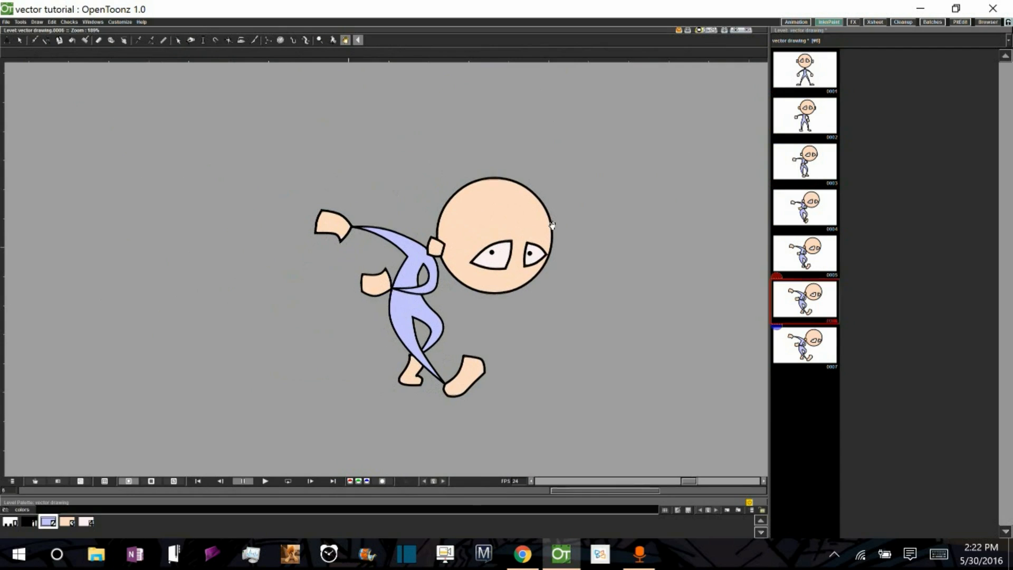
click(805, 254)
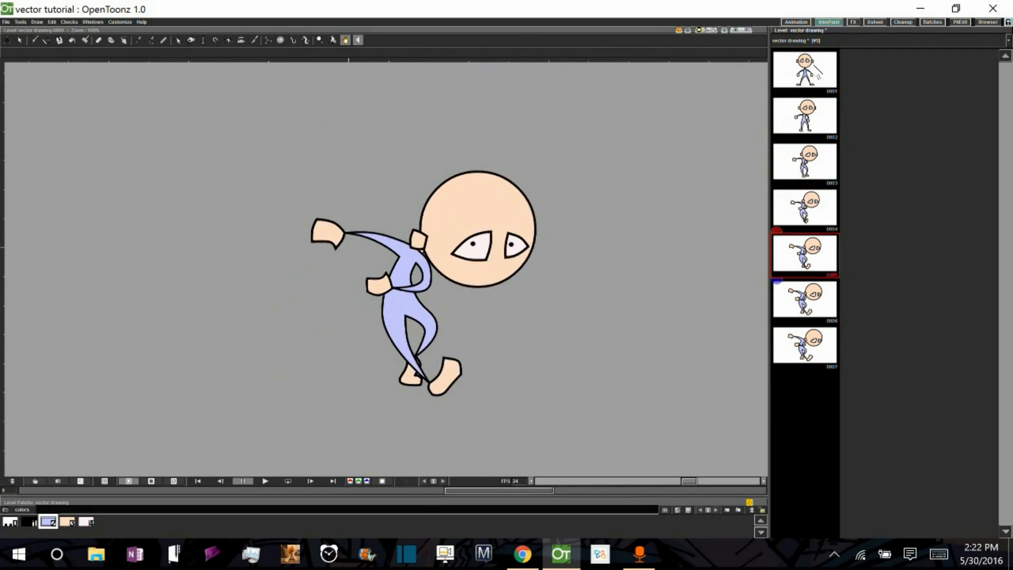
click(804, 70)
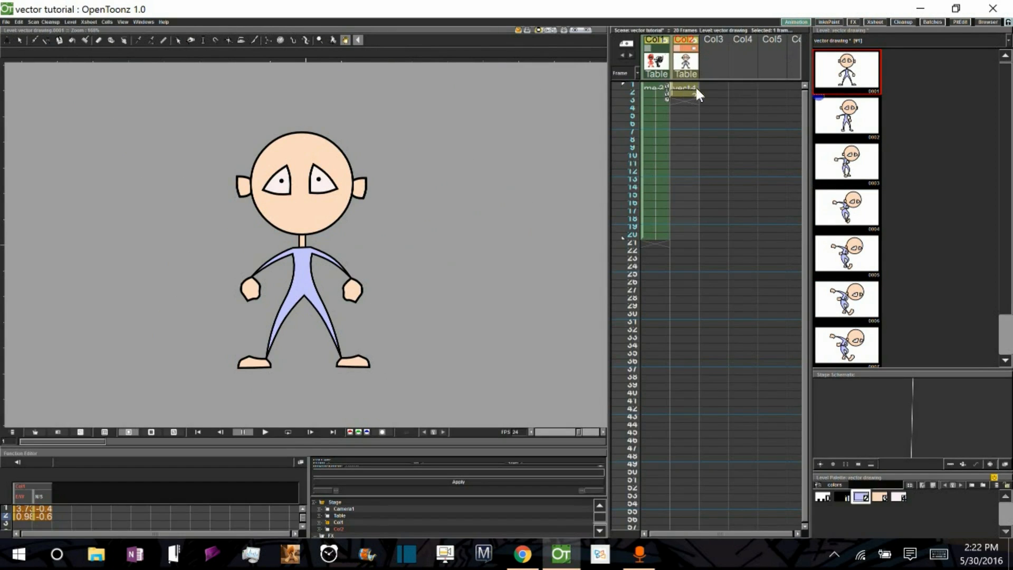
Expose drawings 1–7 in Col3 with Step 2 and select drawings 2–6 in the Level Strip
scroll(down, 3)
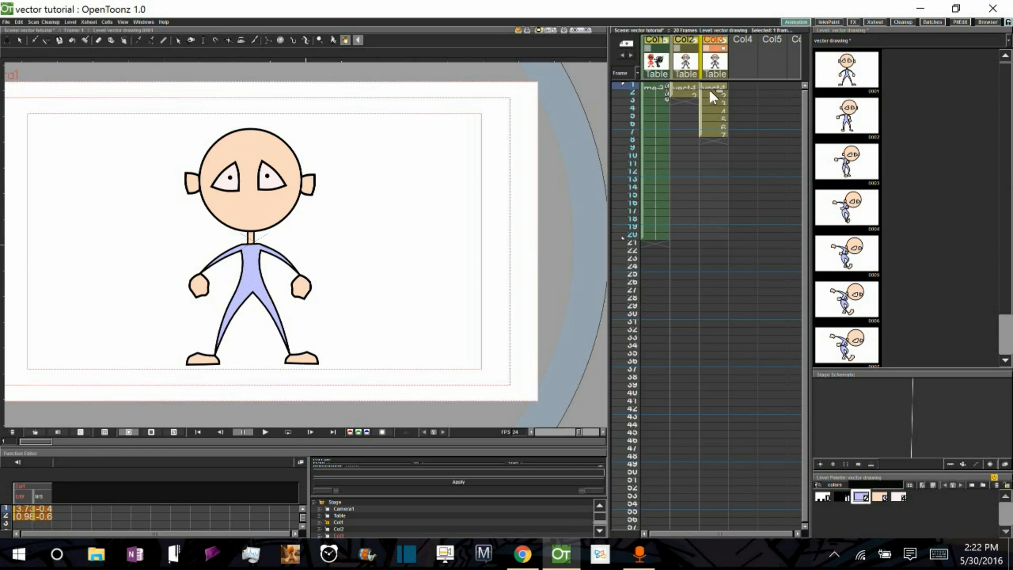
click(632, 100)
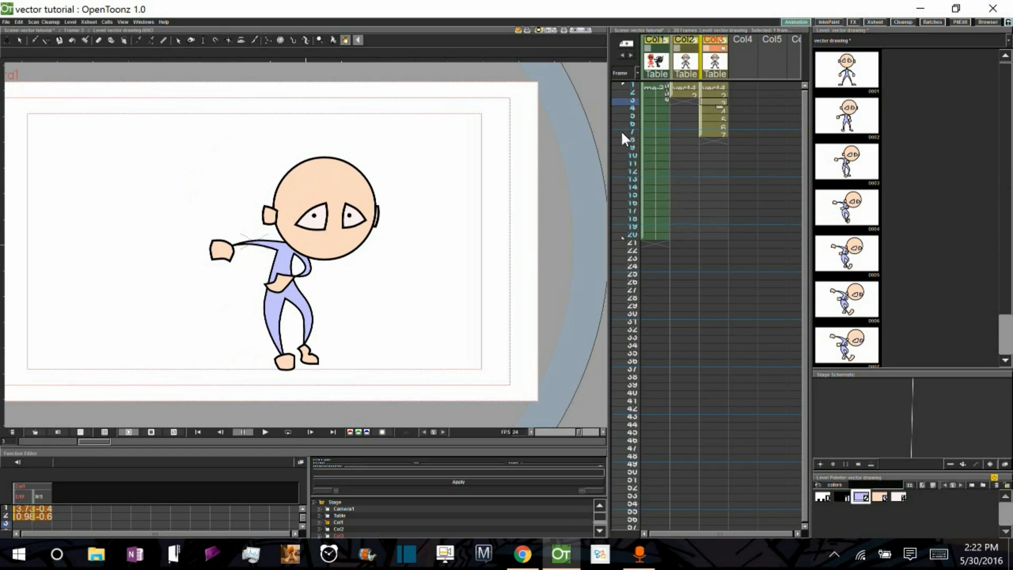
mouse_move(402, 375)
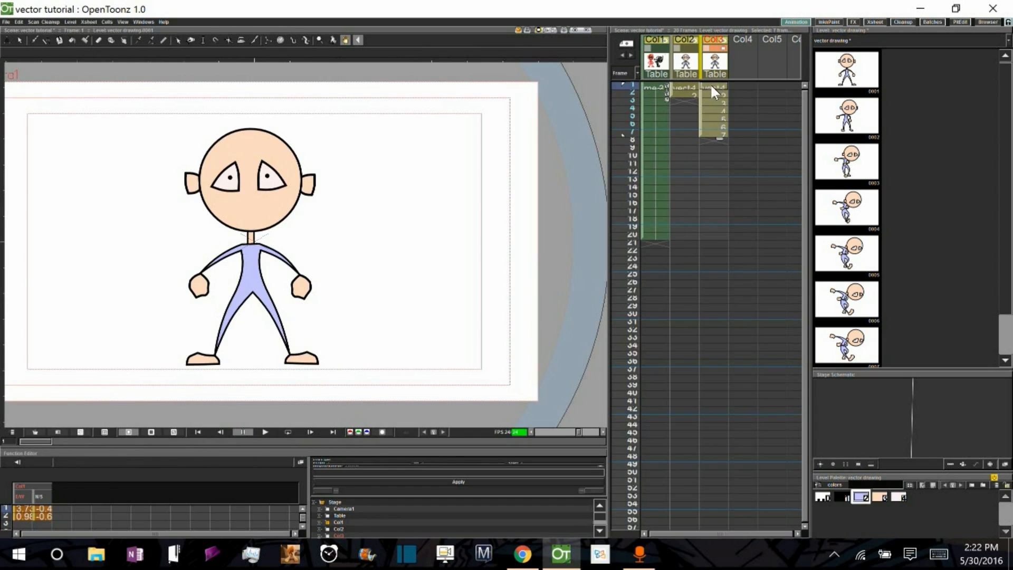
right_click(710, 91)
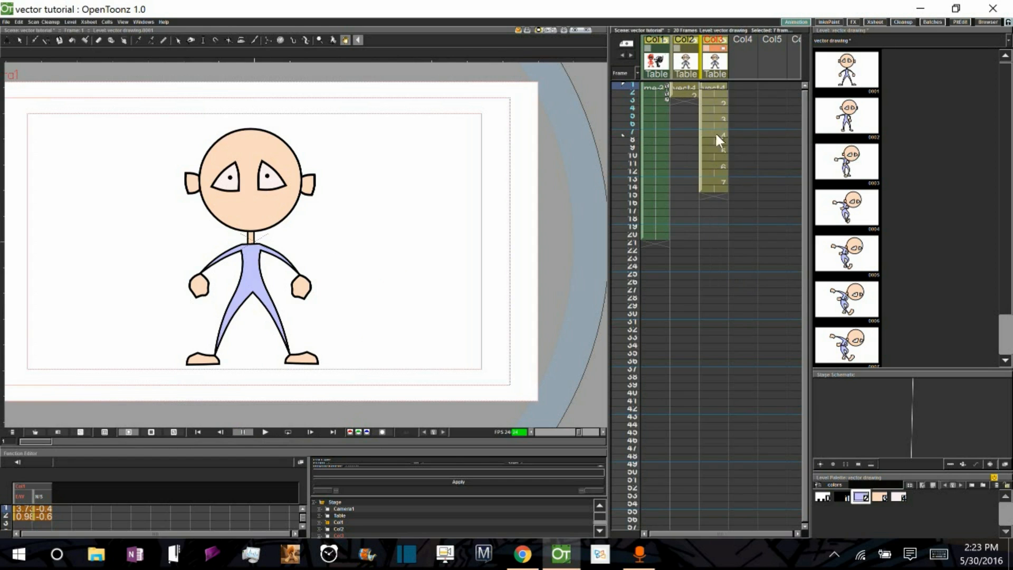
mouse_move(739, 153)
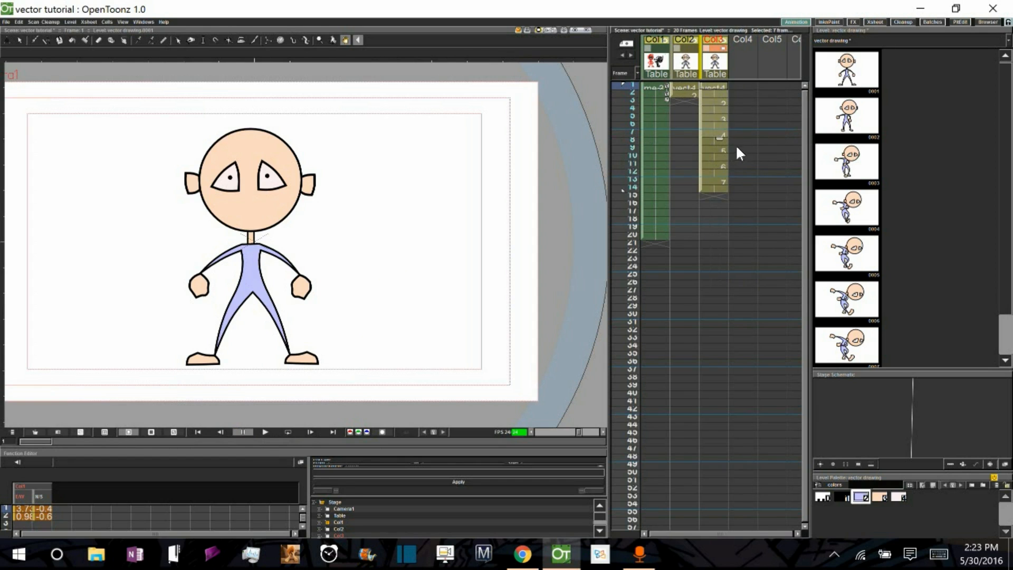
mouse_move(625, 197)
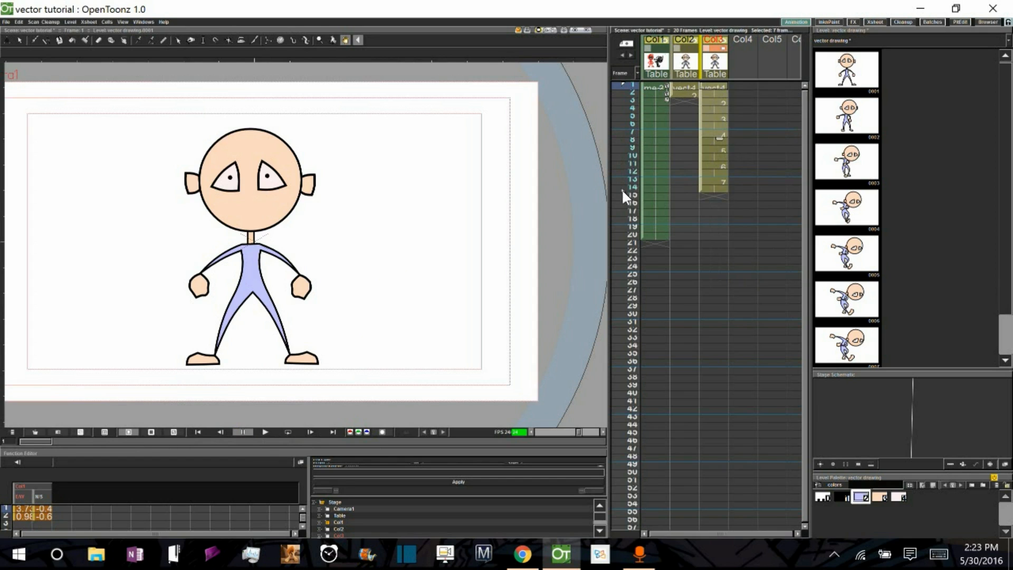
click(287, 431)
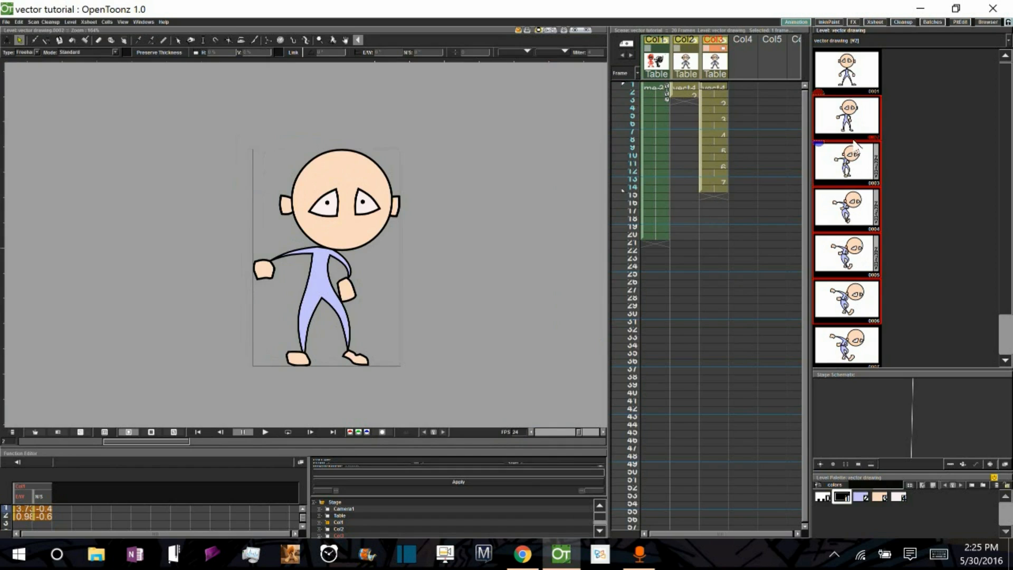
Flip between drawings 1 and 2 in the Level Strip to compare, then clear drawing 2's contents
click(846, 70)
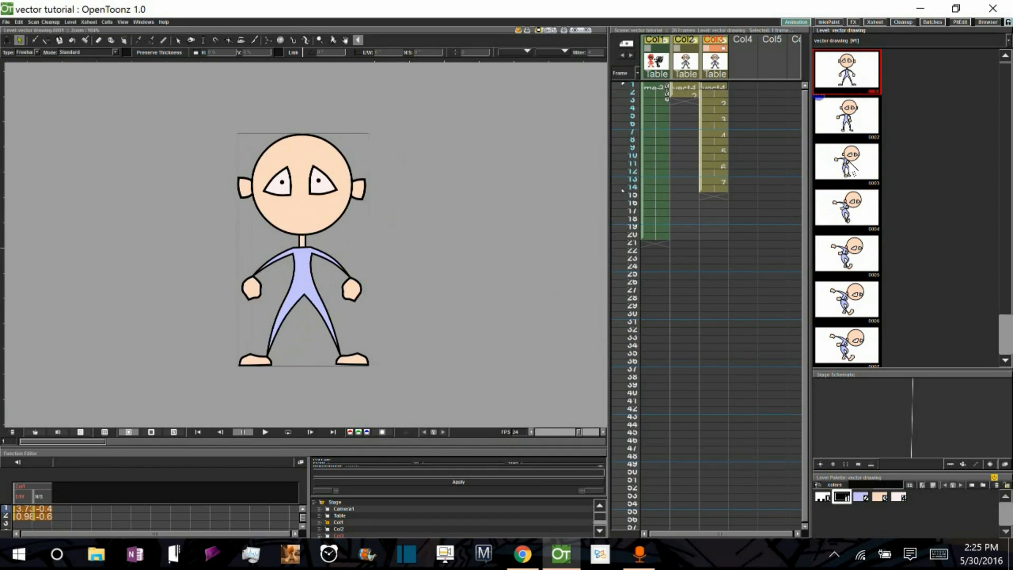
click(846, 115)
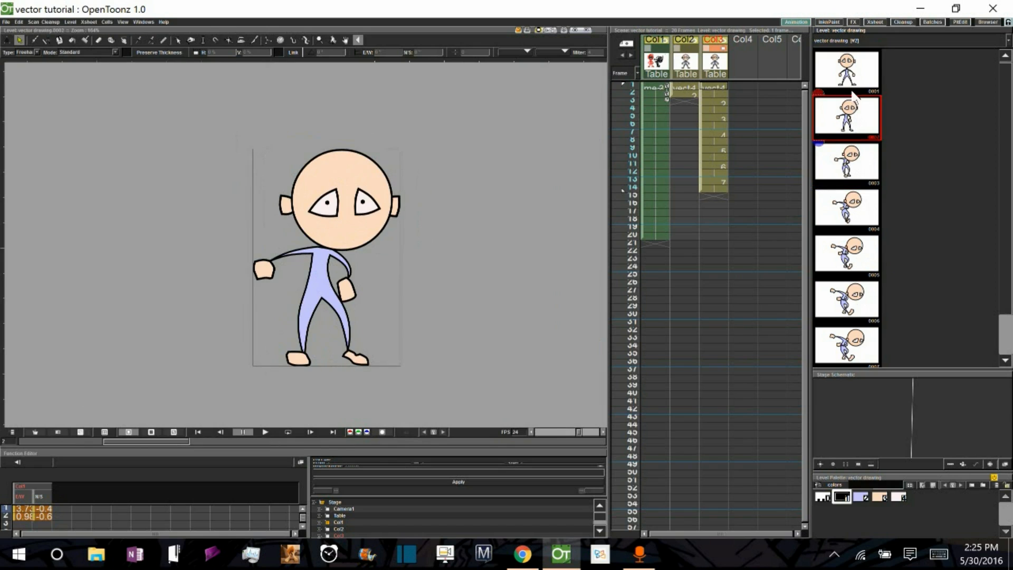
click(846, 70)
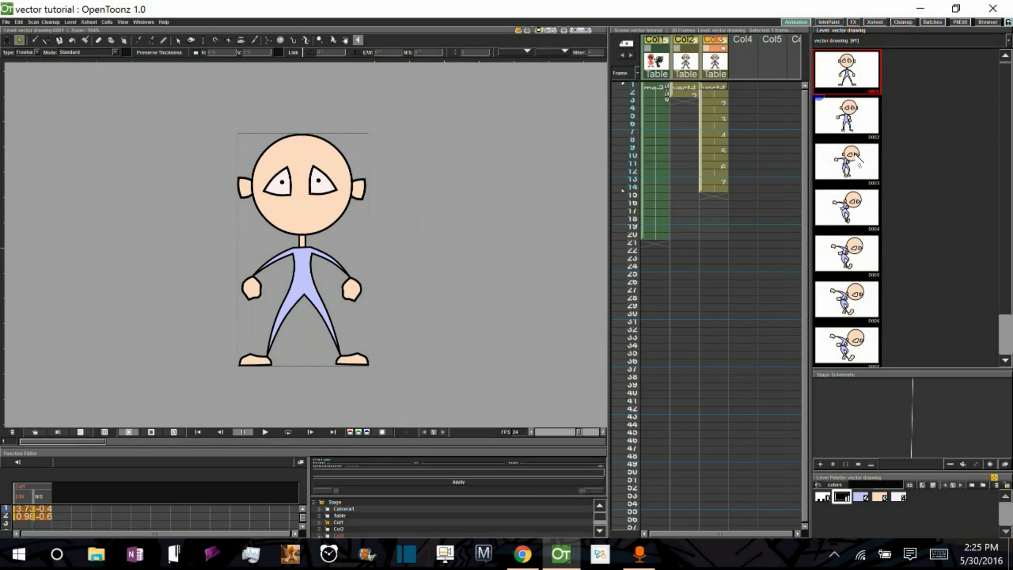
click(845, 114)
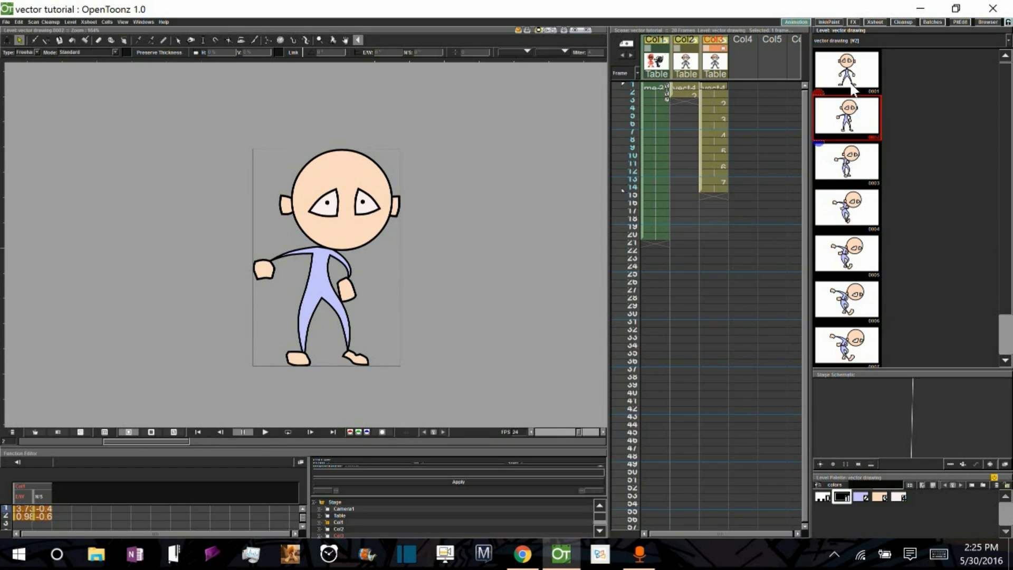
click(845, 71)
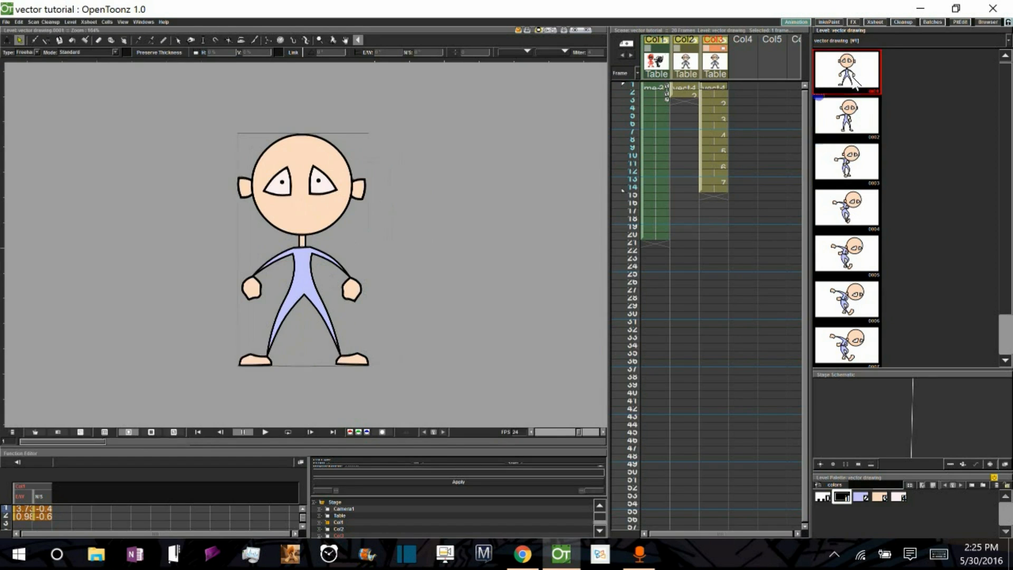
click(846, 115)
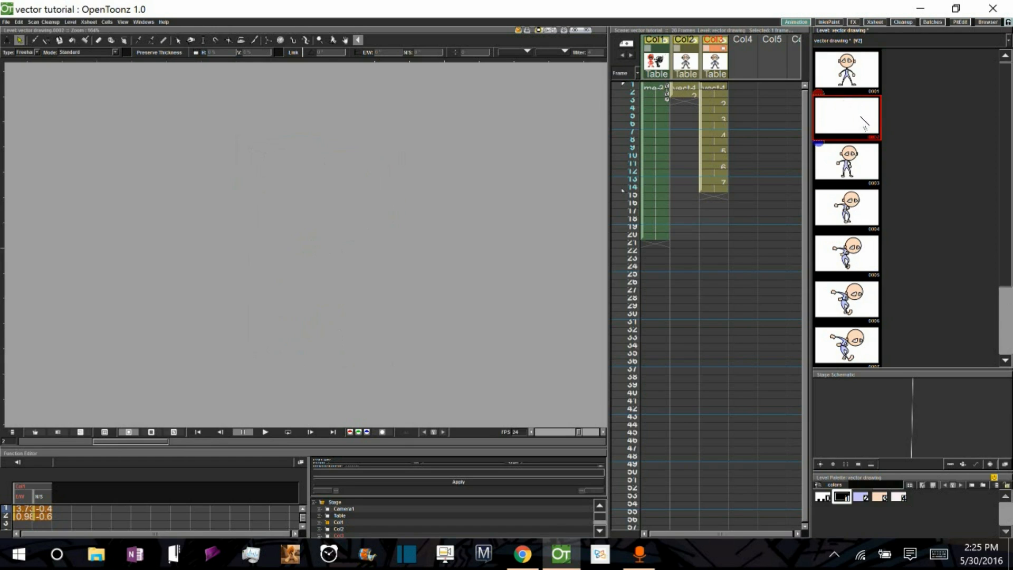
Inbetween drawings 1–5 and browse drawings 3, 6 and 5 to check the result
click(846, 71)
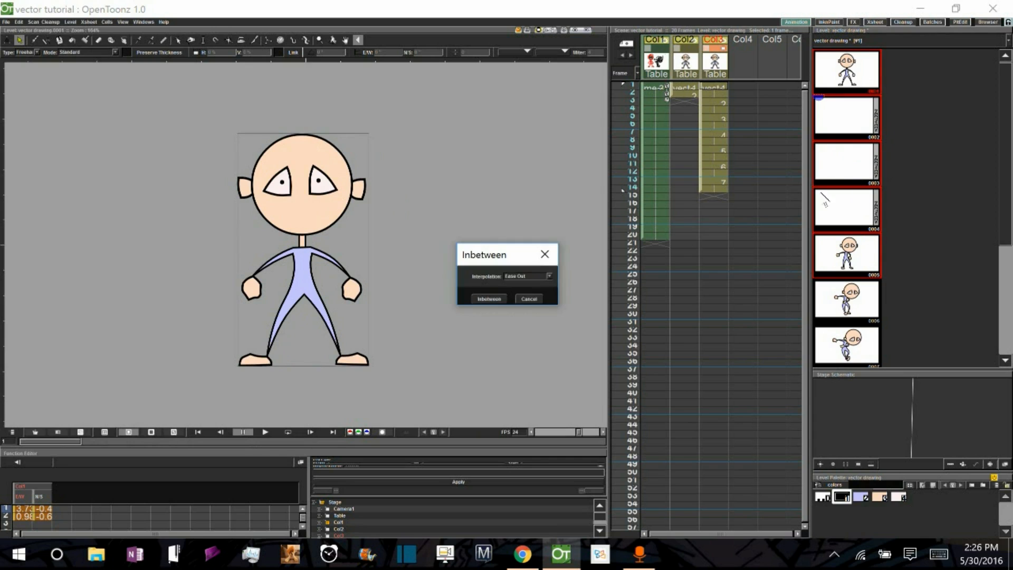
click(489, 298)
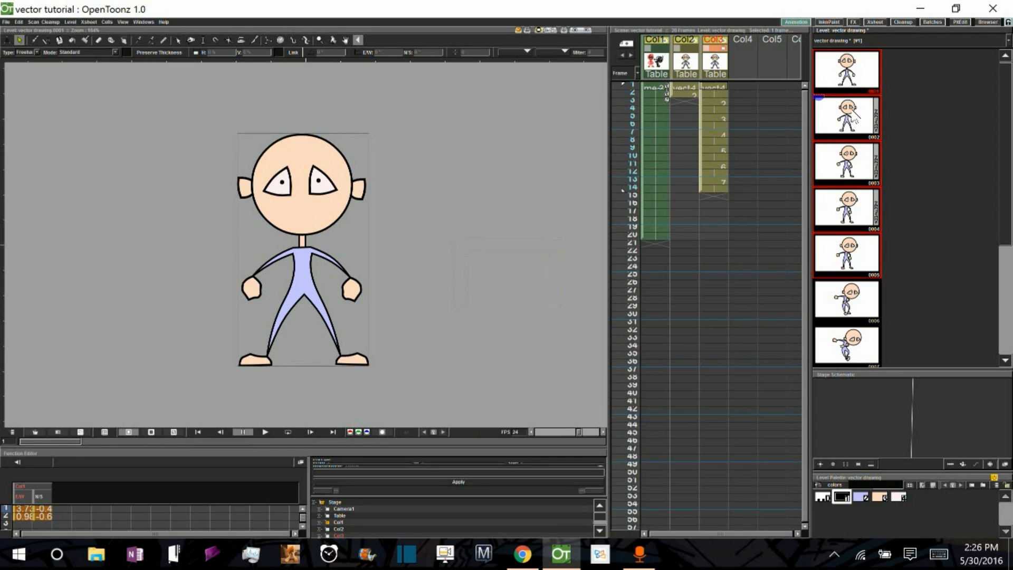
click(846, 162)
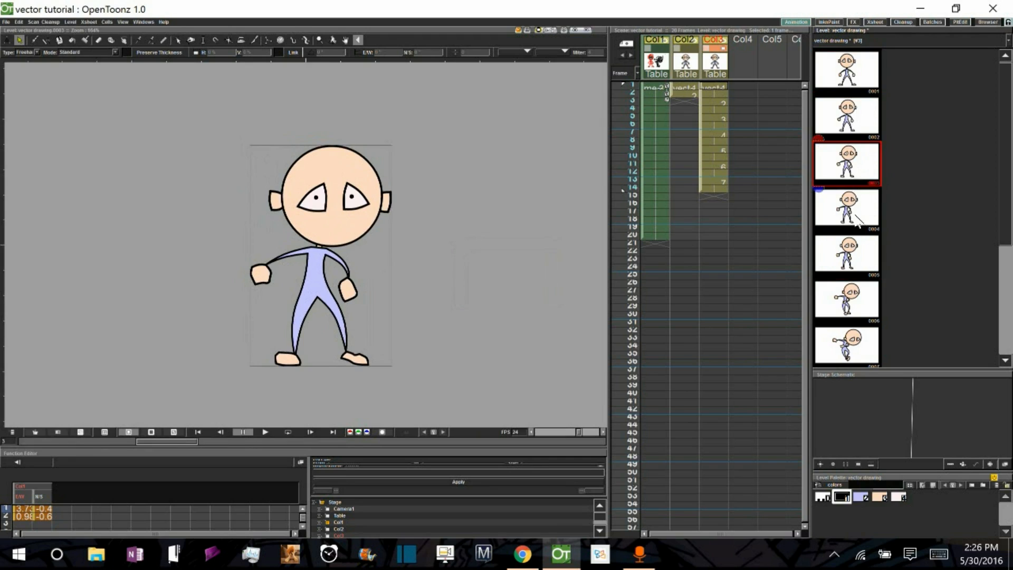
click(846, 298)
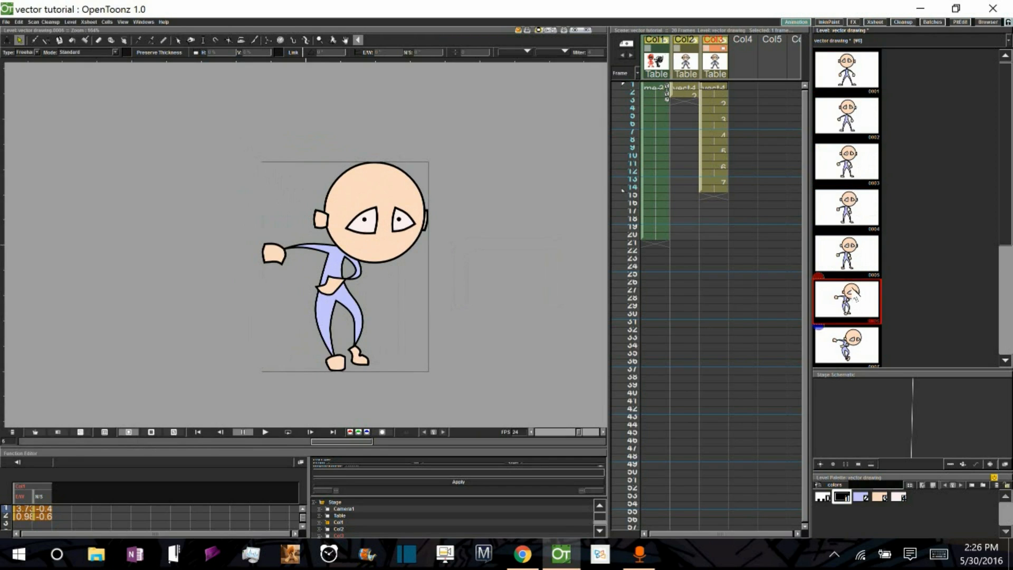
click(846, 252)
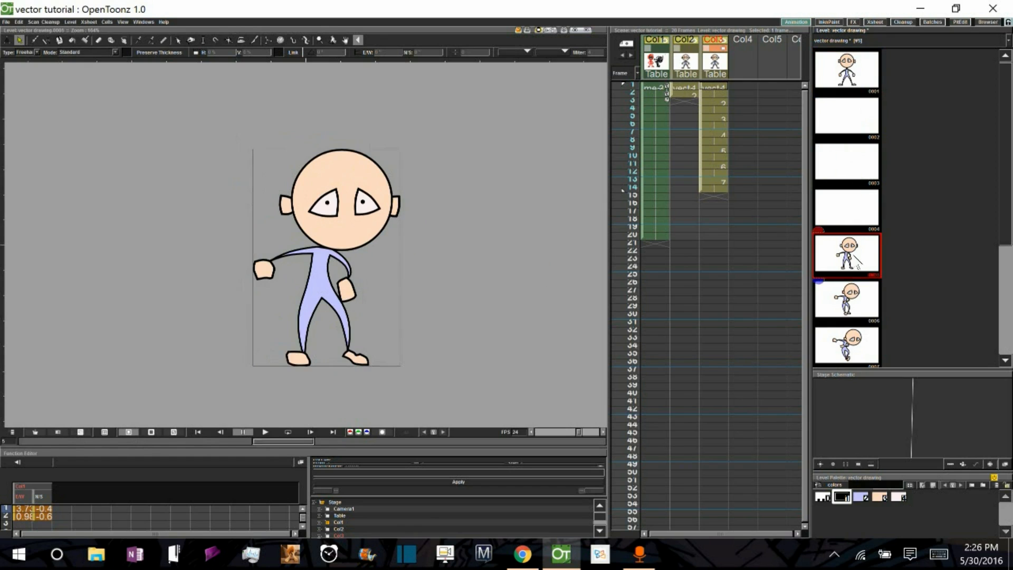
mouse_move(857, 216)
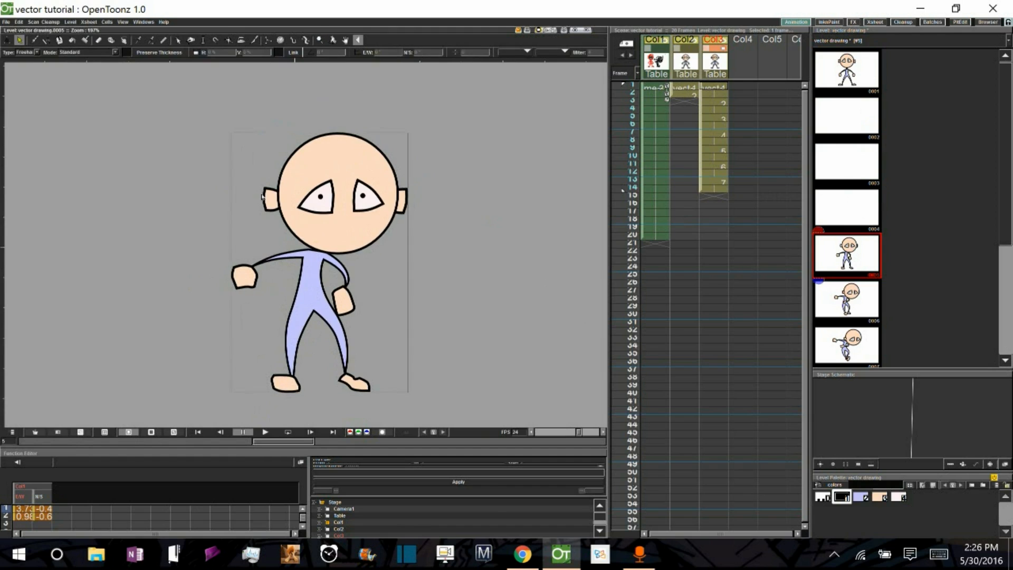
Bring the left ear shape in drawing 5 to the front and regenerate the inbetweens
click(270, 197)
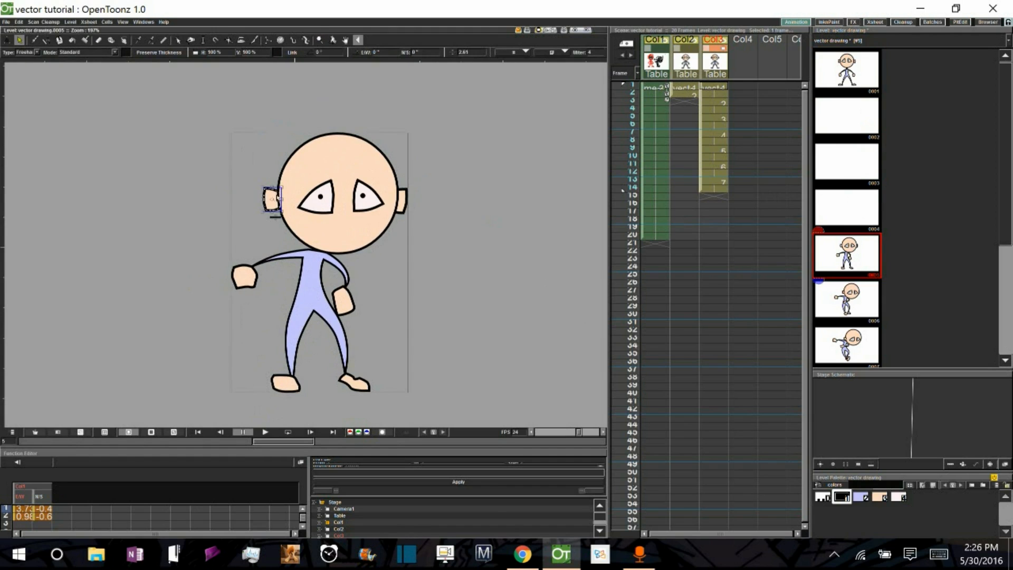
right_click(278, 191)
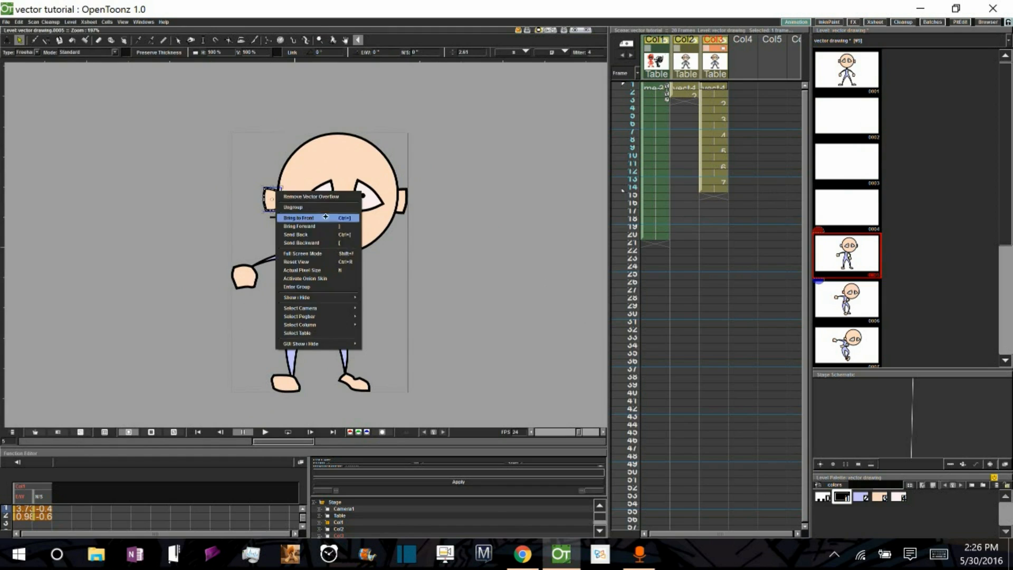
click(298, 217)
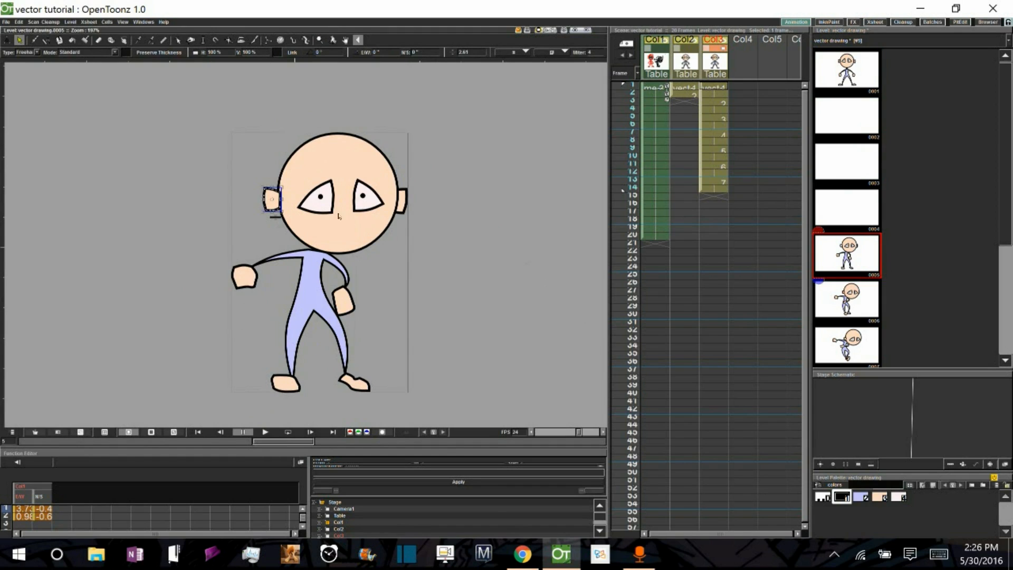
click(847, 70)
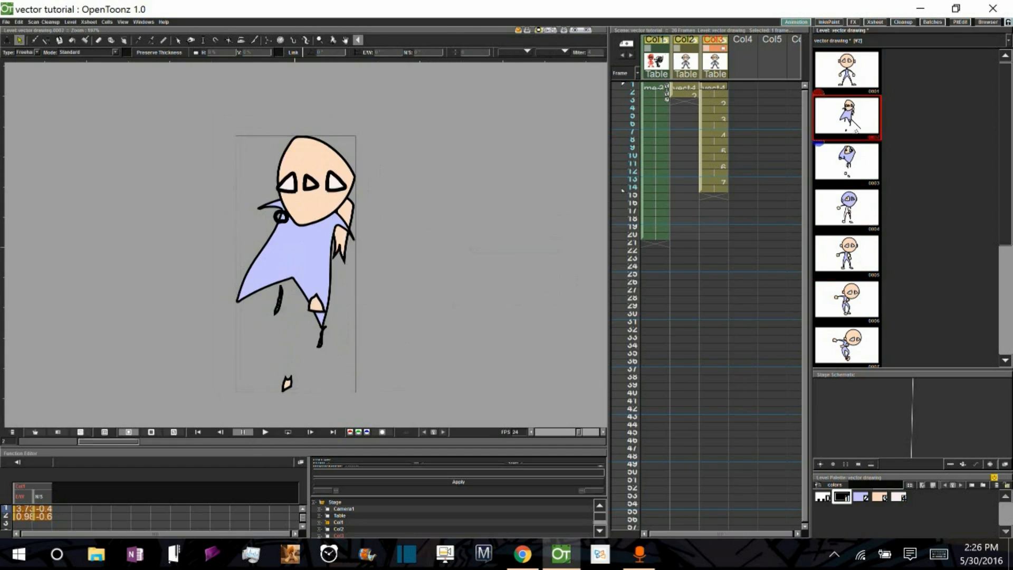
Compare the distorted drawing 4, with its wrongly filled blue head, against drawing 1
click(846, 206)
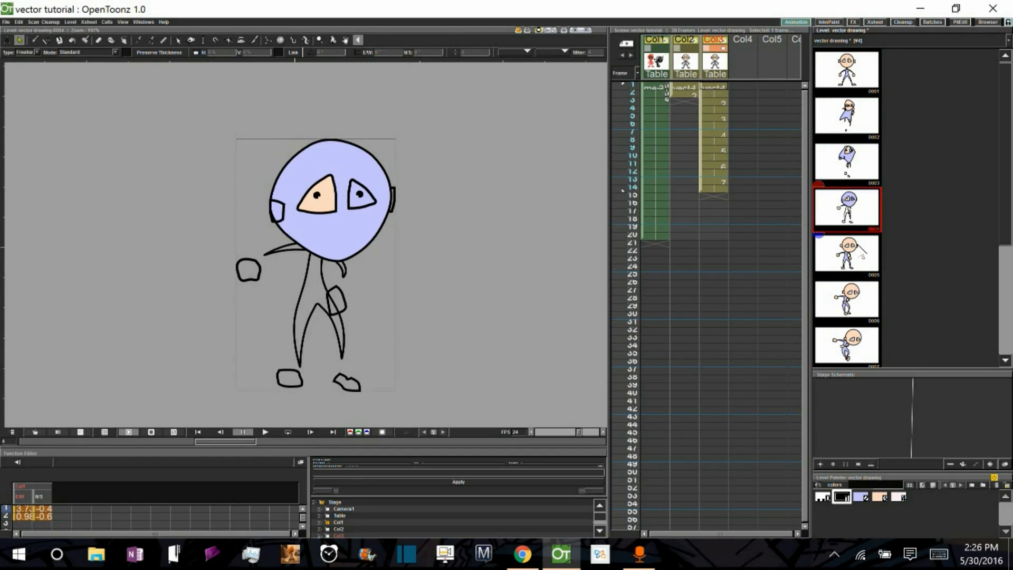
click(845, 70)
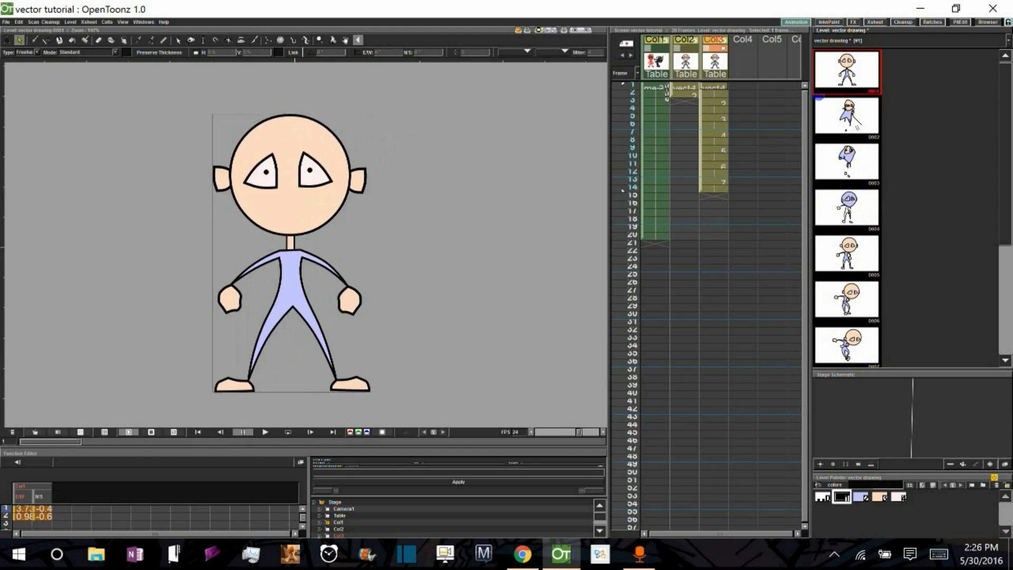
click(846, 206)
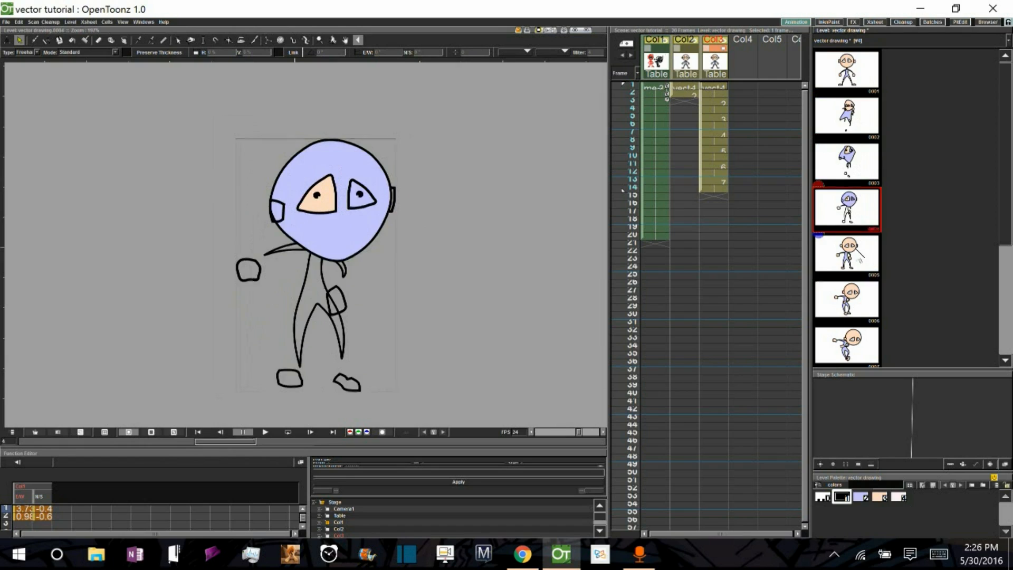
Adjust a shape in drawing 5 and regenerate ease-out inbetweens for drawings 1–5
click(847, 252)
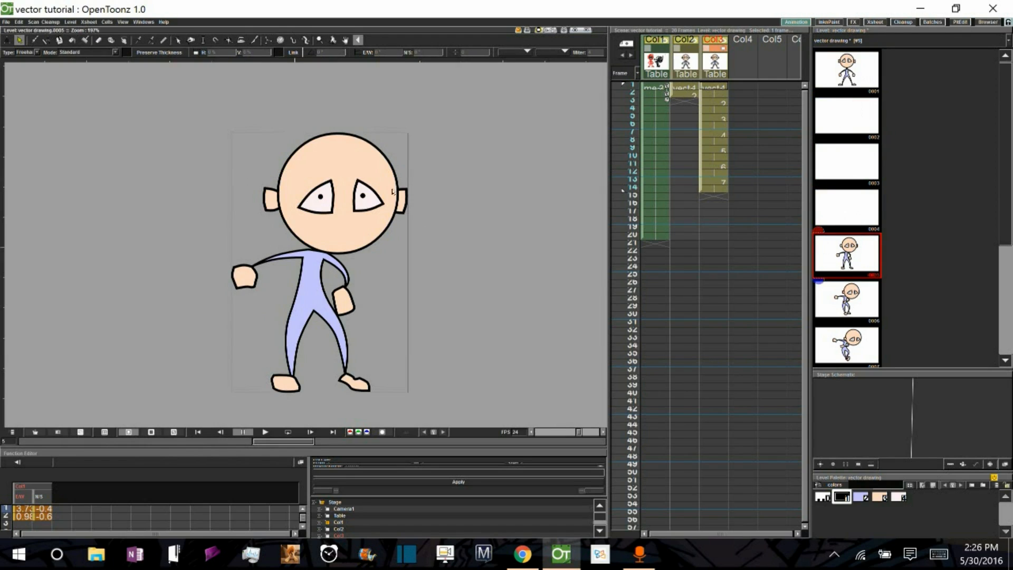
click(371, 198)
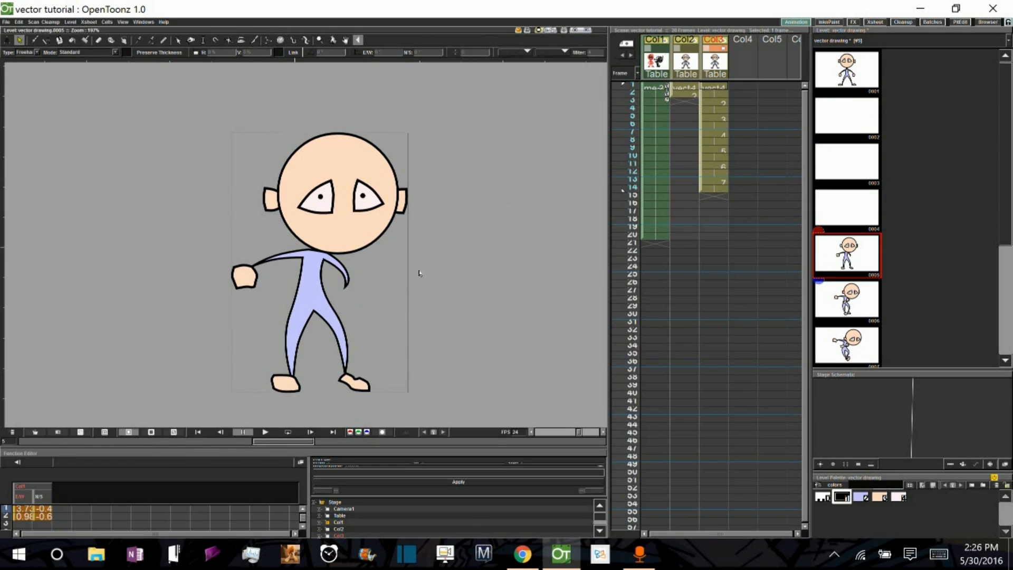
click(846, 70)
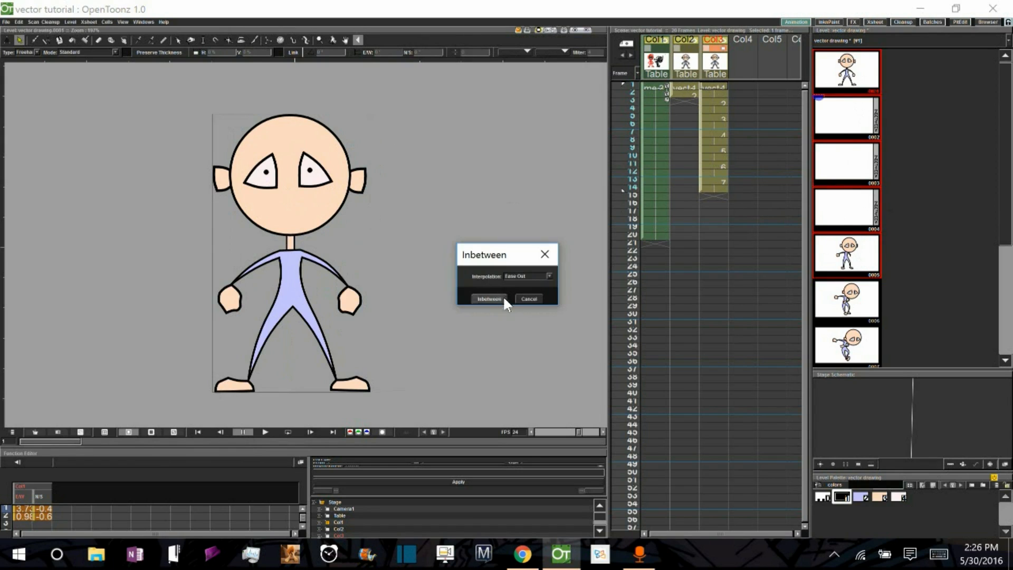
click(488, 299)
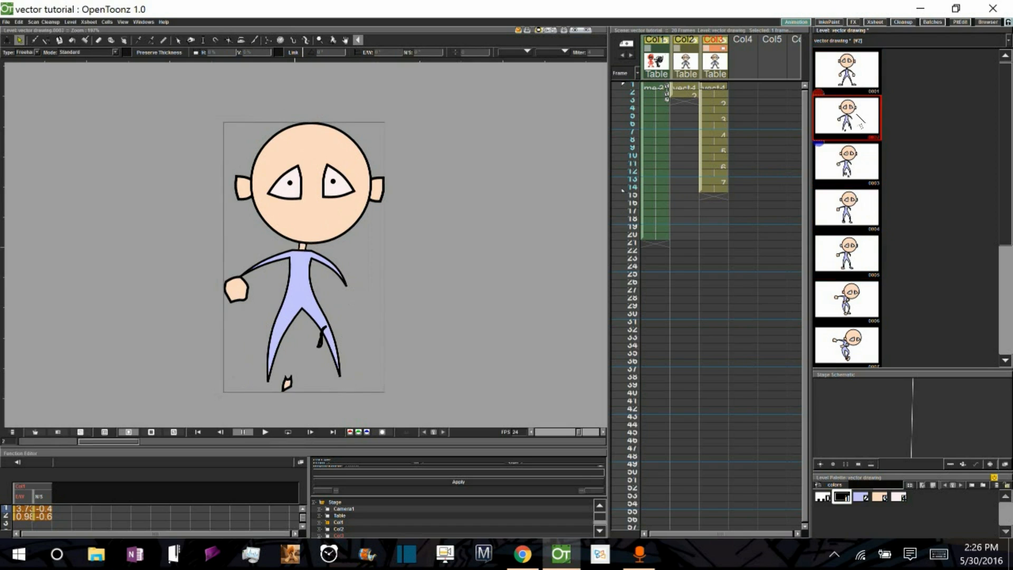
Browse drawings 3, 5, 2, 1 to inspect the inbetweens whose legs and feet break into fragments
click(846, 162)
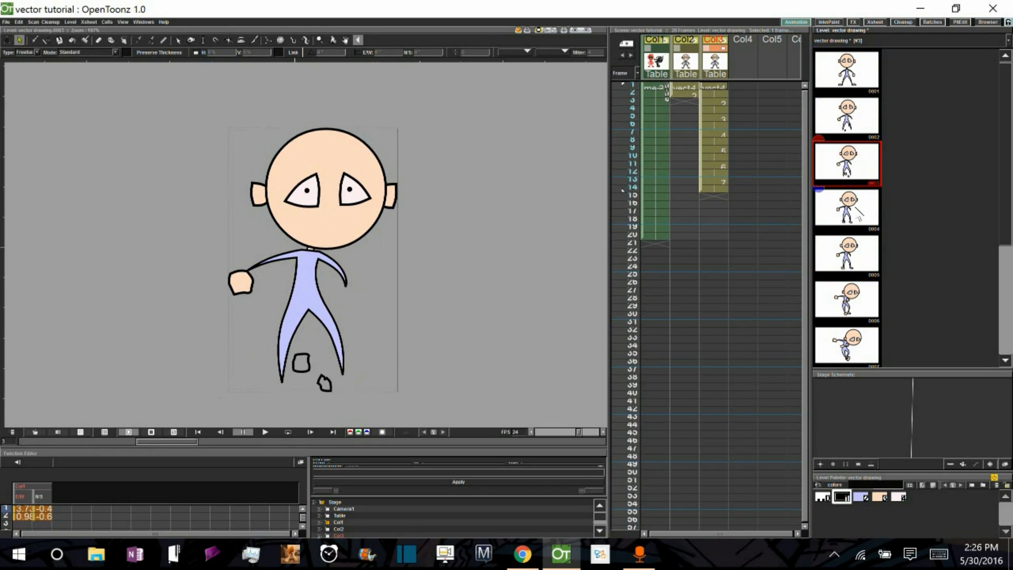
click(845, 253)
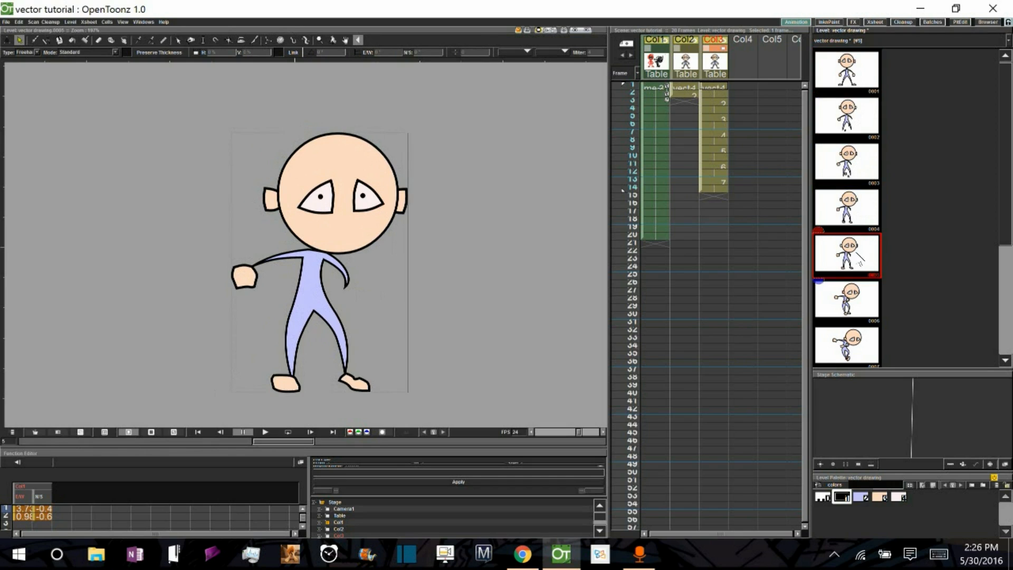
click(846, 116)
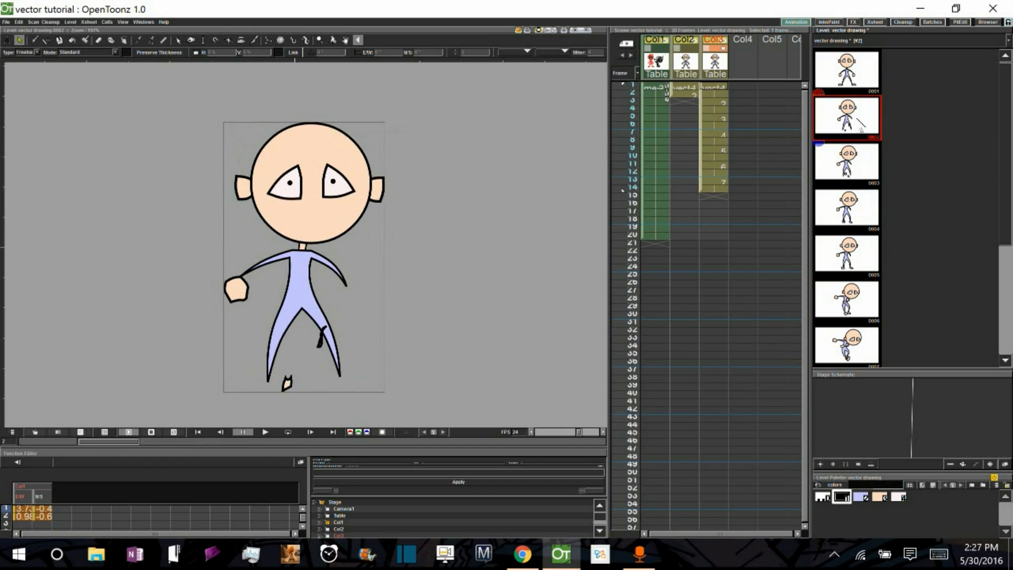
click(846, 71)
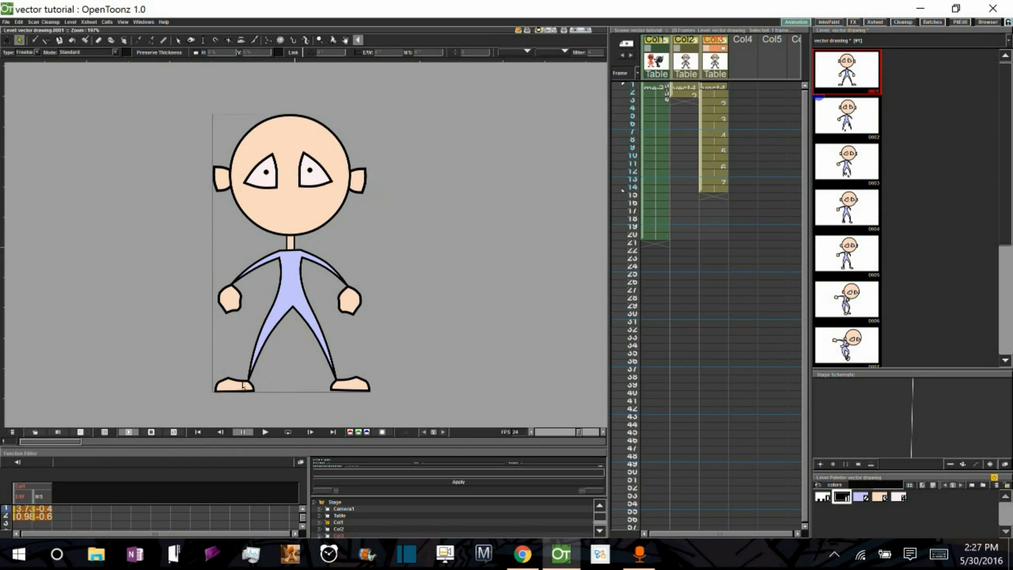
click(846, 252)
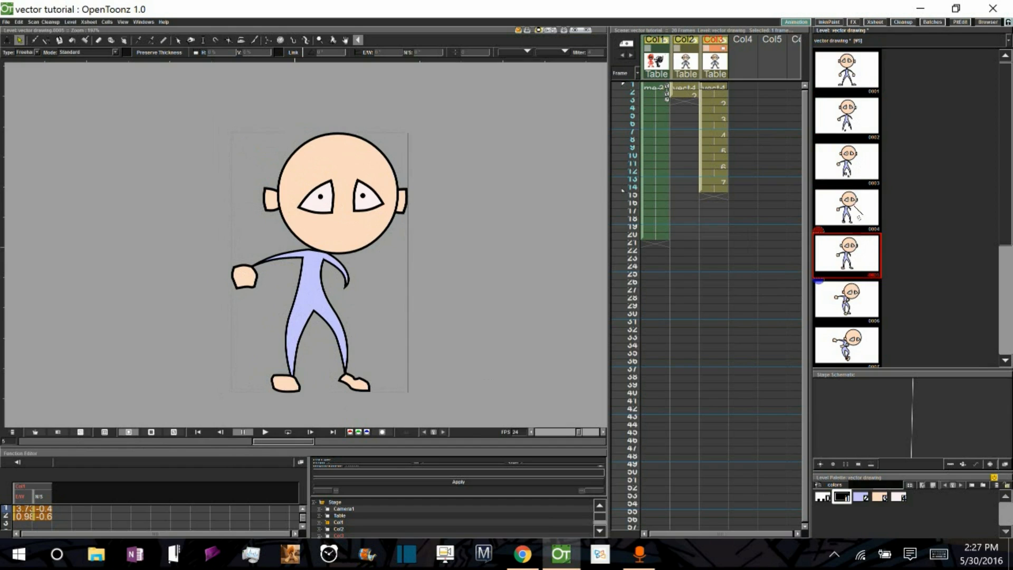
click(846, 161)
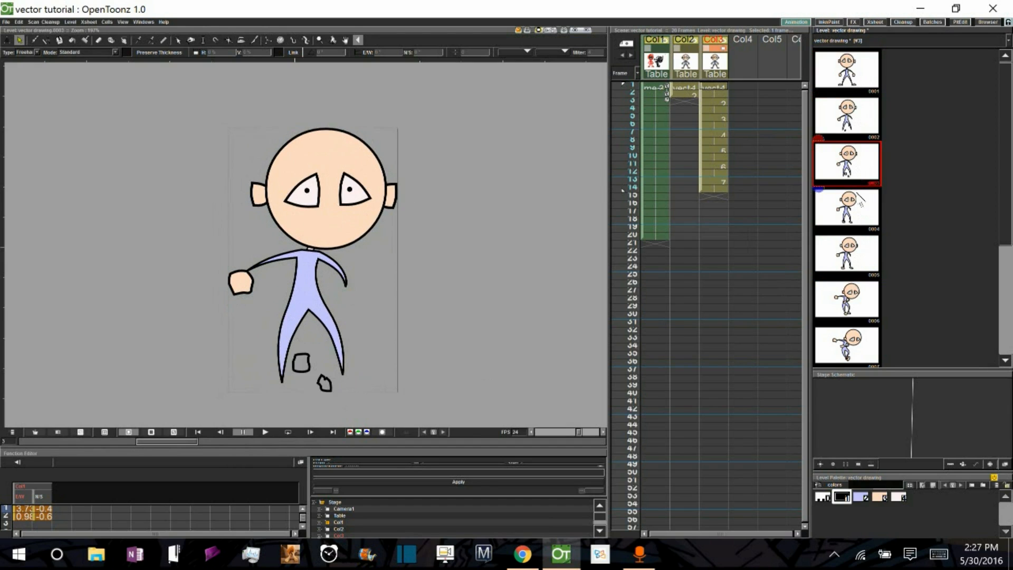
click(846, 252)
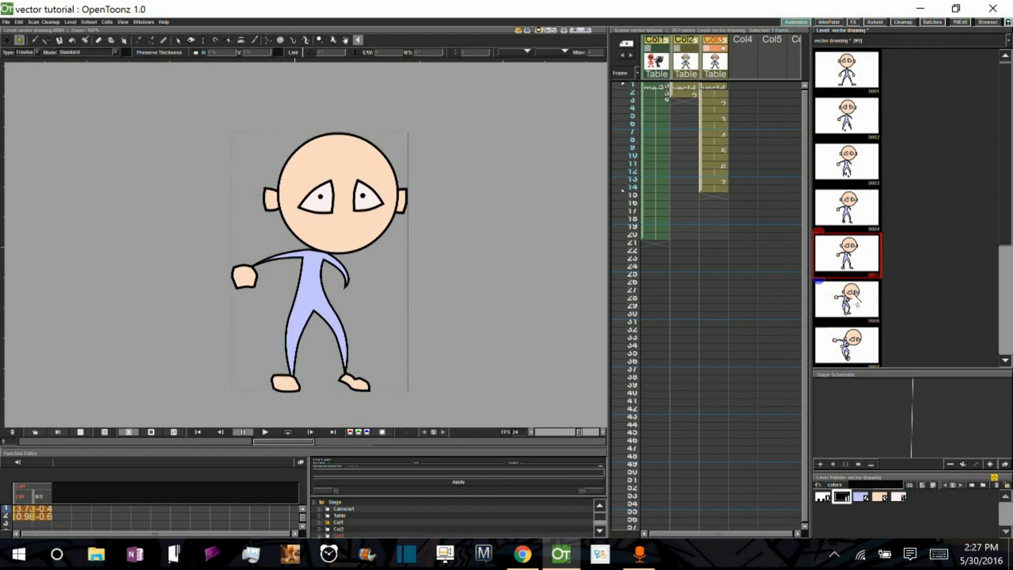
Clear the inbetweens, add a triangle outline to drawing 5 and regenerate drawings 2–4
click(846, 208)
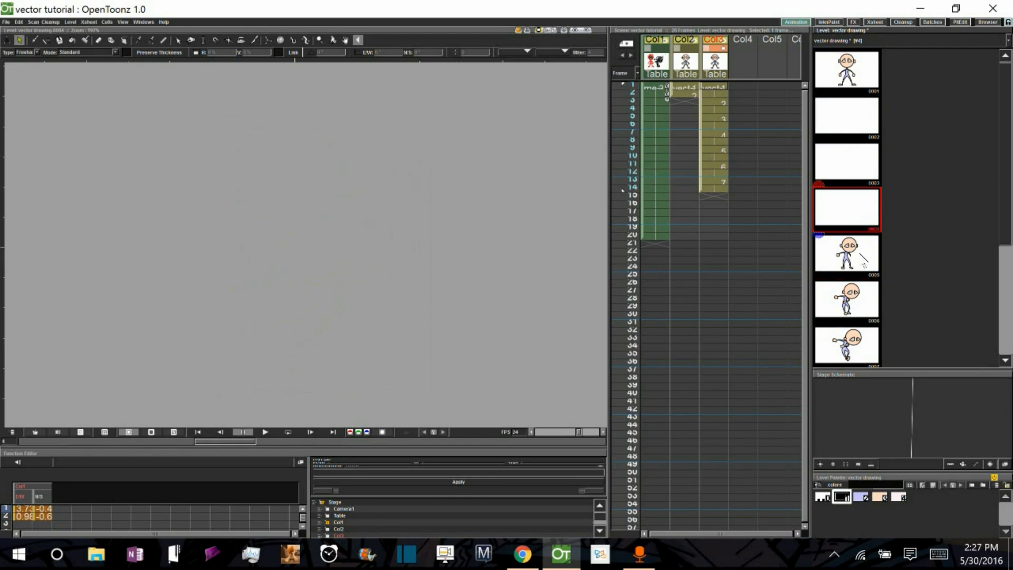
click(846, 254)
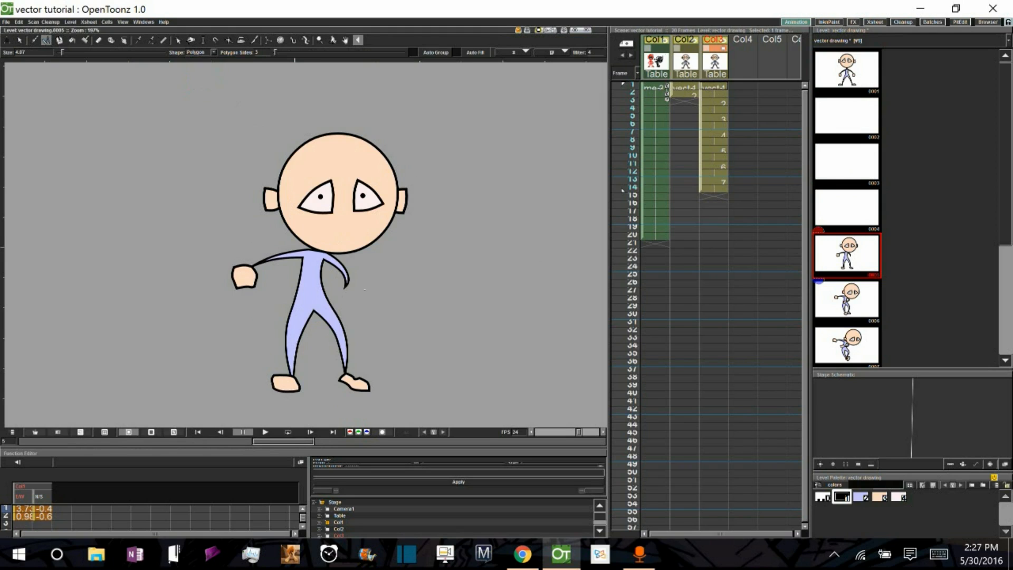
click(847, 71)
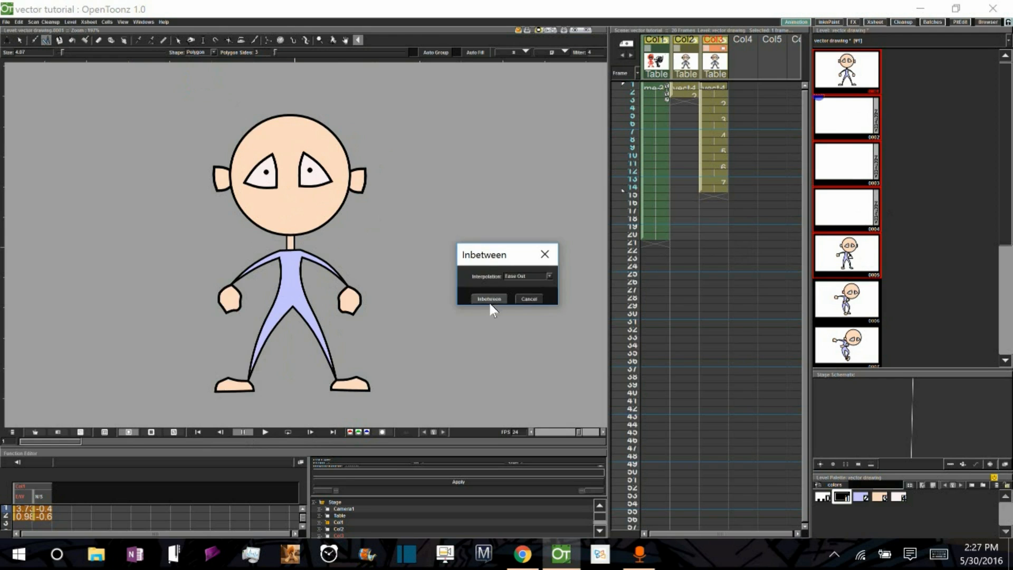
click(488, 299)
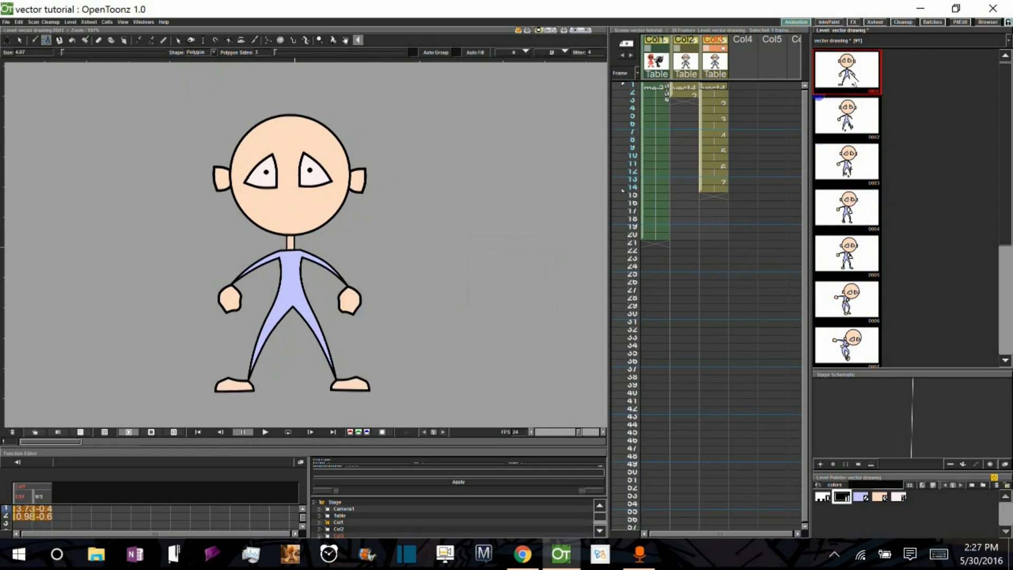
Browse drawings 4, 5, 2, 1 and 3 to see the broken shapes caused by the added triangle
click(846, 208)
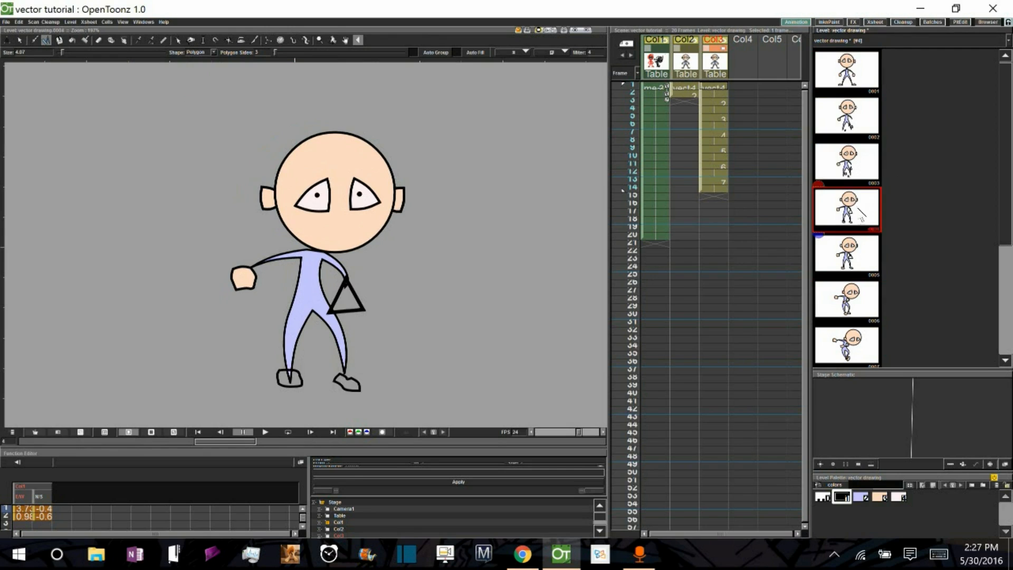
click(845, 252)
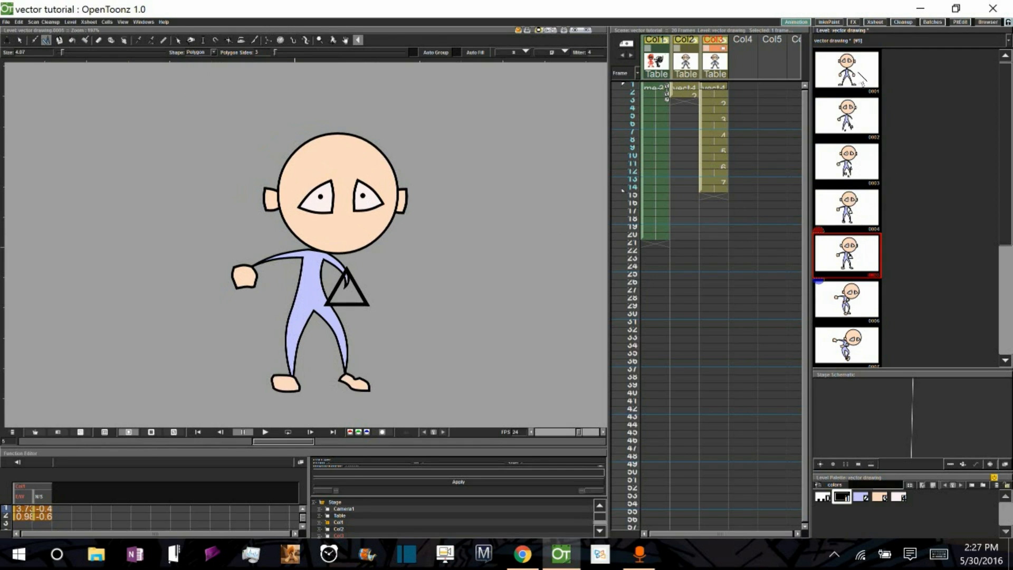
click(847, 116)
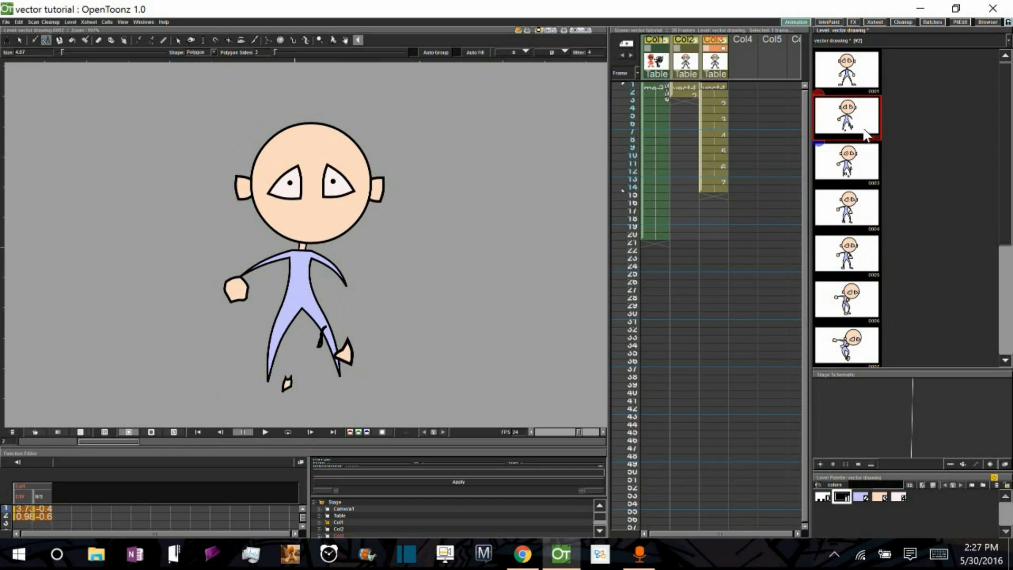
click(846, 207)
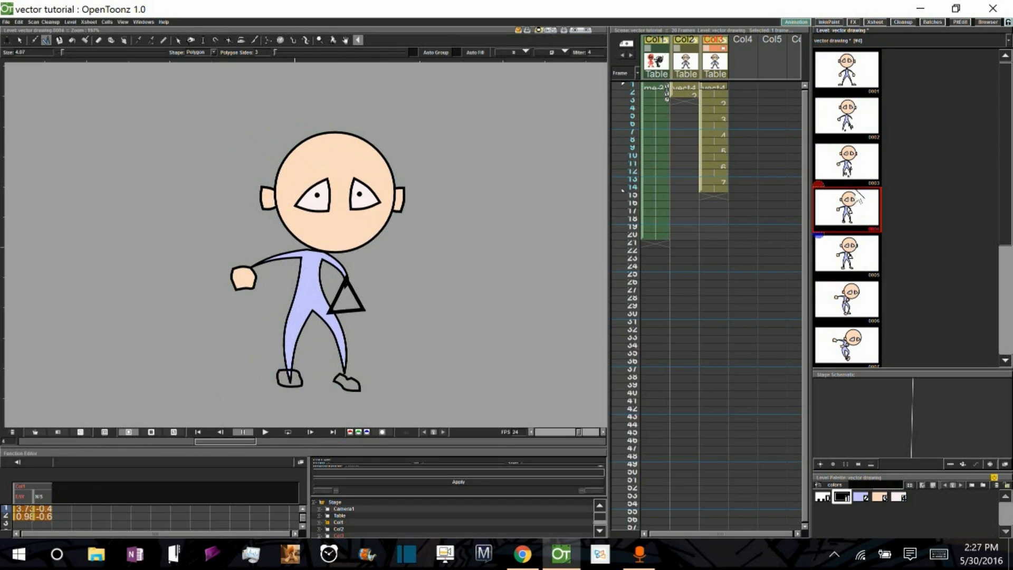
click(846, 116)
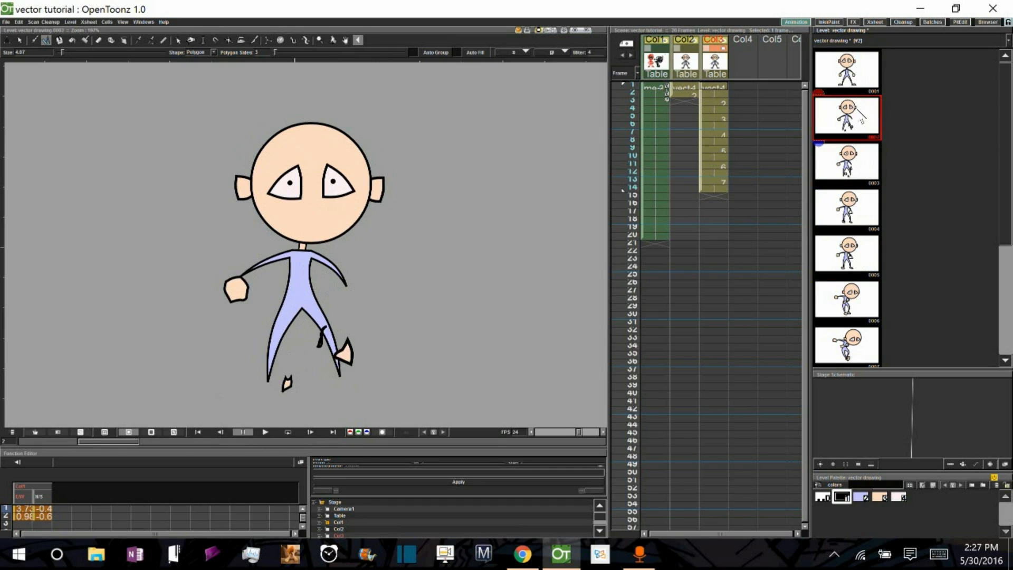
click(846, 71)
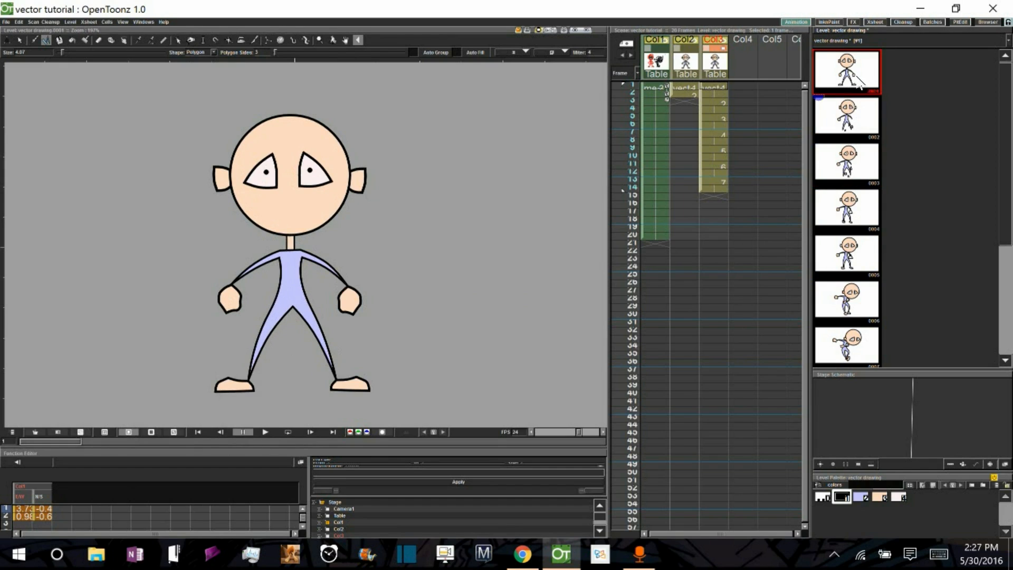
click(844, 254)
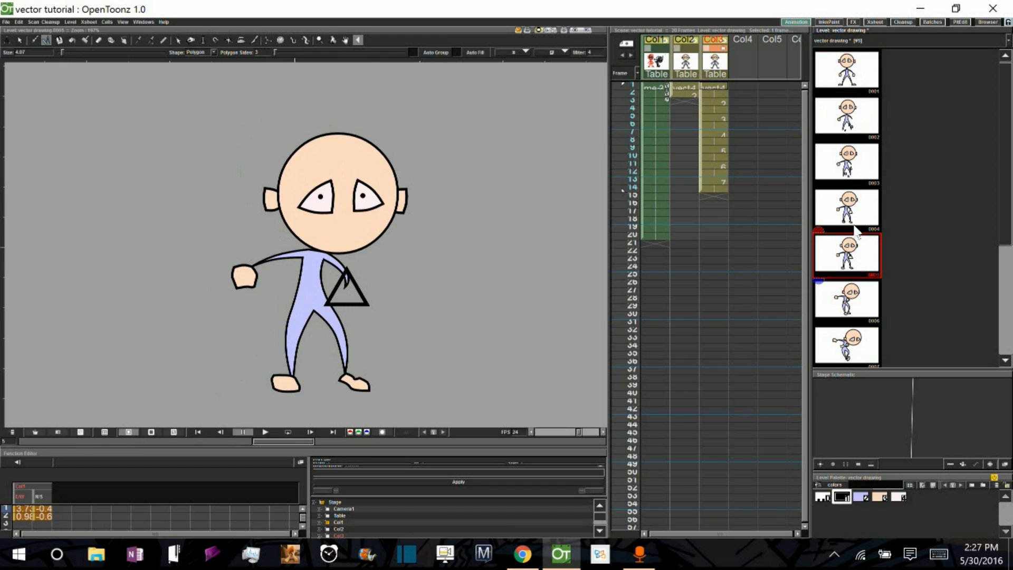
click(846, 161)
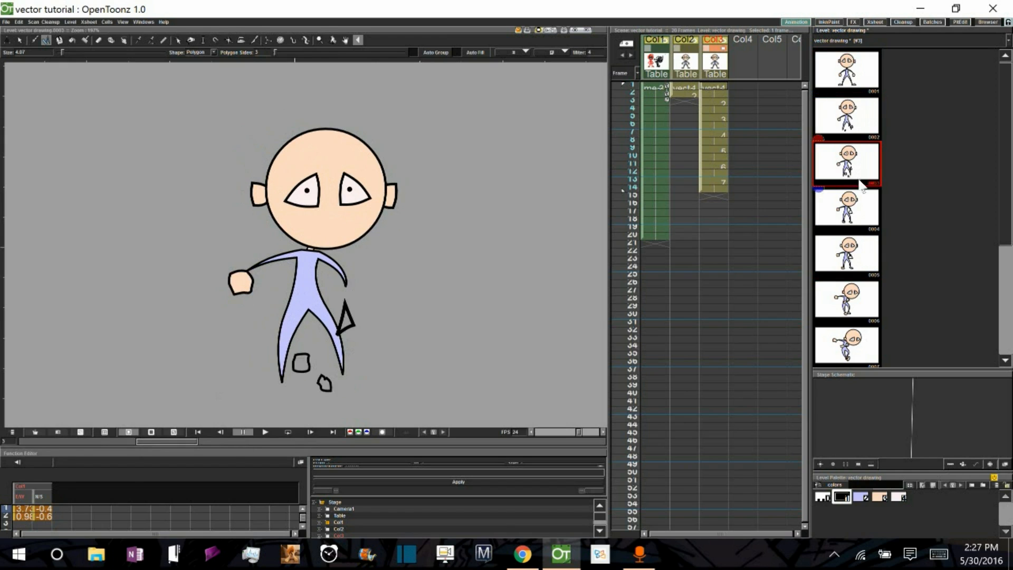
Compare drawings 1, 3 and 5 once more, then clear drawings 2–4, leaving drawing 5 open
click(846, 253)
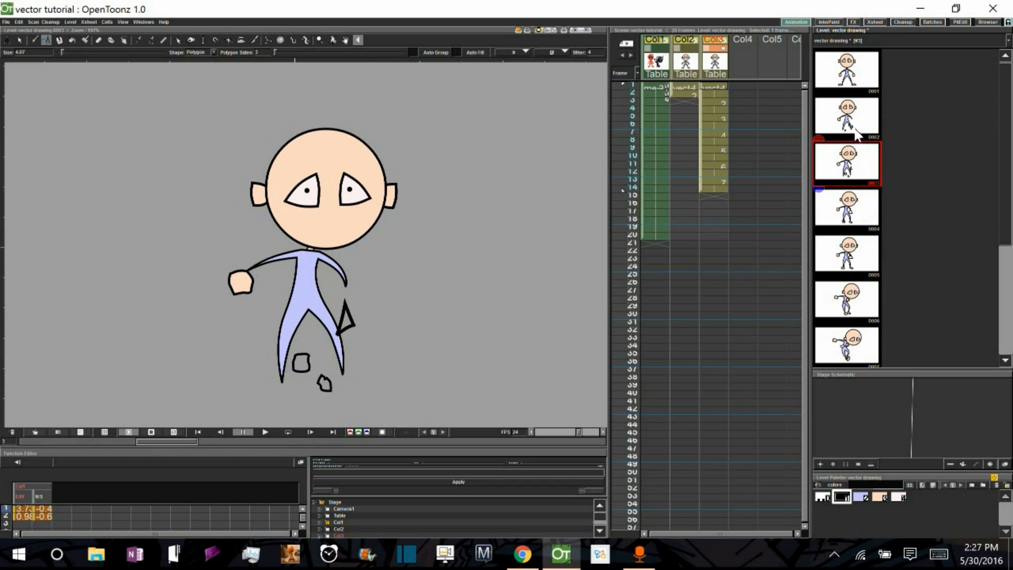
click(845, 71)
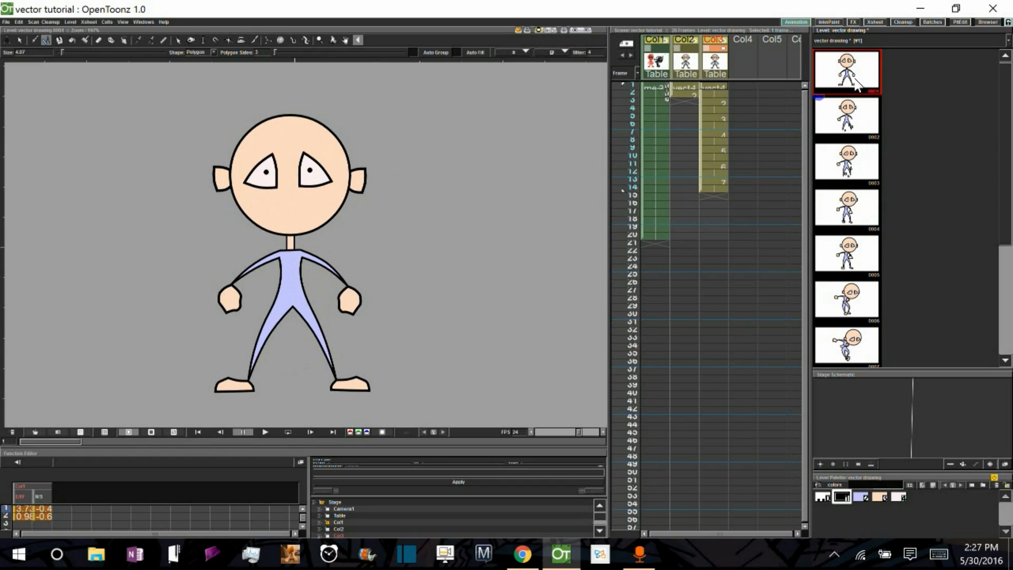
click(846, 162)
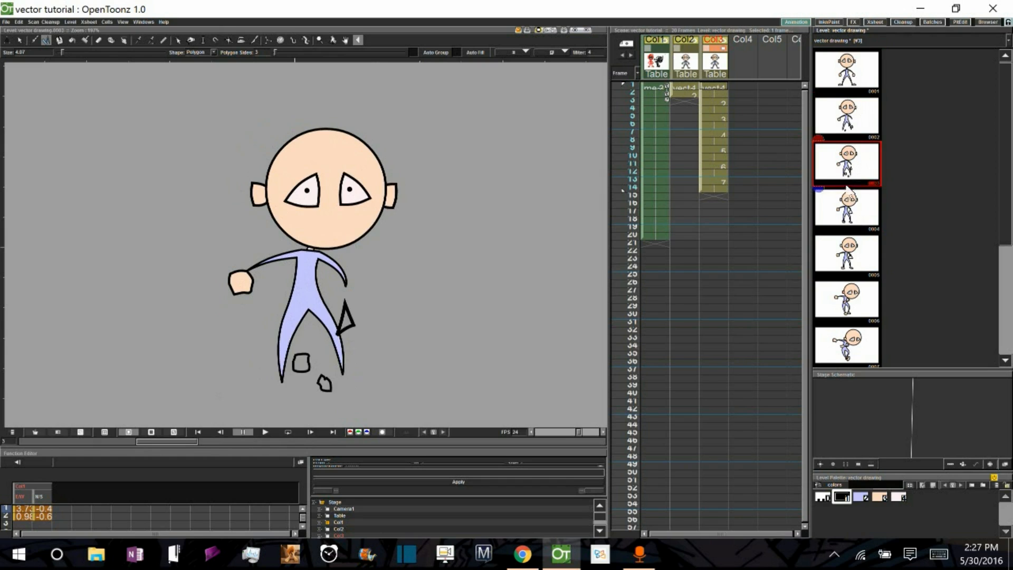
click(846, 254)
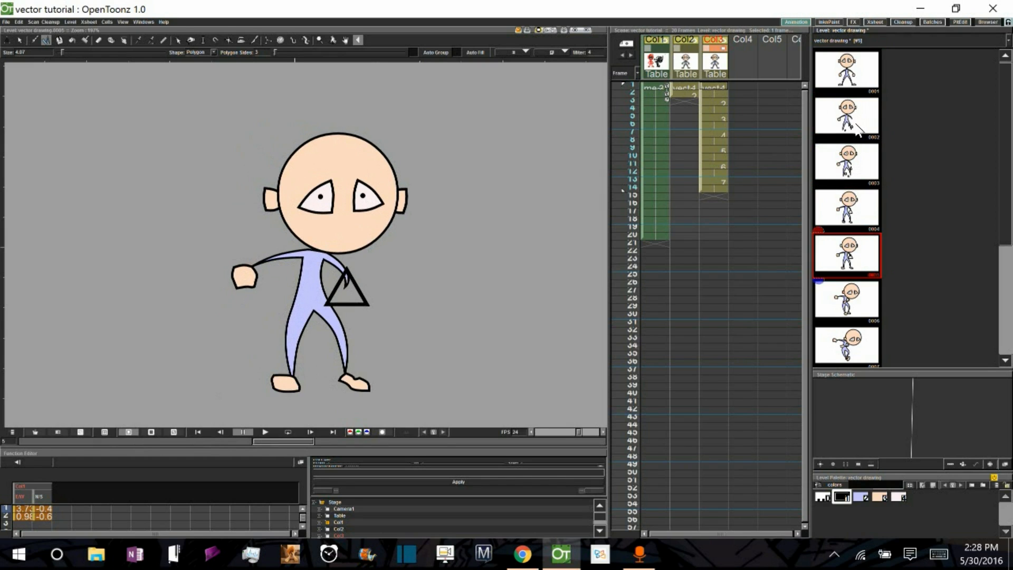
click(845, 70)
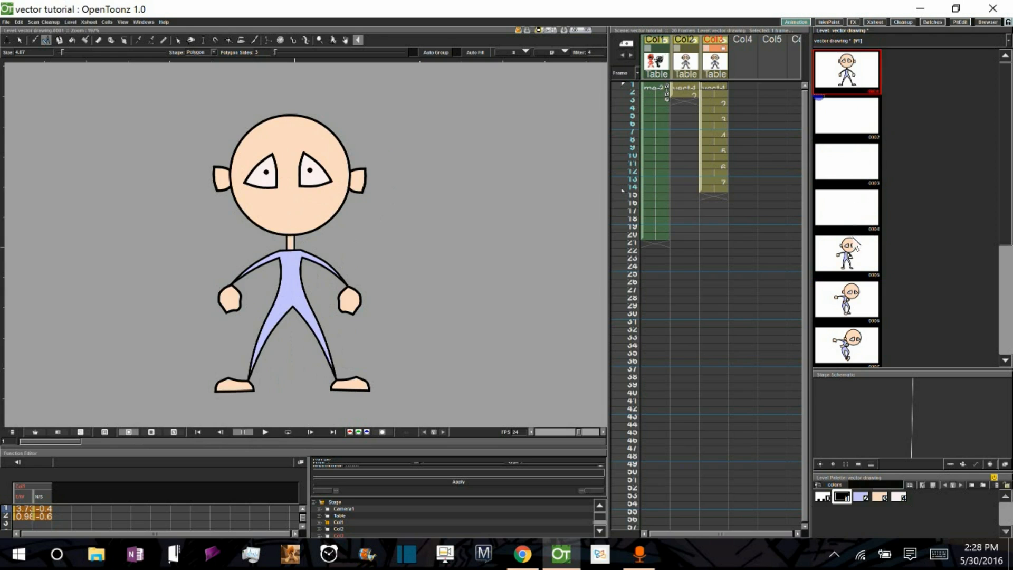
click(846, 254)
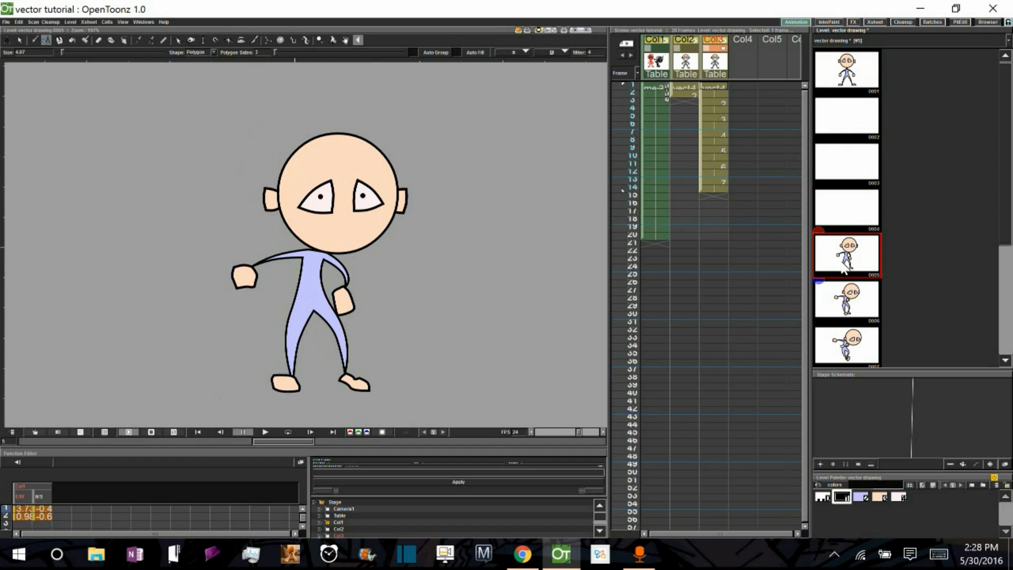
mouse_move(236, 231)
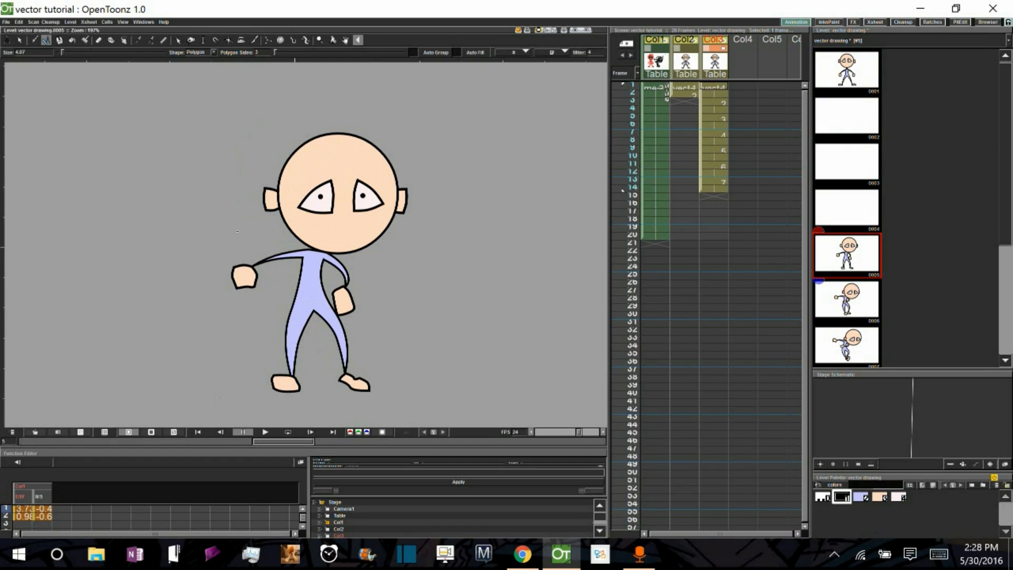